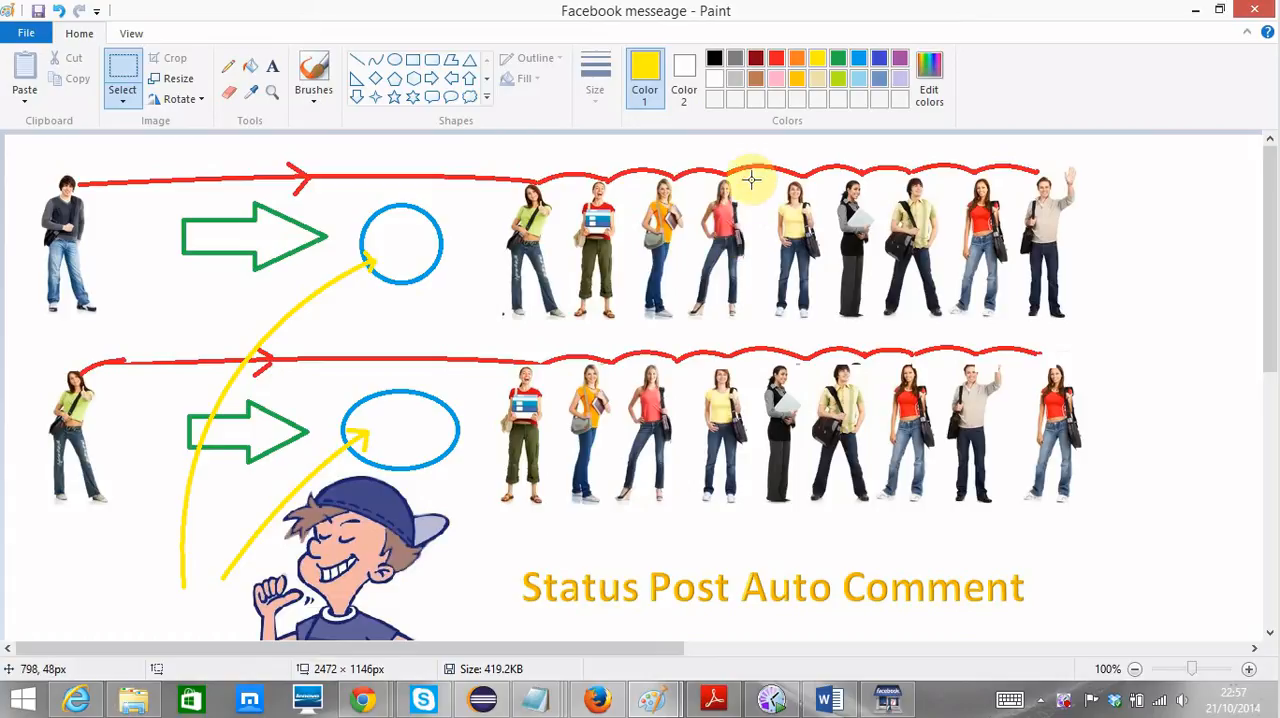
{"action": "mouse_move", "coordinate": [96, 230]}
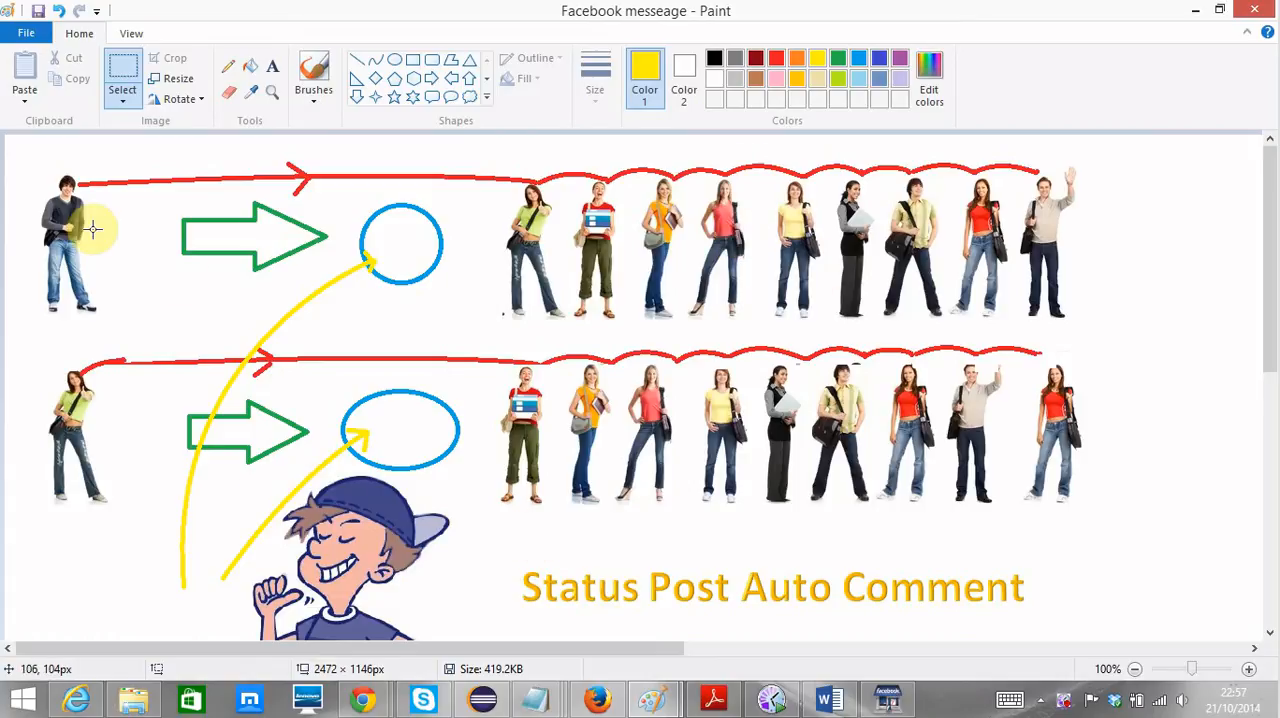
{"action": "mouse_move", "coordinate": [44, 524]}
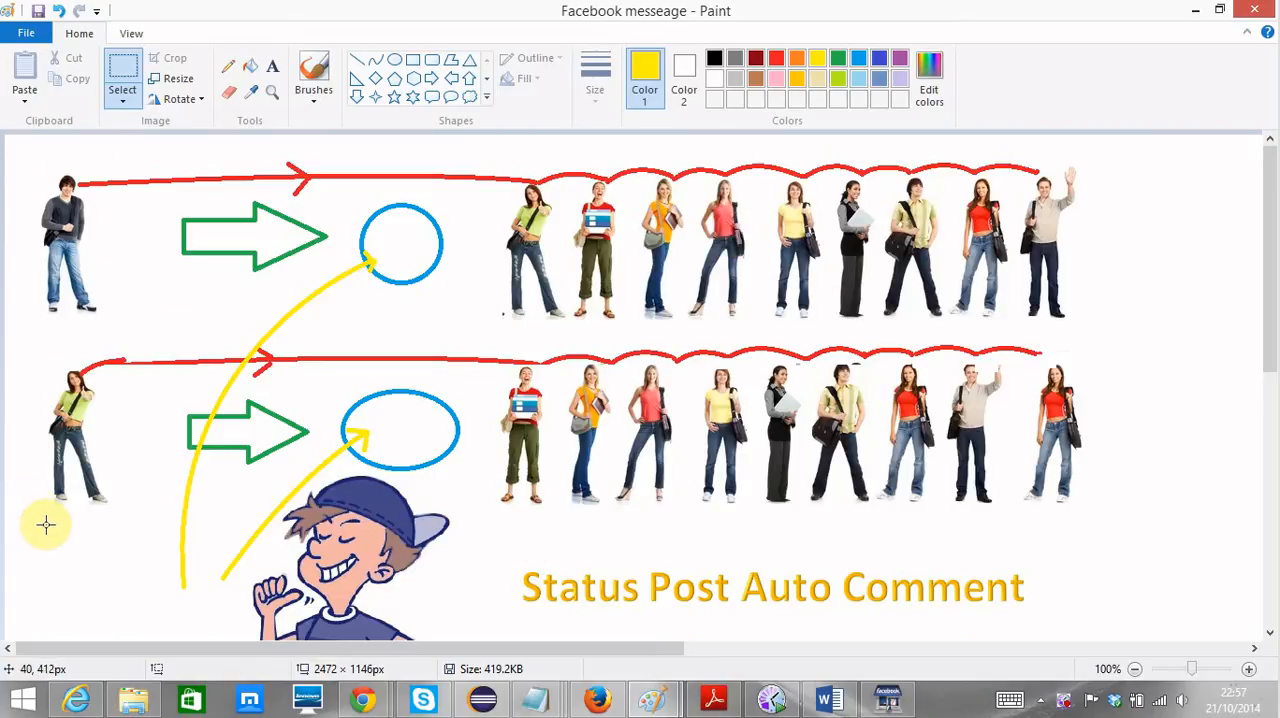
{"action": "mouse_move", "coordinate": [42, 296]}
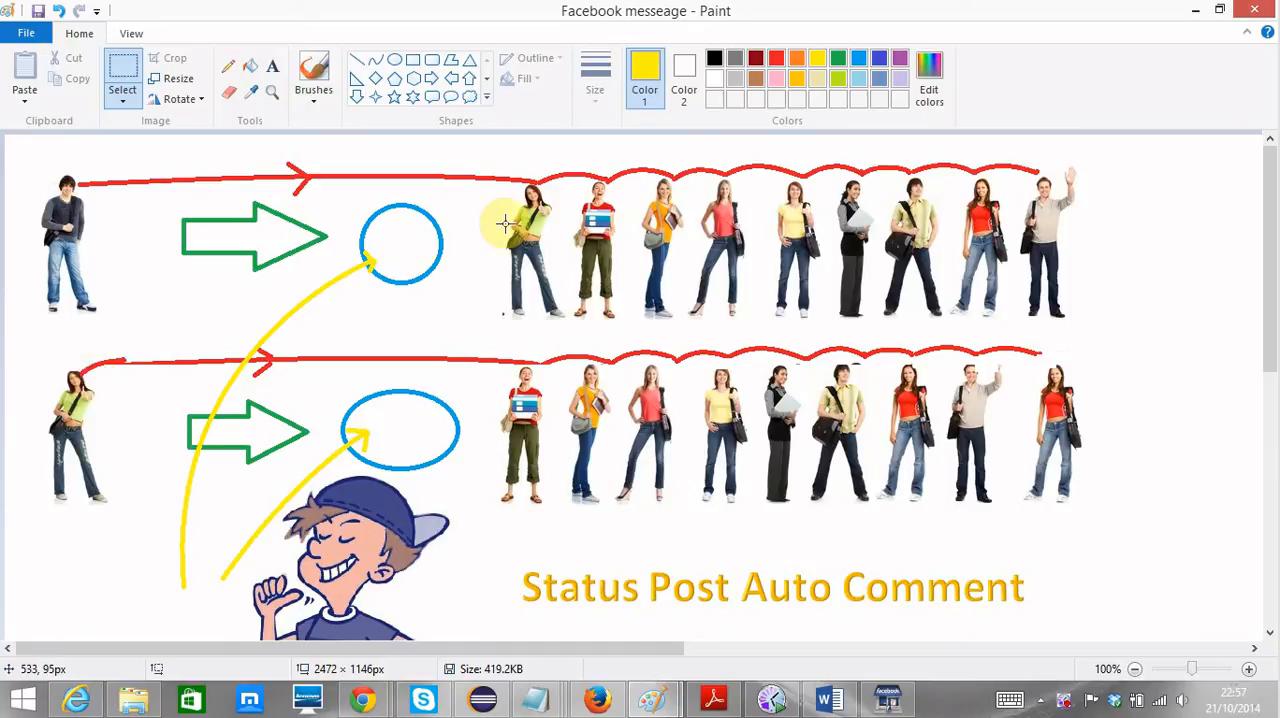
{"action": "mouse_move", "coordinate": [480, 462]}
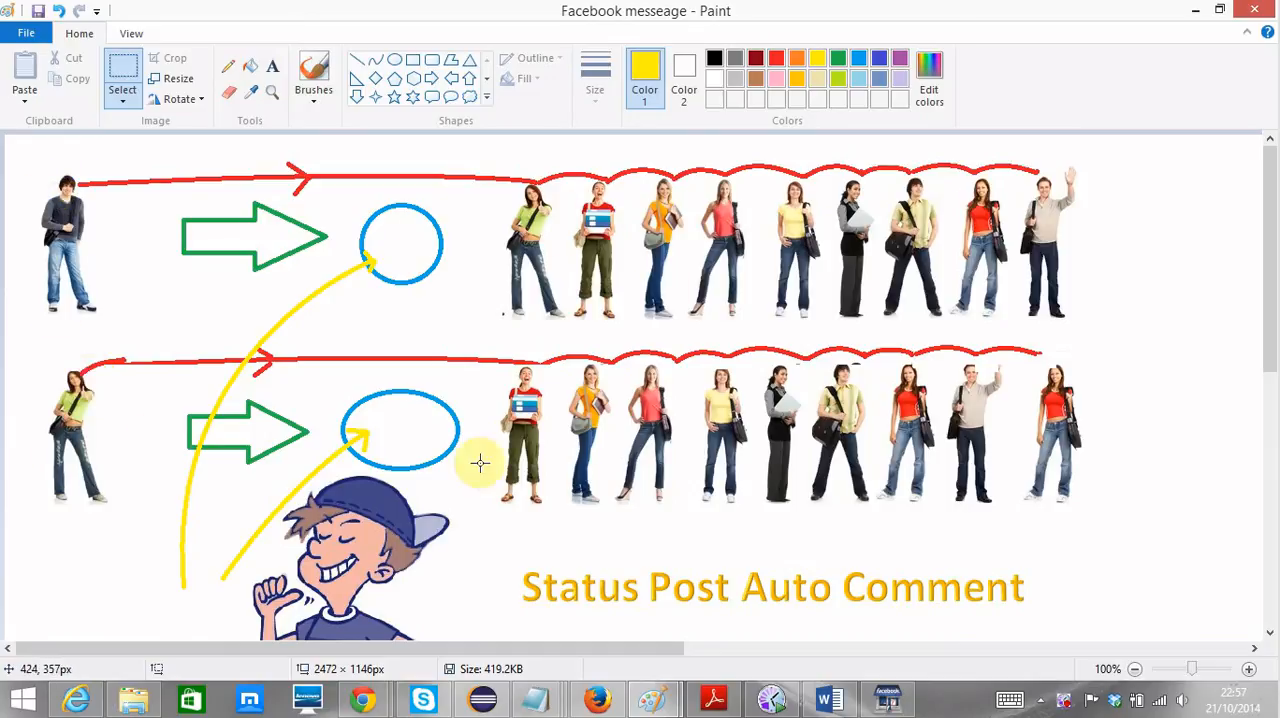
Bring up the Import file chooser from Comments Options
{"action": "scroll", "scroll_direction": "down", "scroll_amount": 3}
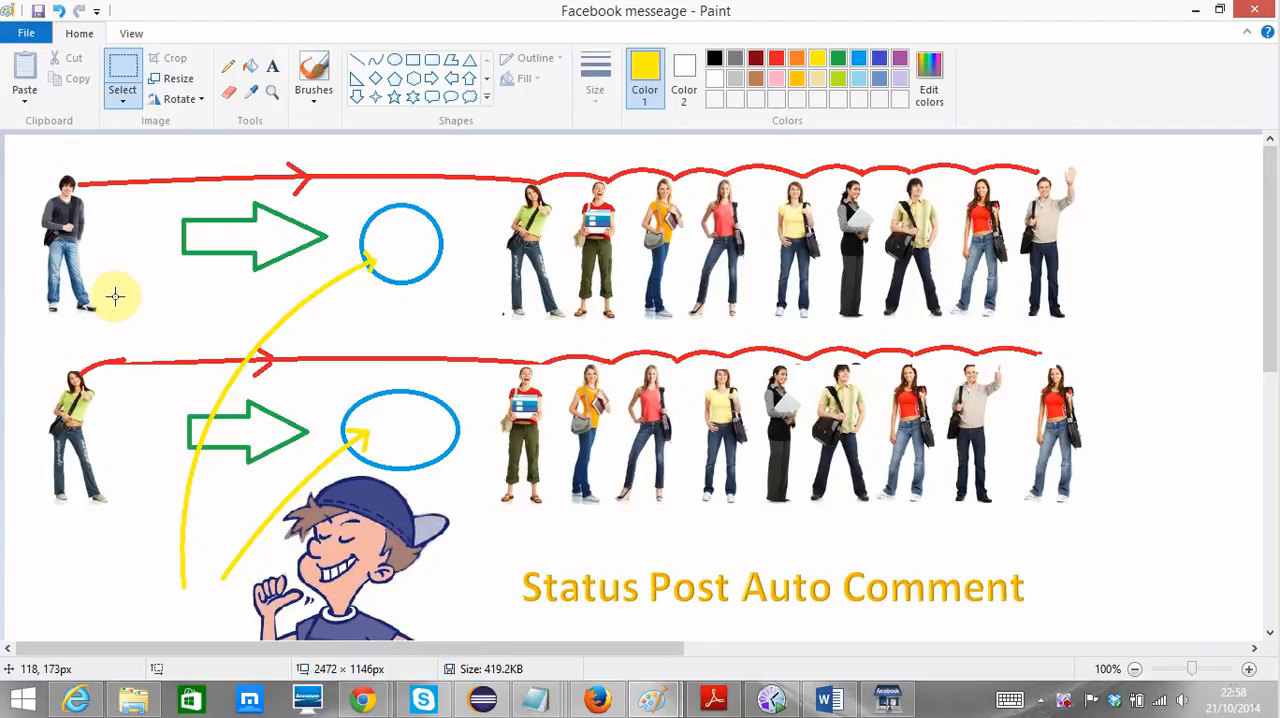
{"action": "mouse_move", "coordinate": [36, 196]}
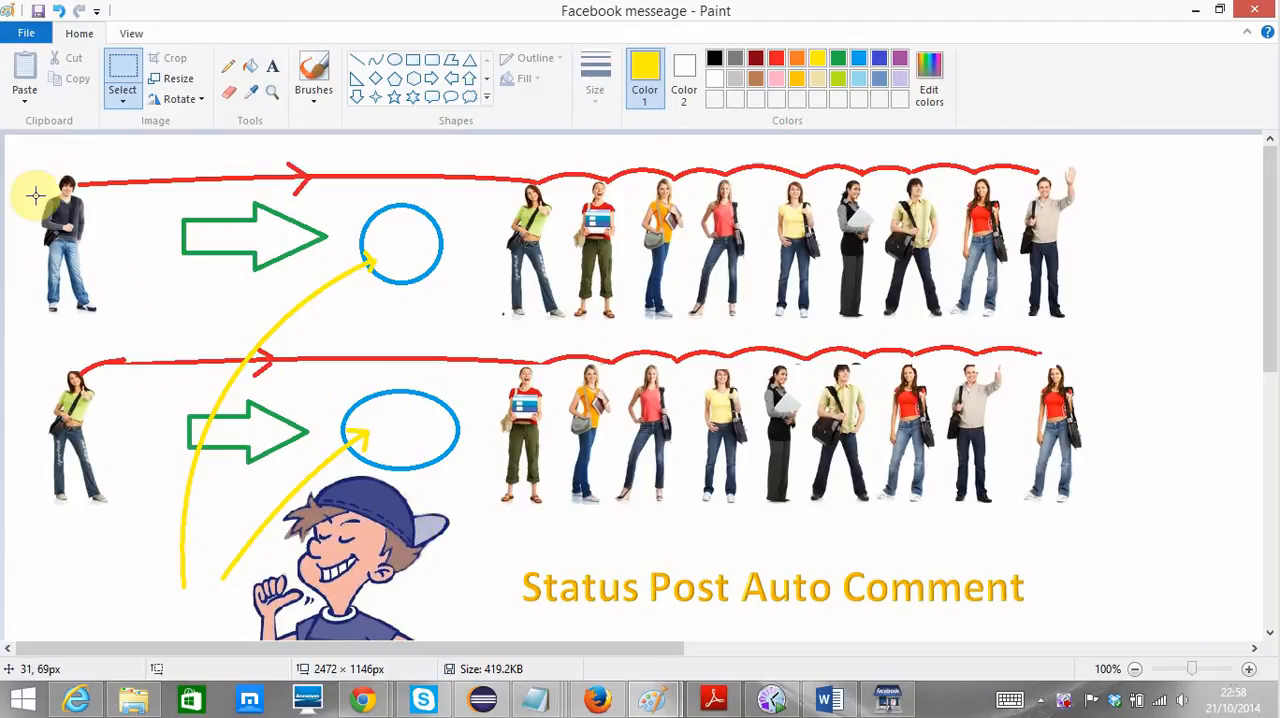
{"action": "mouse_move", "coordinate": [138, 150]}
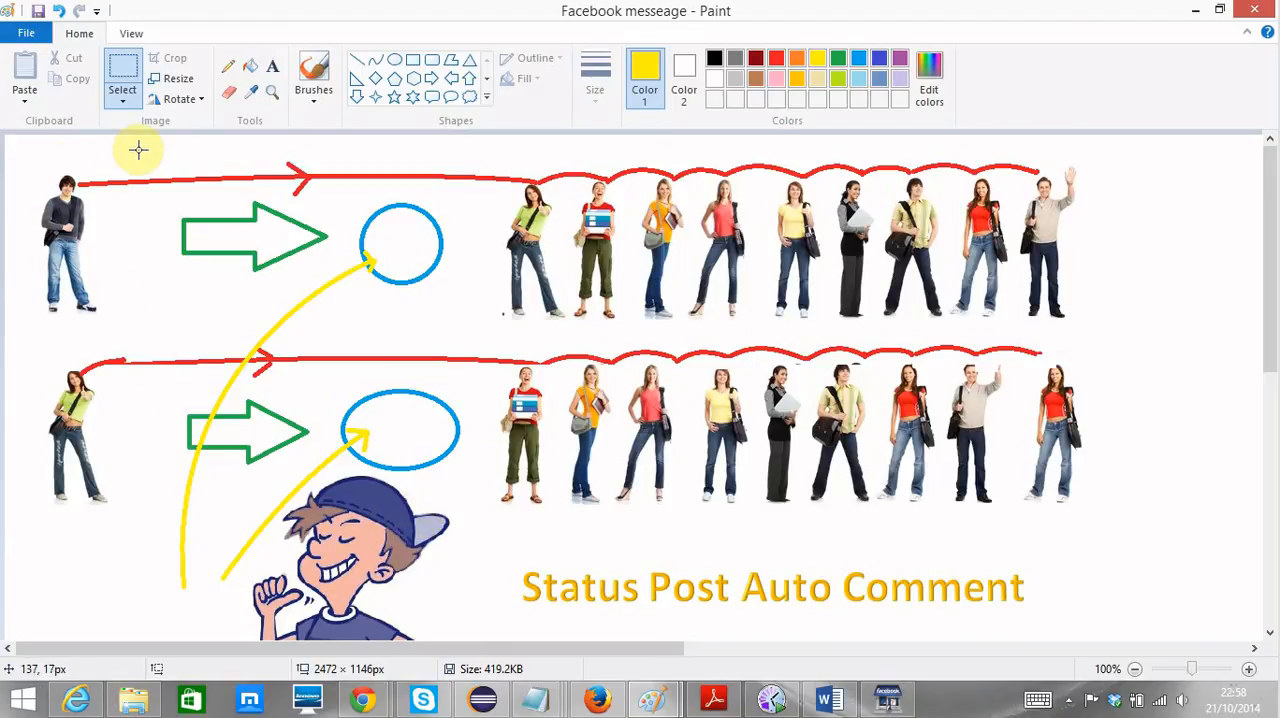
{"action": "mouse_move", "coordinate": [98, 252]}
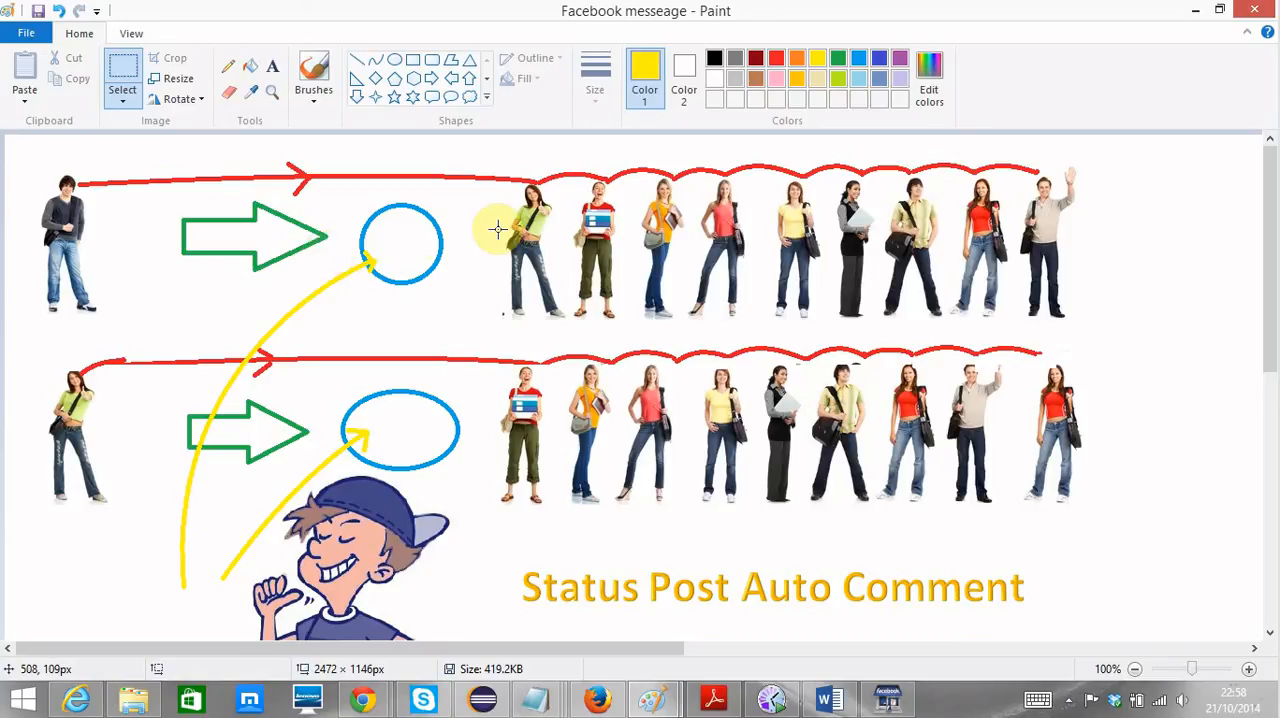
{"action": "mouse_move", "coordinate": [848, 230]}
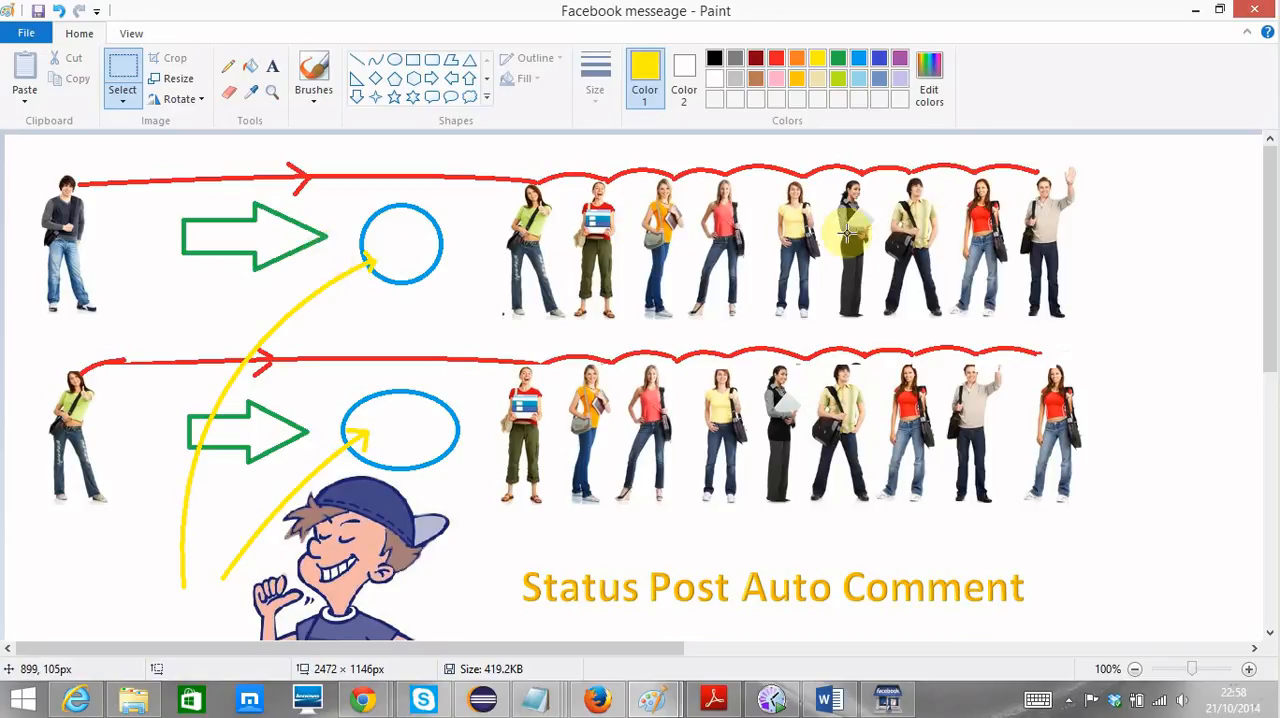
{"action": "mouse_move", "coordinate": [1044, 230]}
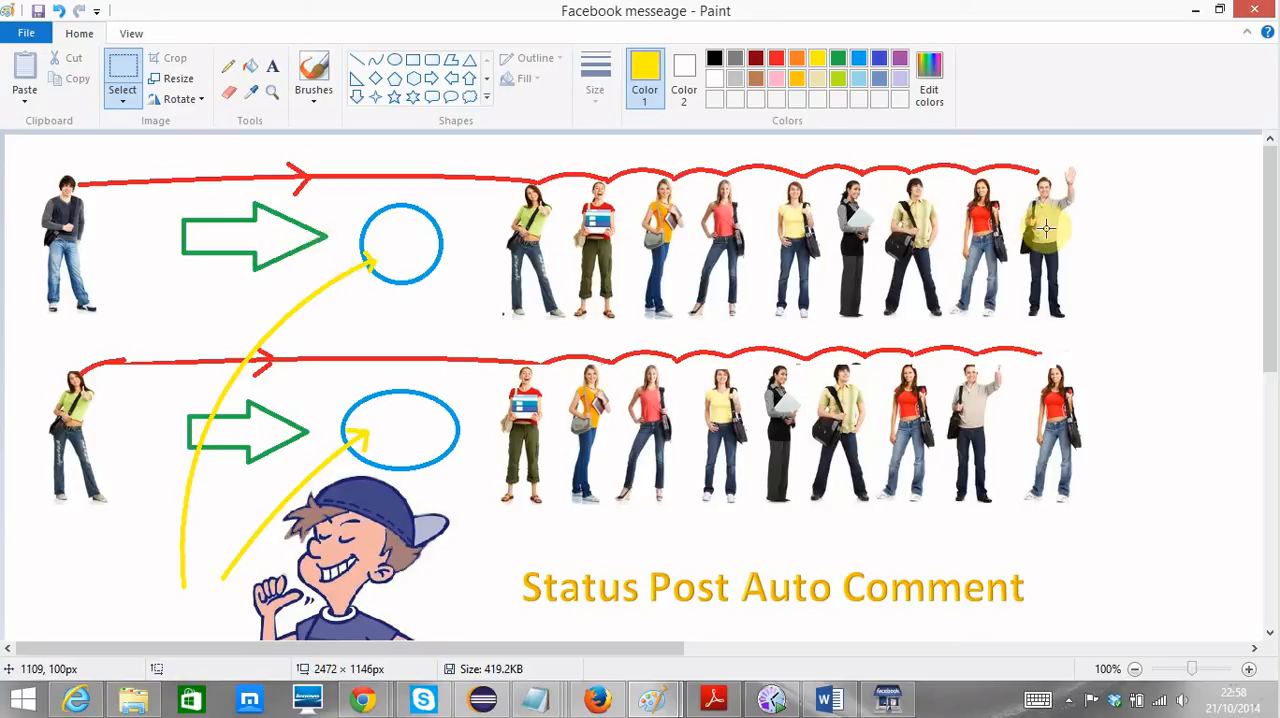
{"action": "mouse_move", "coordinate": [820, 248]}
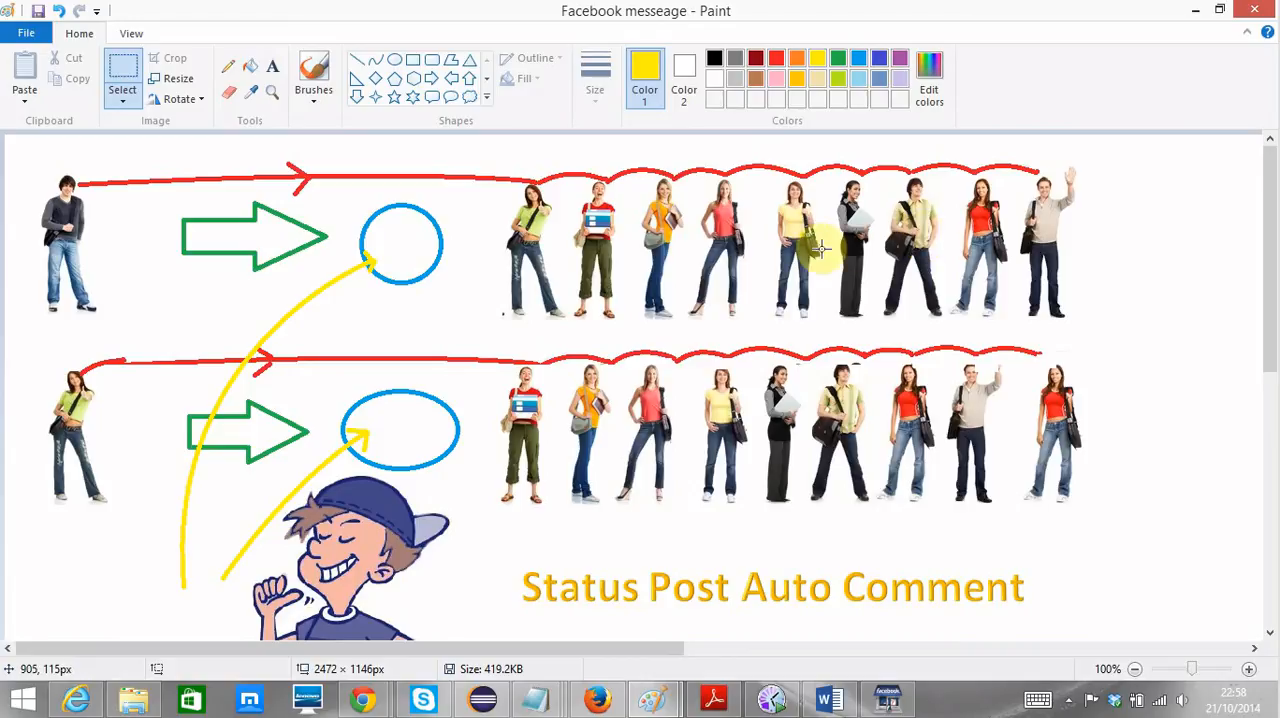
{"action": "mouse_move", "coordinate": [410, 262]}
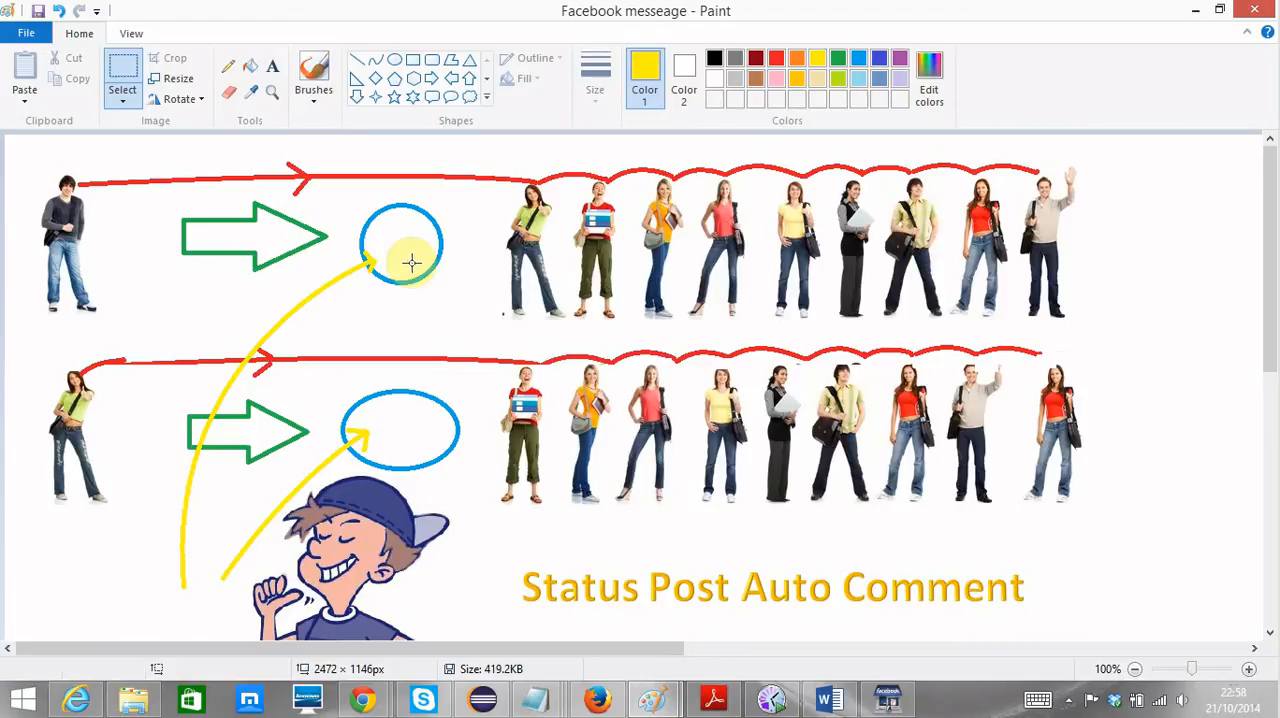
{"action": "mouse_move", "coordinate": [366, 292]}
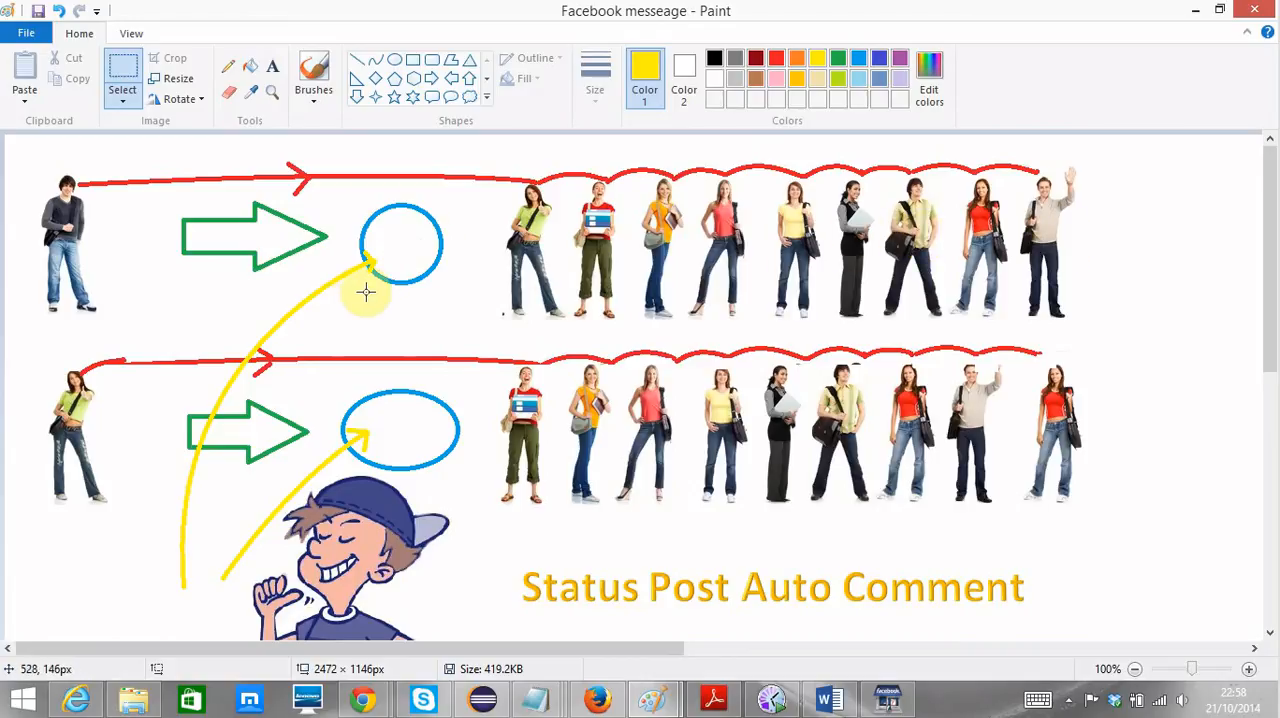
{"action": "mouse_move", "coordinate": [390, 310]}
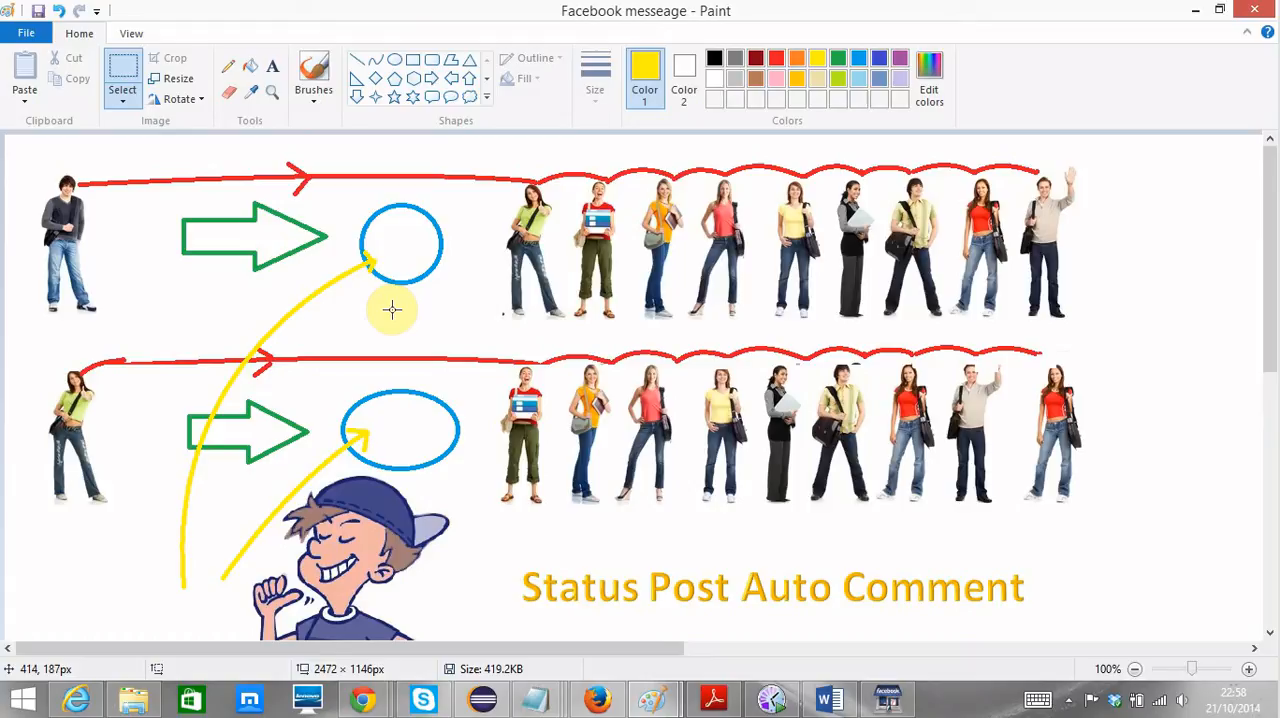
{"action": "mouse_move", "coordinate": [64, 468]}
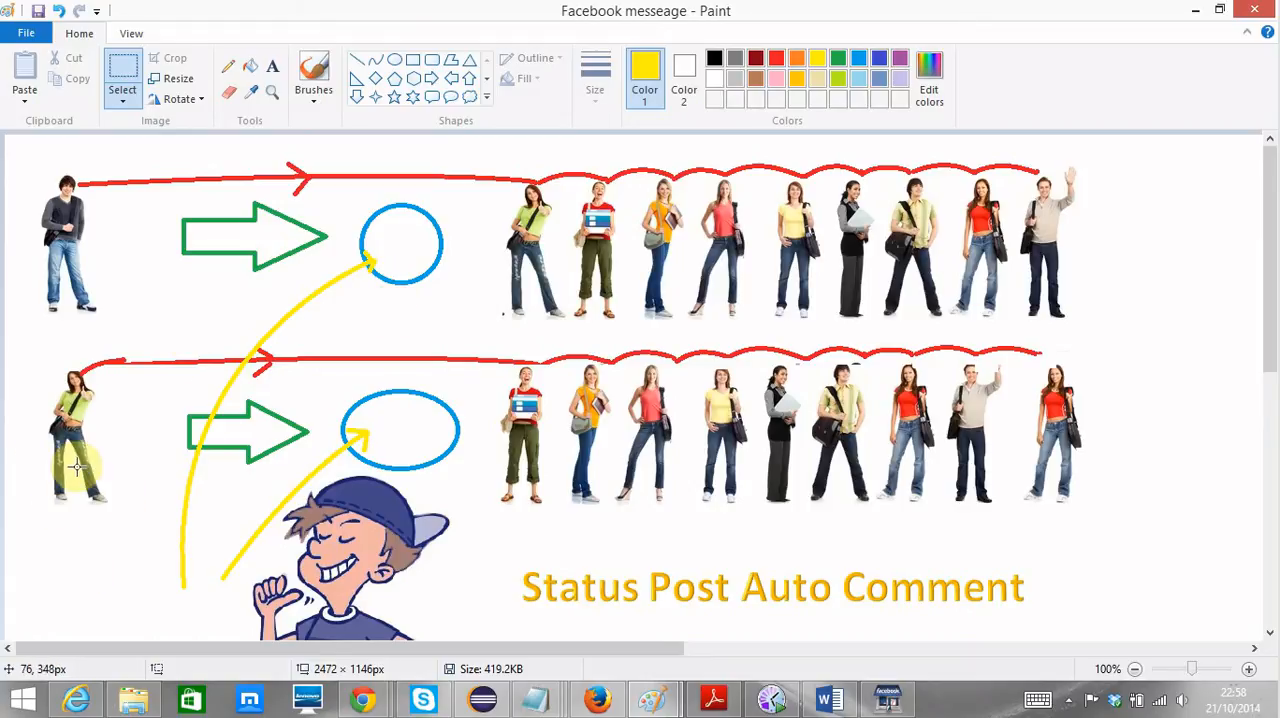
{"action": "mouse_move", "coordinate": [142, 444]}
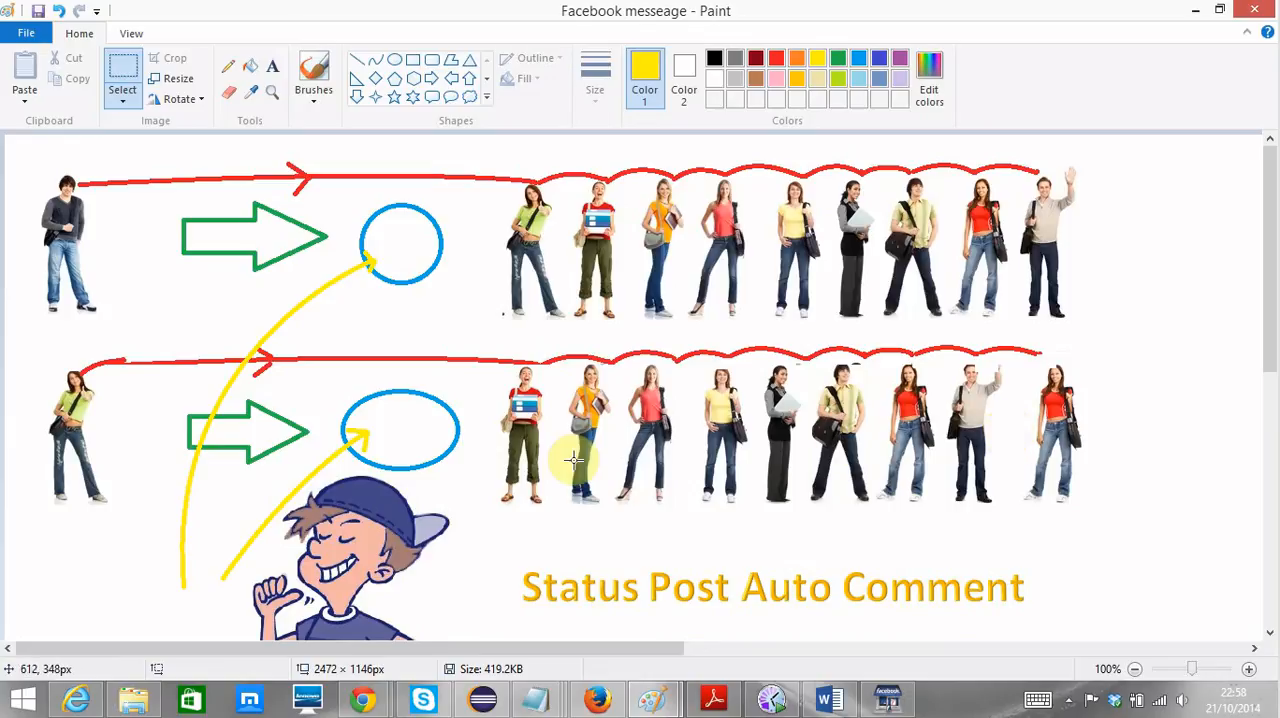
{"action": "mouse_move", "coordinate": [808, 416]}
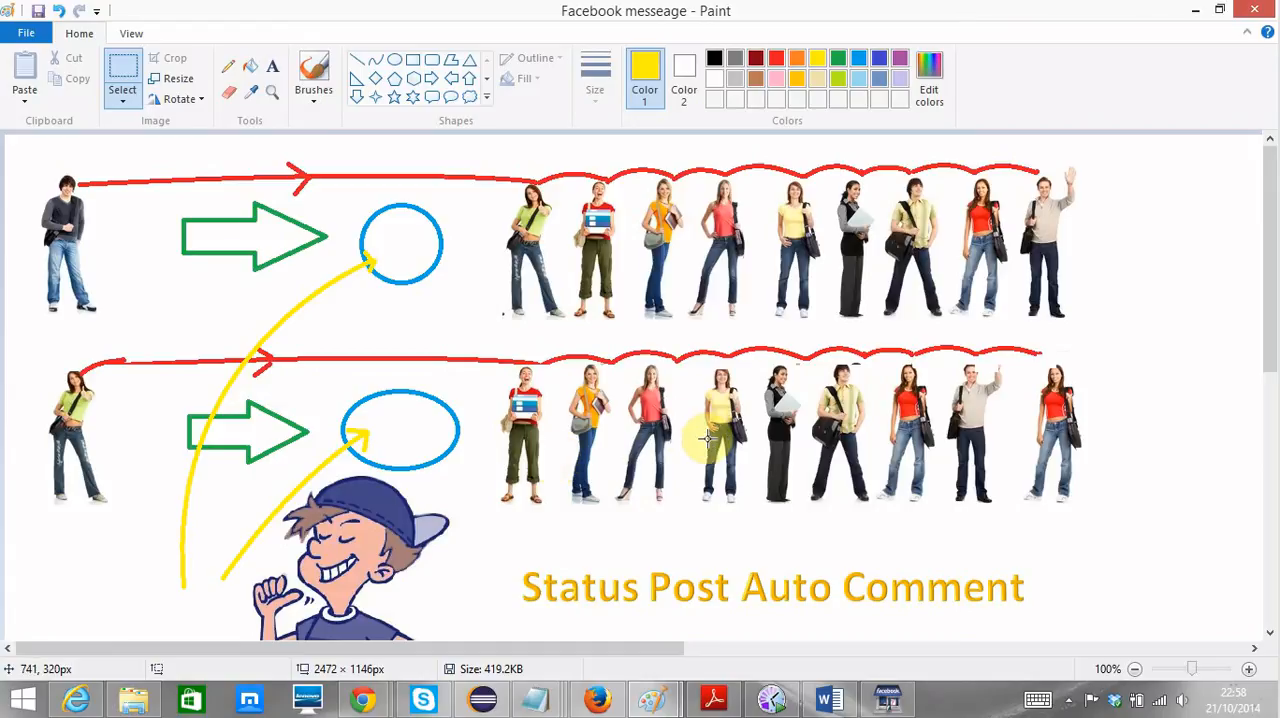
{"action": "mouse_move", "coordinate": [720, 440]}
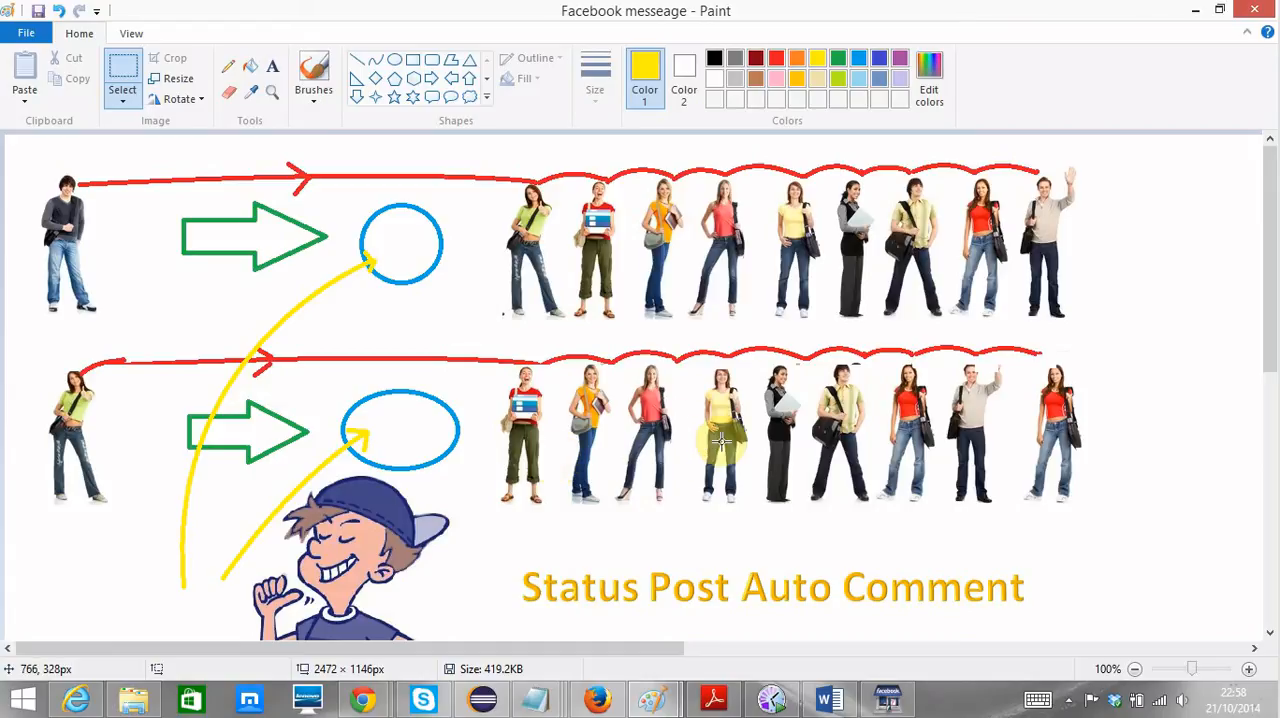
{"action": "mouse_move", "coordinate": [722, 448]}
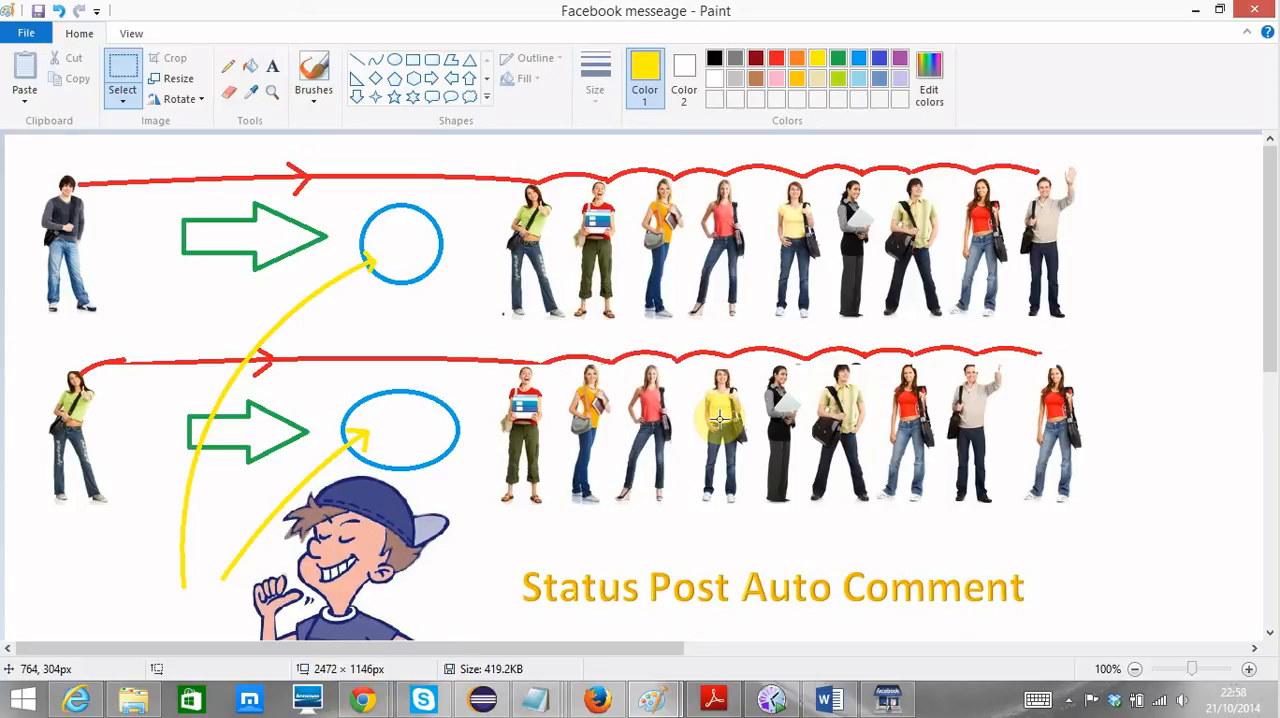
{"action": "mouse_move", "coordinate": [660, 560]}
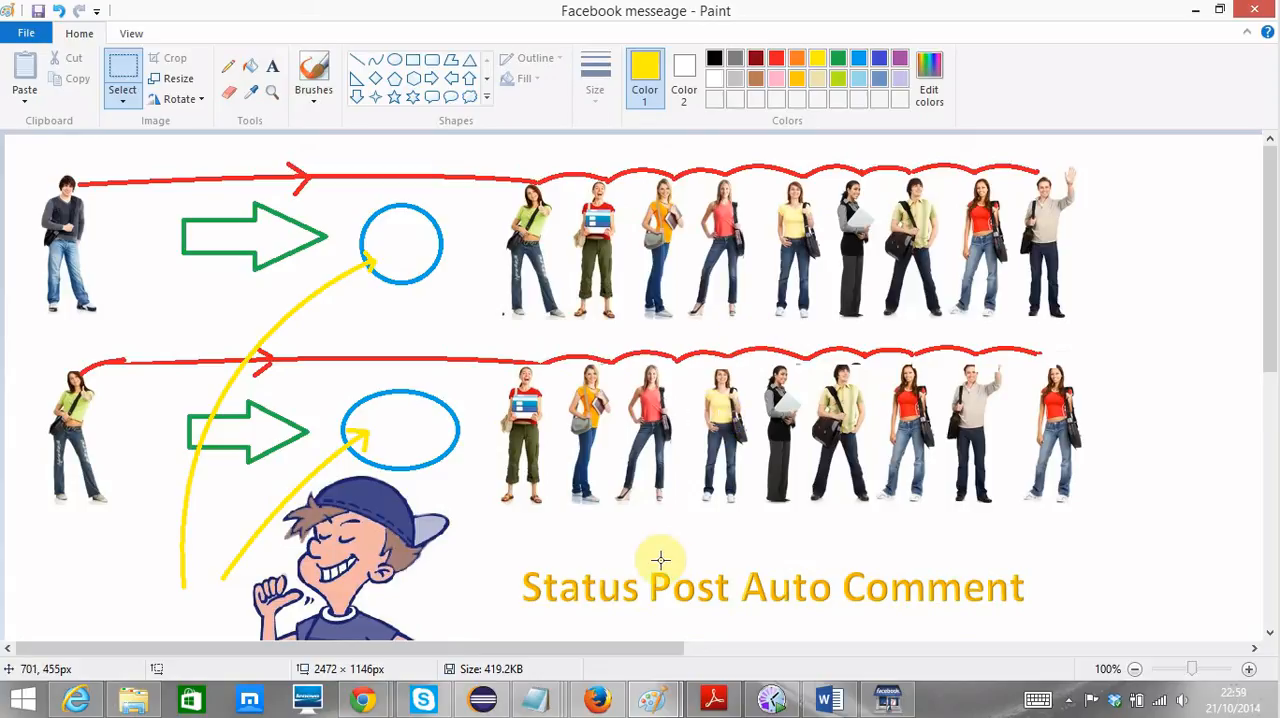
{"action": "mouse_move", "coordinate": [112, 328]}
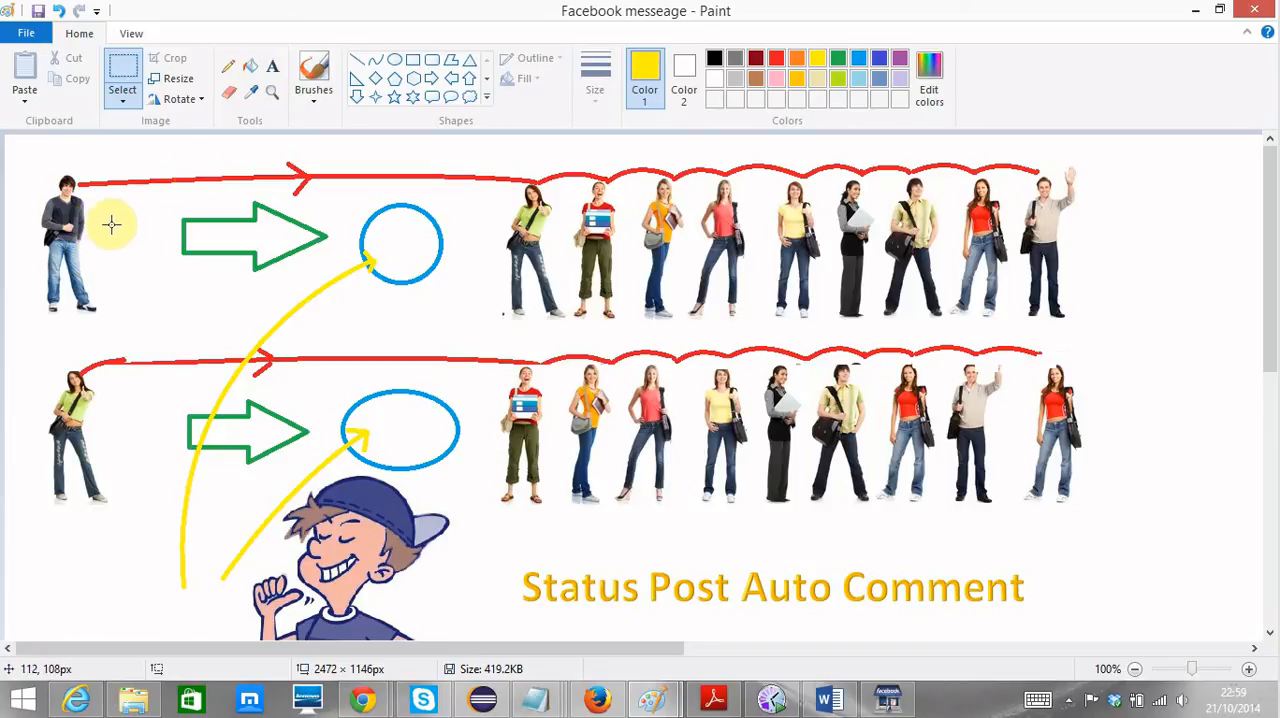
{"action": "mouse_move", "coordinate": [780, 232]}
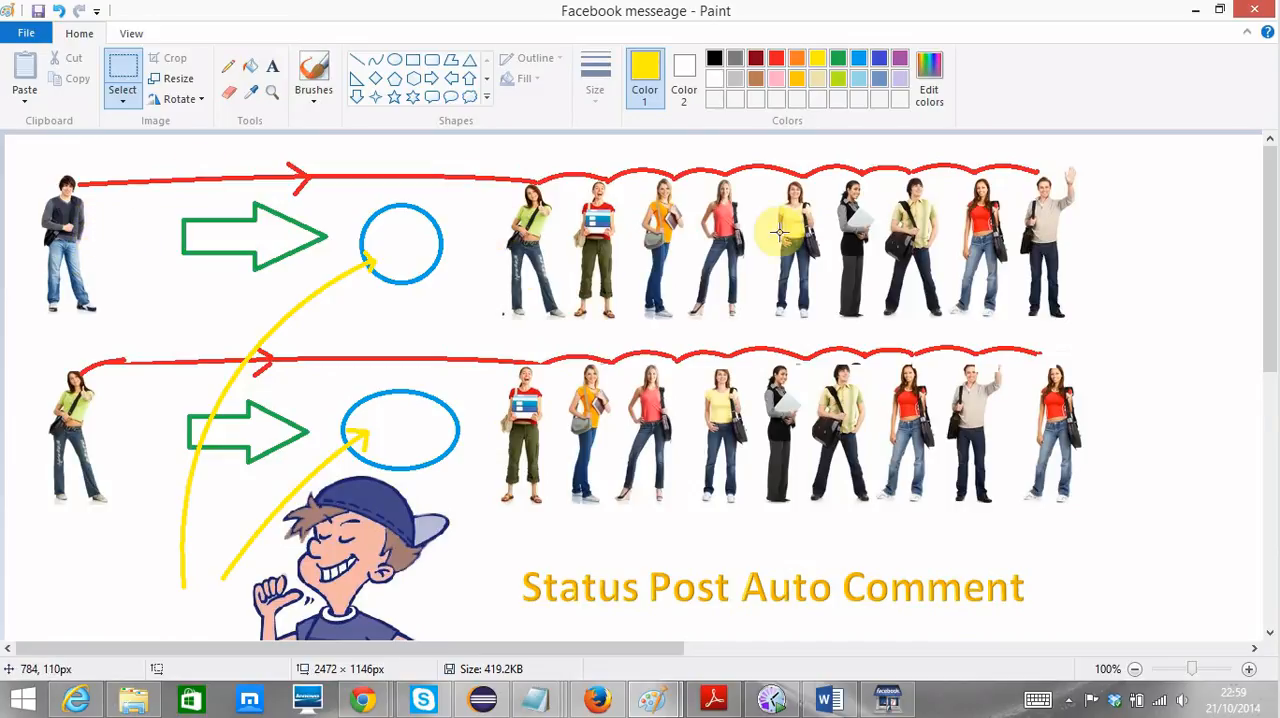
{"action": "mouse_move", "coordinate": [944, 210]}
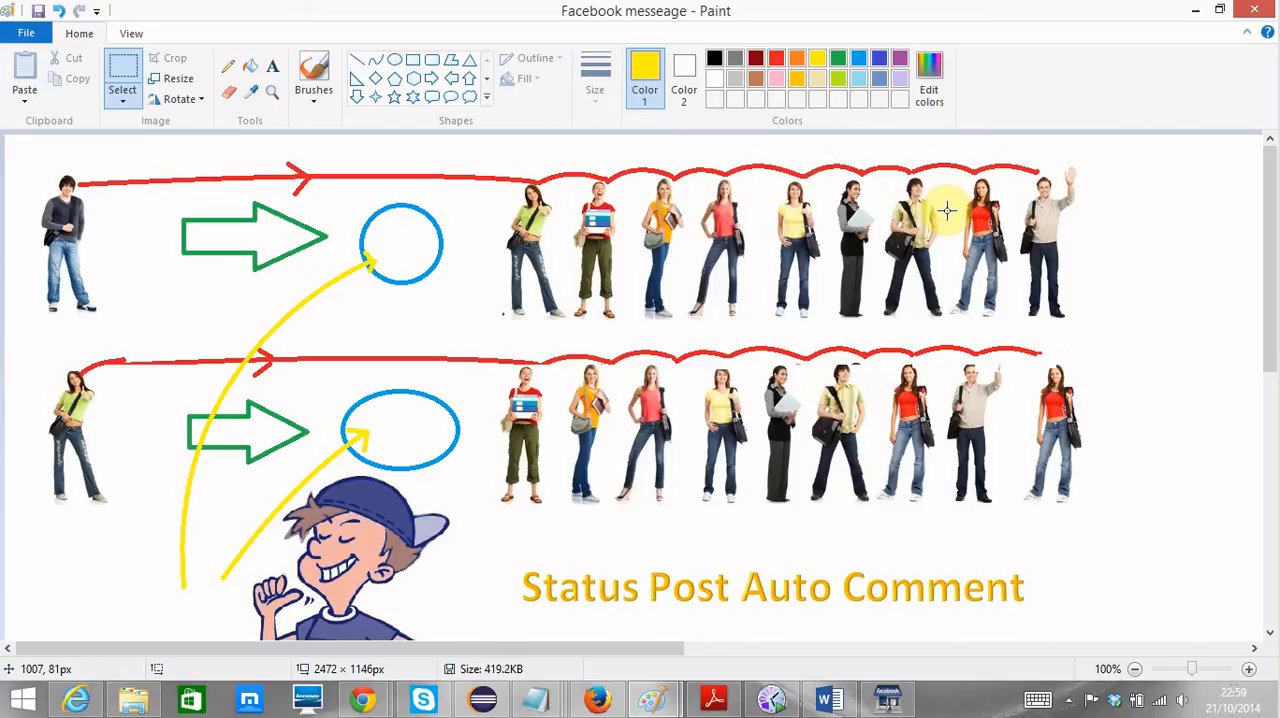
{"action": "mouse_move", "coordinate": [224, 270]}
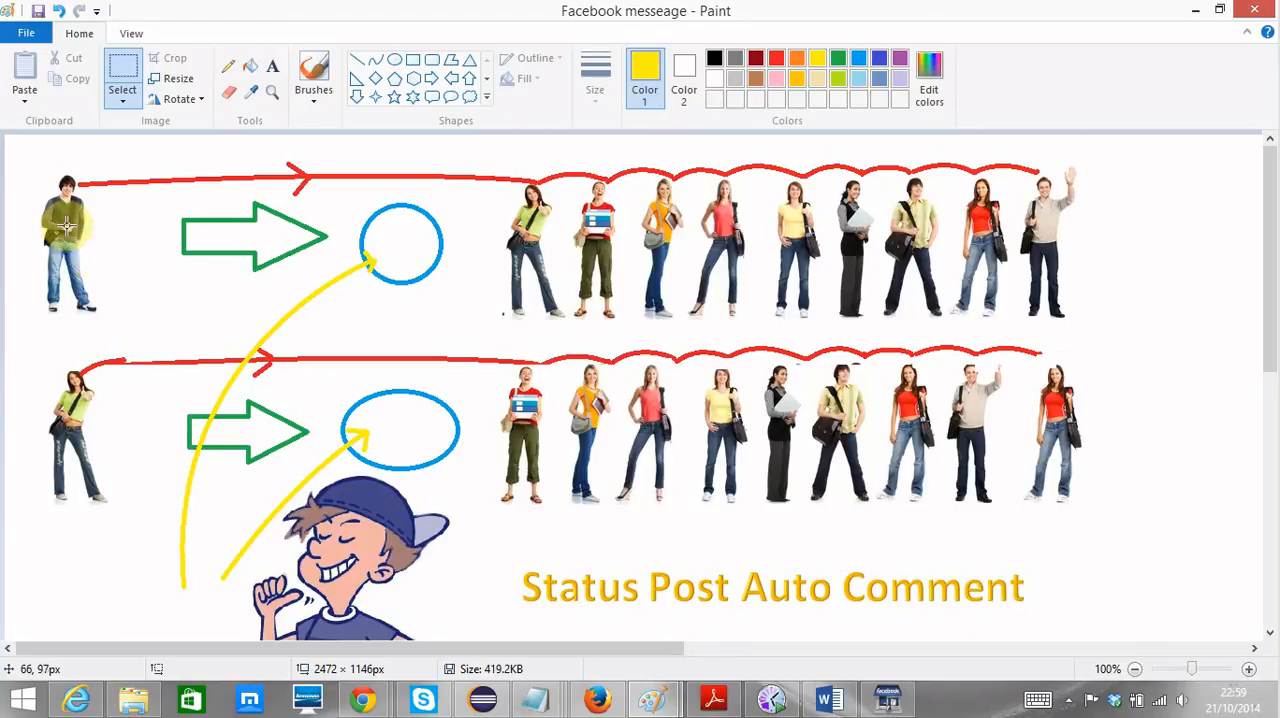
{"action": "mouse_move", "coordinate": [64, 224]}
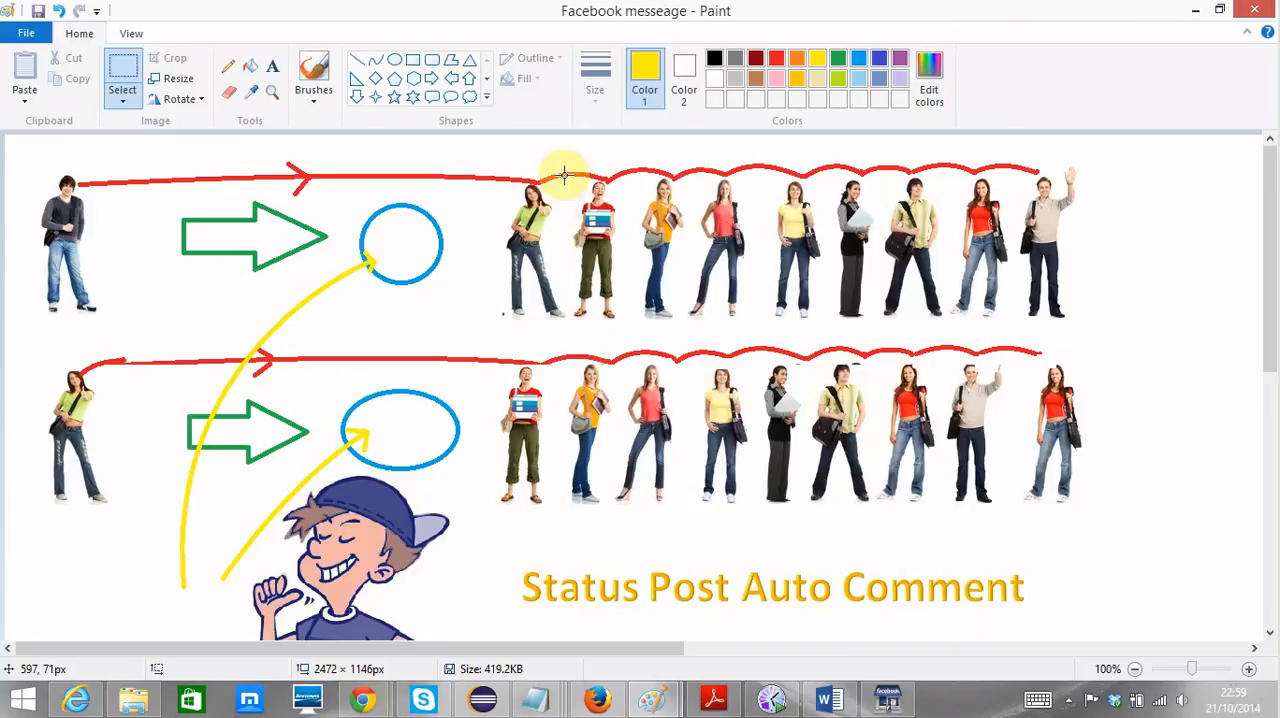
{"action": "mouse_move", "coordinate": [1084, 294]}
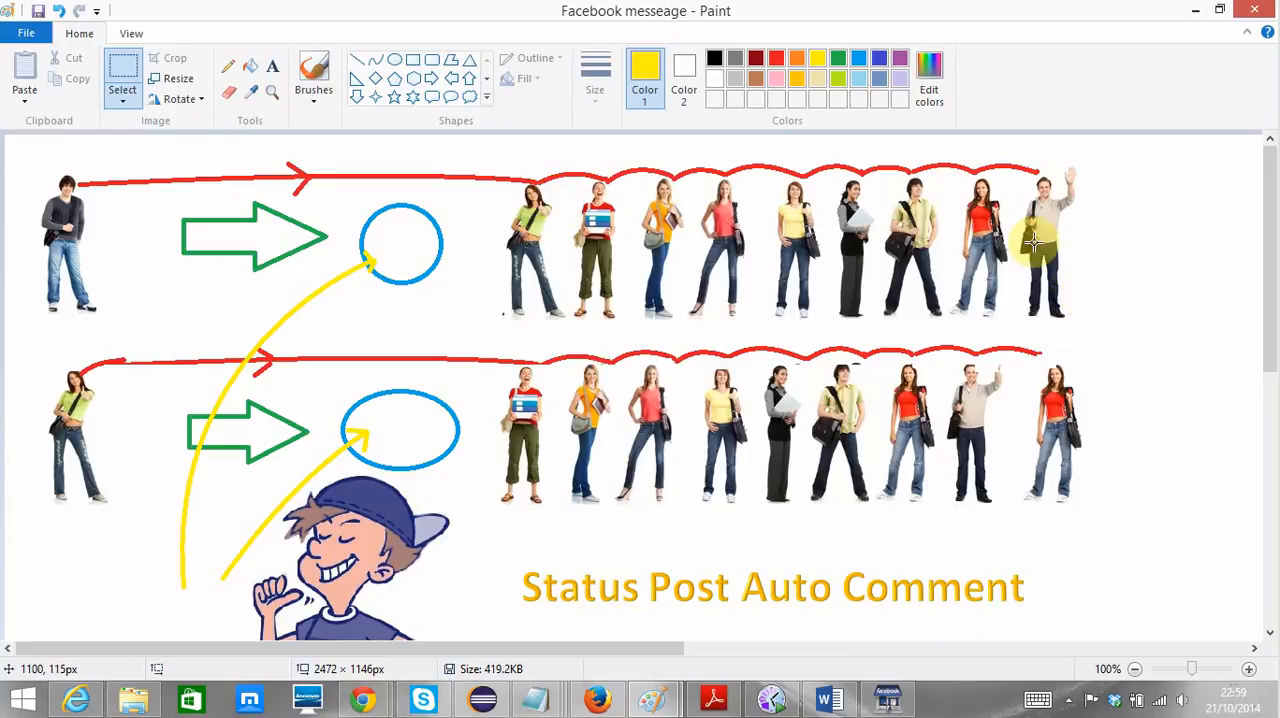
{"action": "mouse_move", "coordinate": [78, 540]}
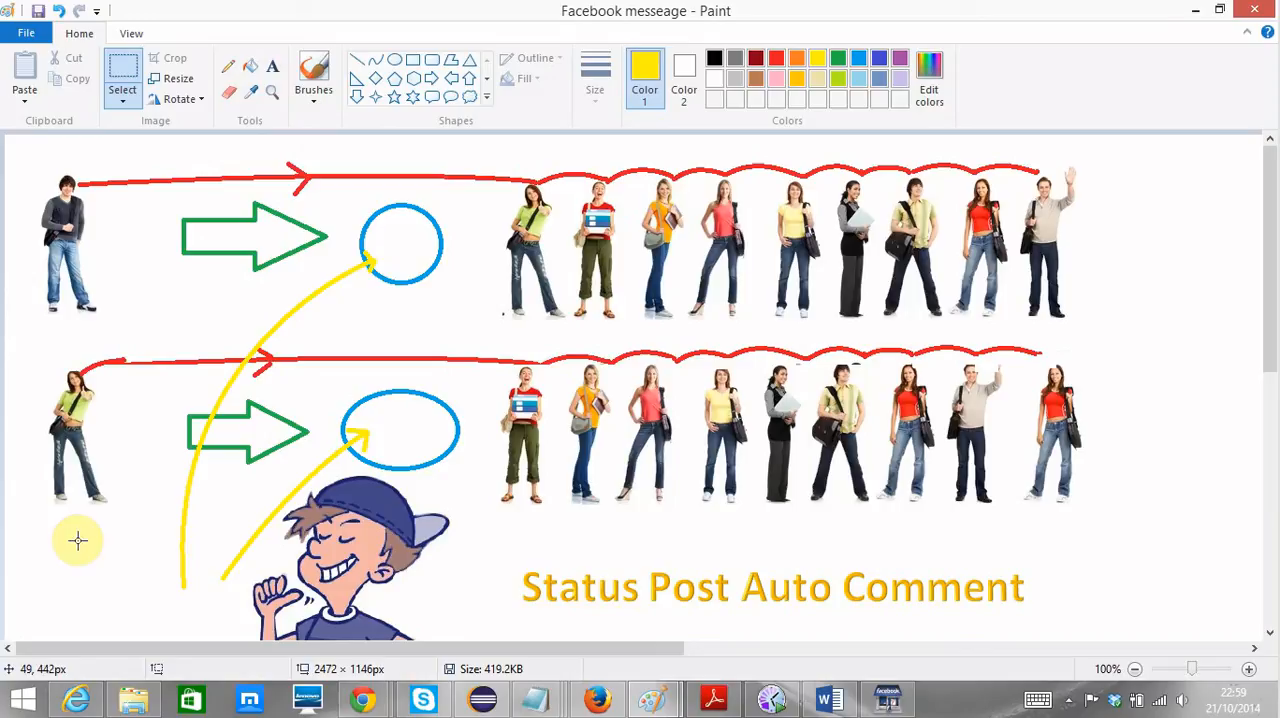
{"action": "mouse_move", "coordinate": [596, 464]}
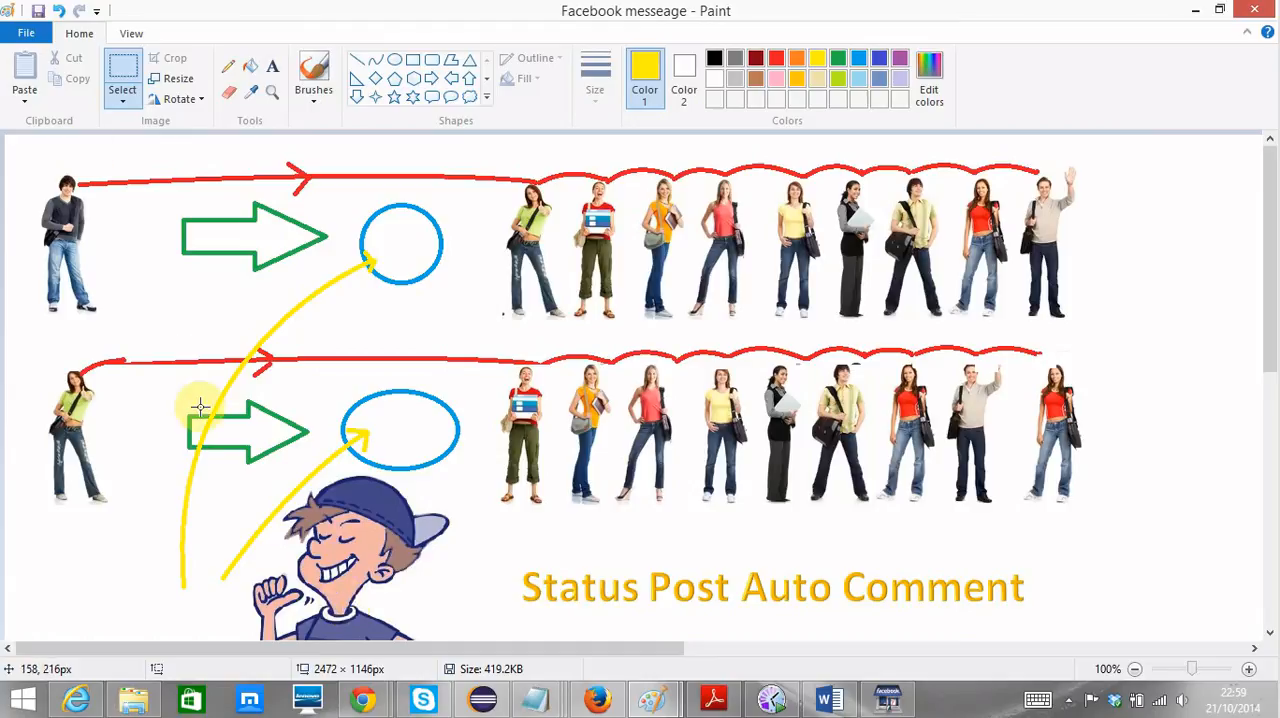
{"action": "mouse_move", "coordinate": [438, 616]}
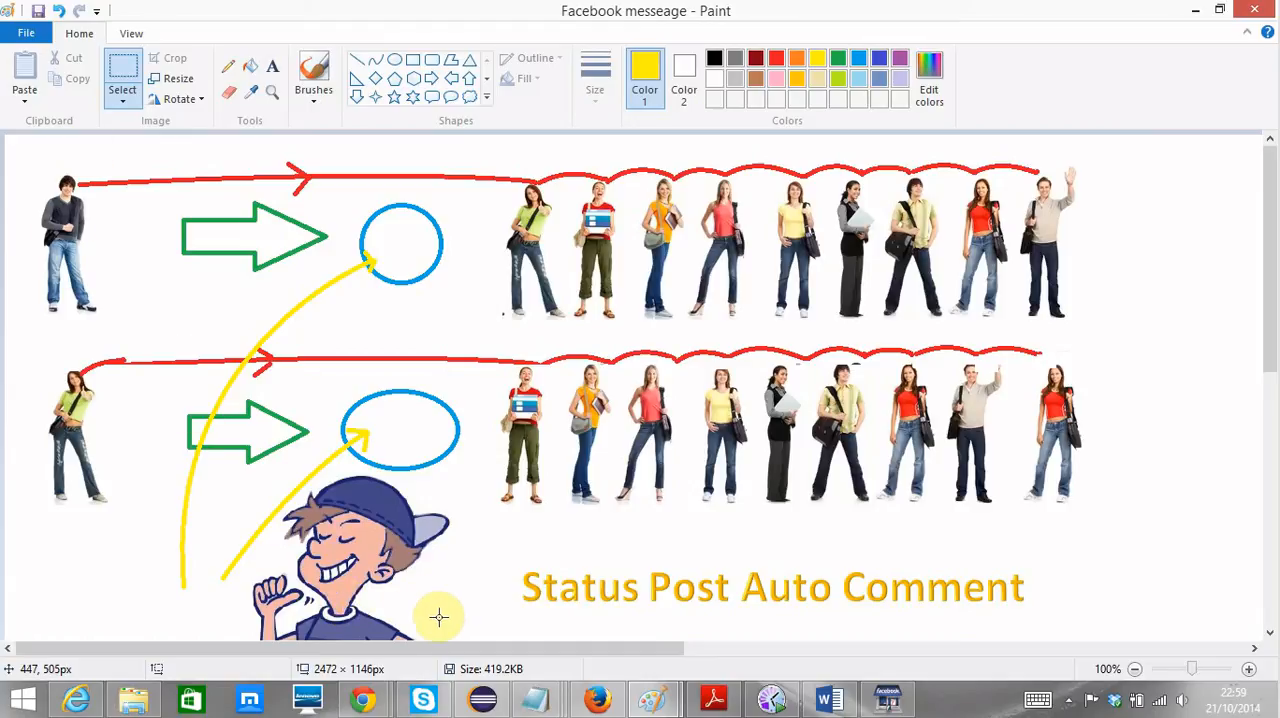
{"action": "mouse_move", "coordinate": [280, 472]}
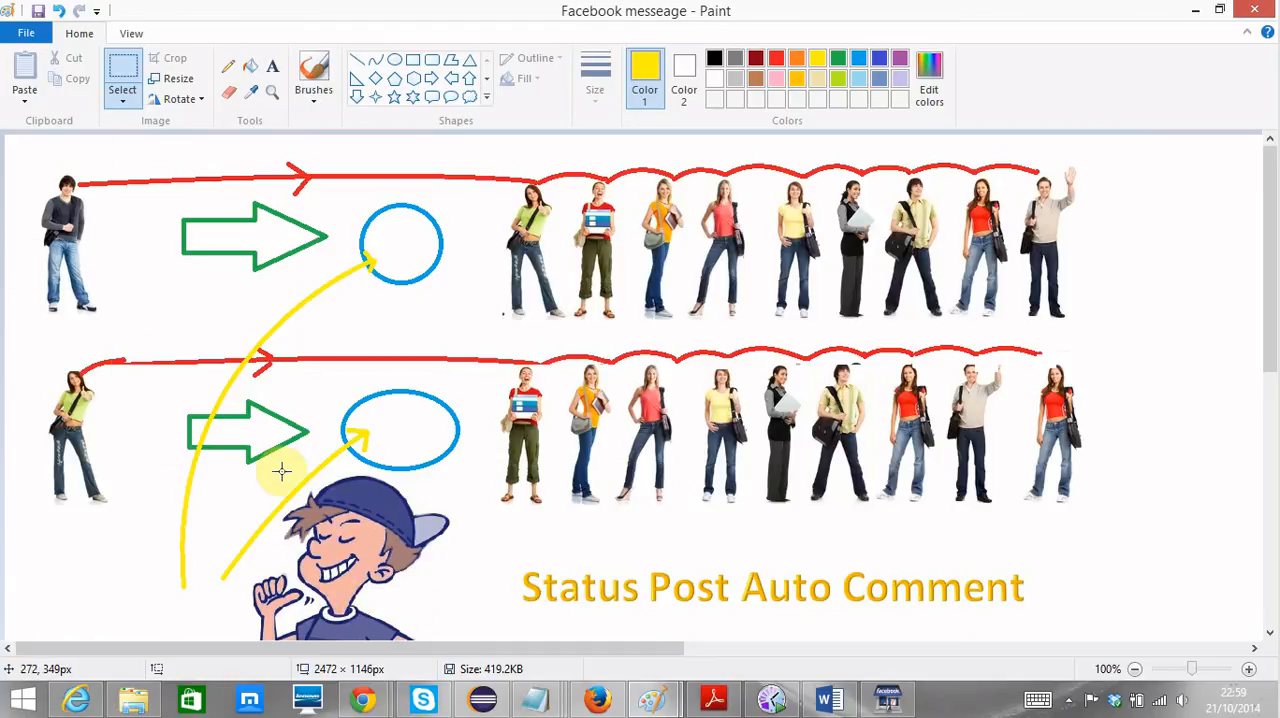
{"action": "mouse_move", "coordinate": [300, 480]}
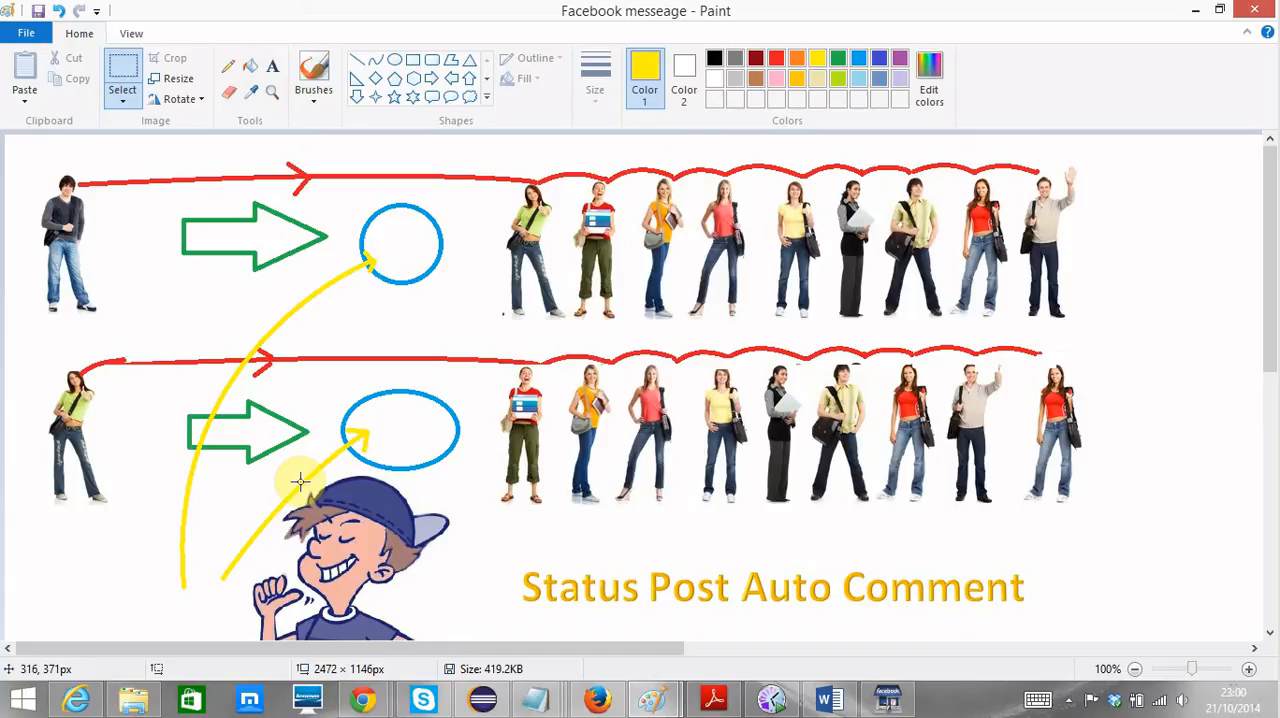
{"action": "mouse_move", "coordinate": [88, 118]}
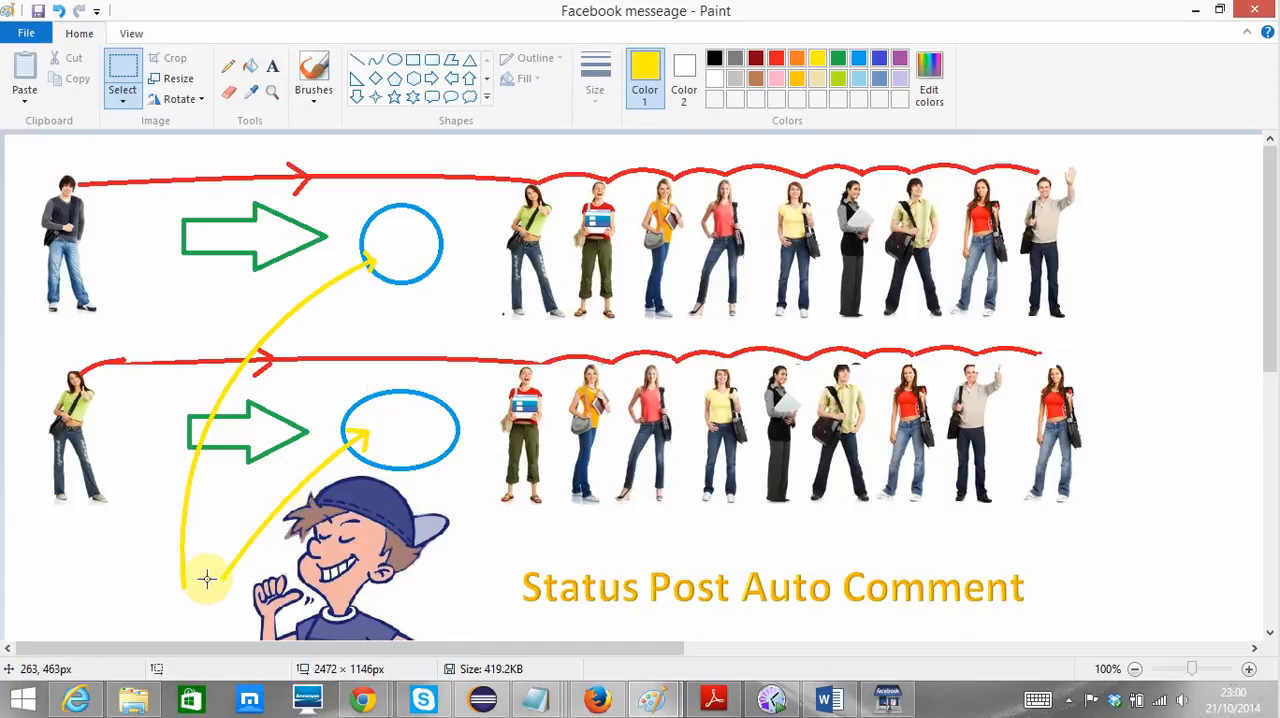
{"action": "mouse_move", "coordinate": [384, 270]}
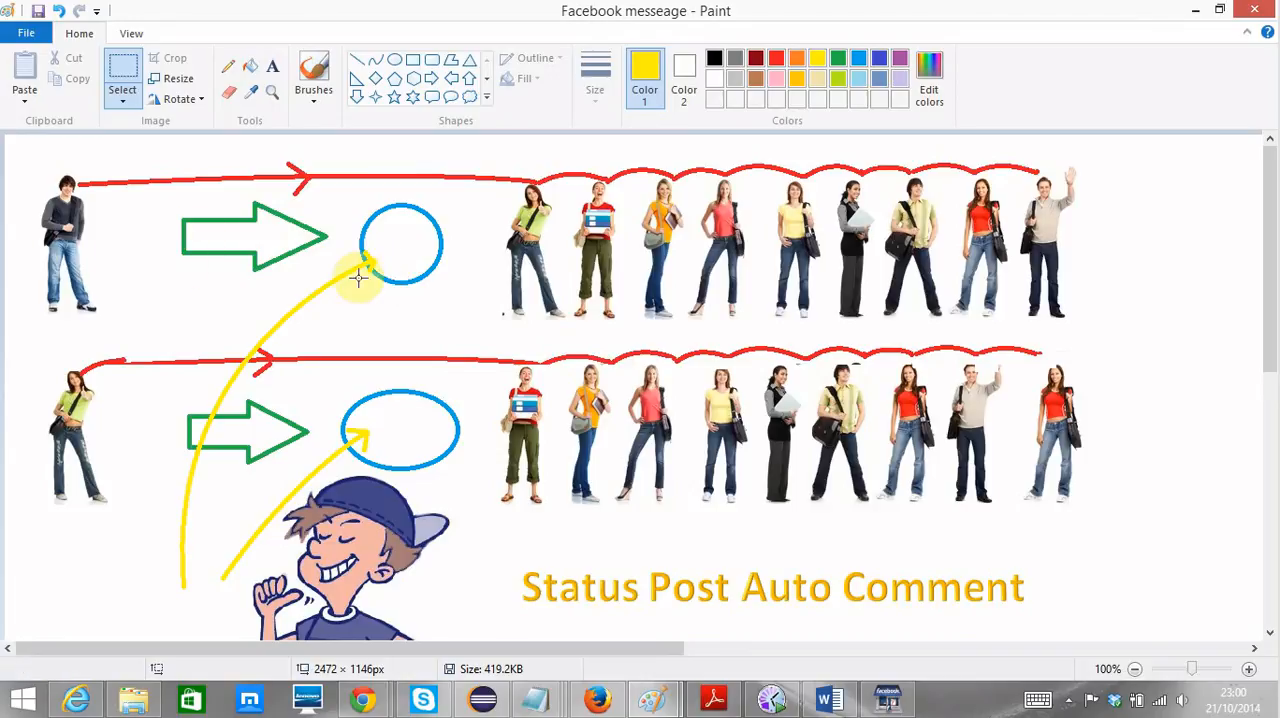
{"action": "mouse_move", "coordinate": [558, 230]}
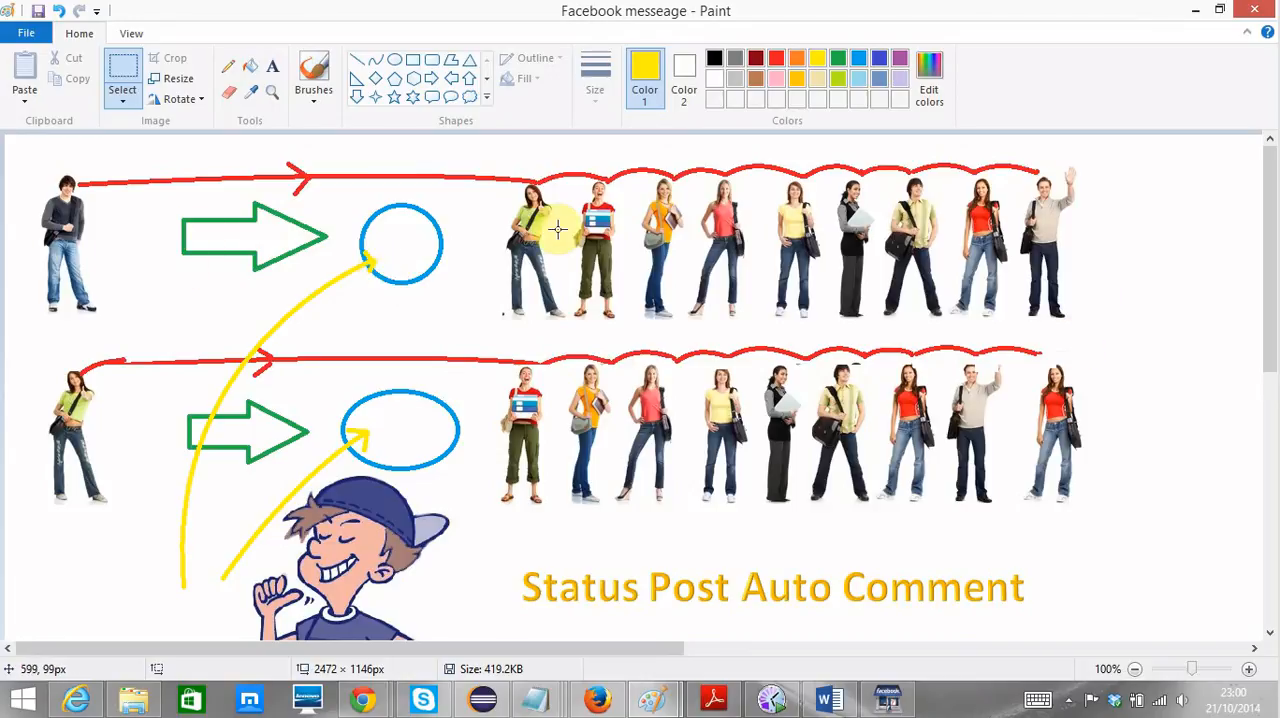
{"action": "mouse_move", "coordinate": [1030, 218]}
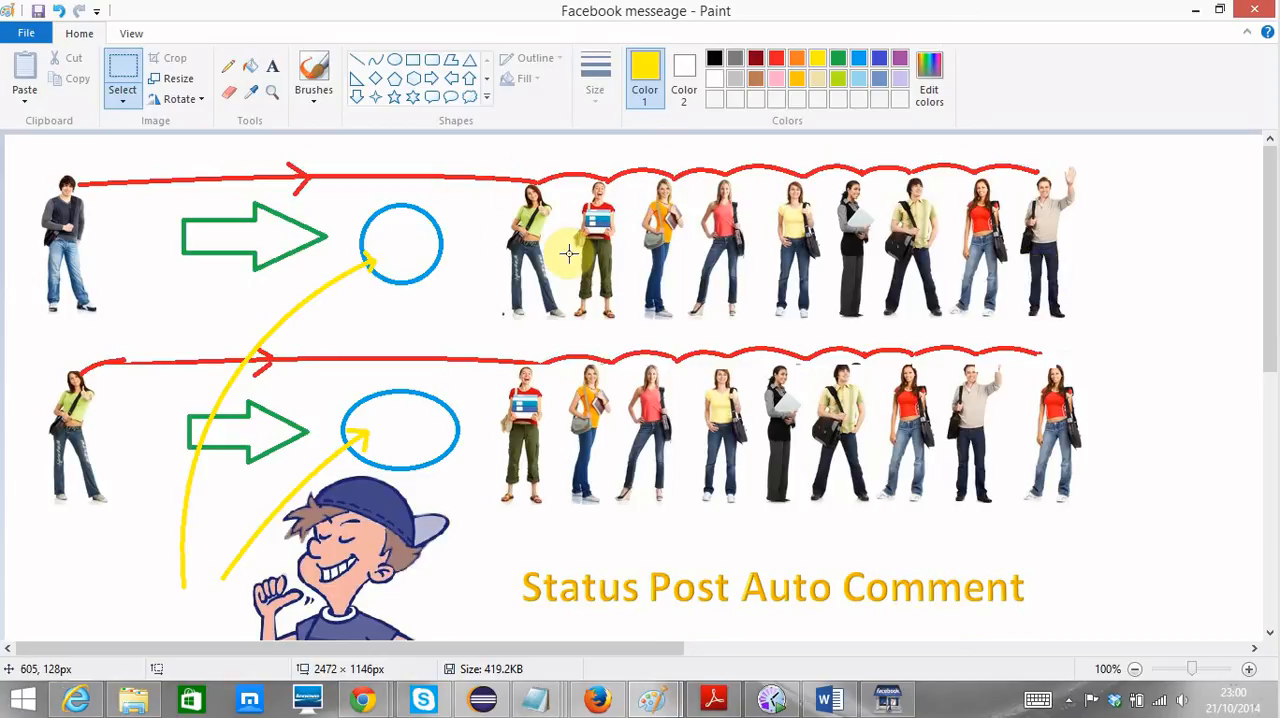
{"action": "mouse_move", "coordinate": [412, 276]}
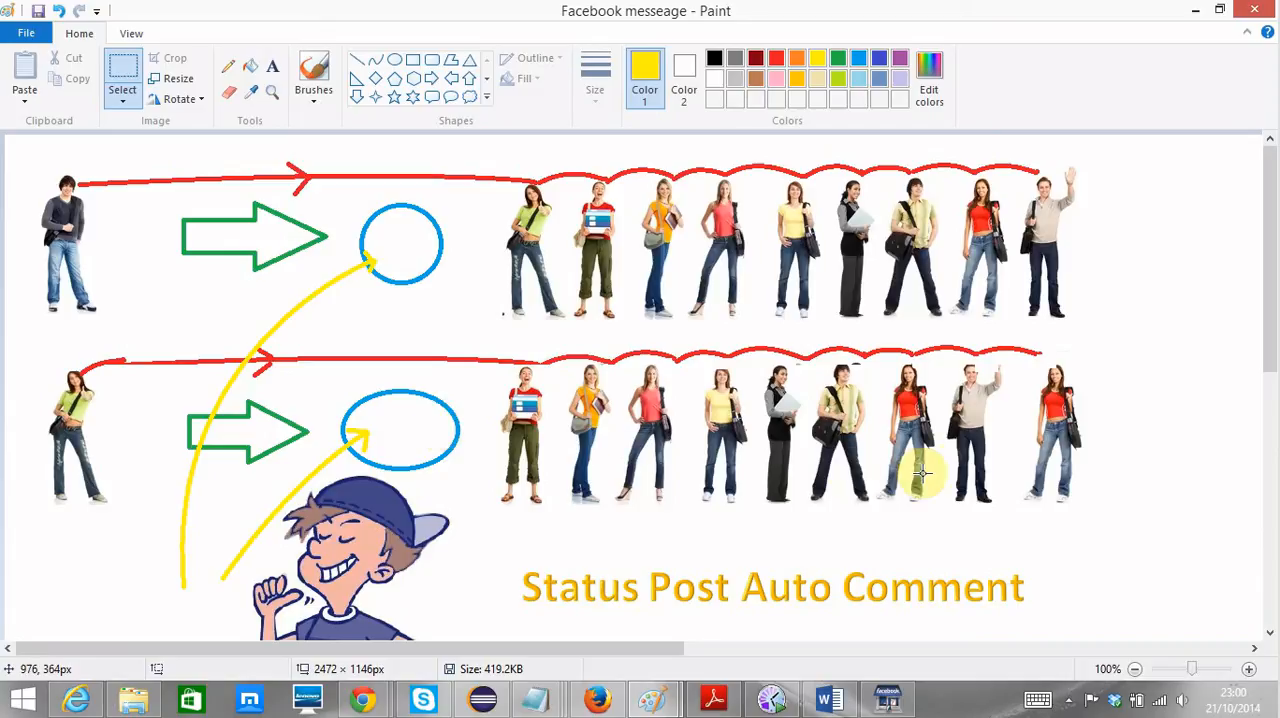
{"action": "mouse_move", "coordinate": [1050, 462]}
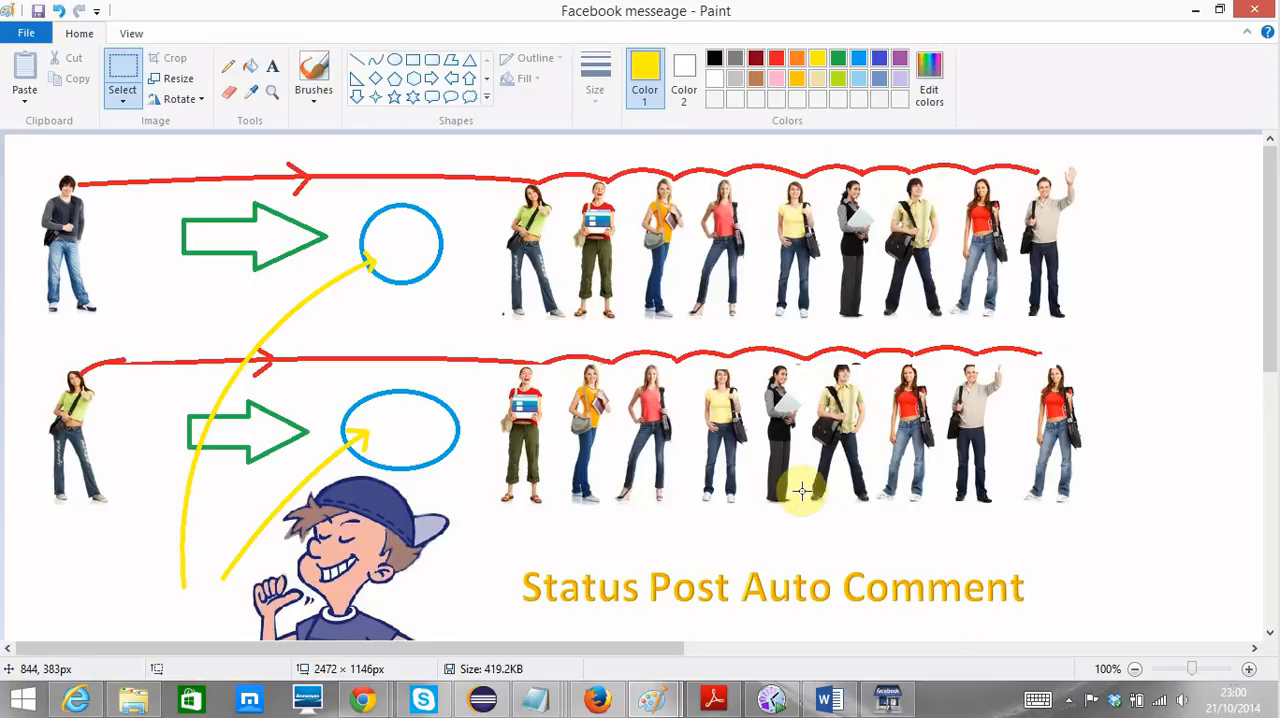
{"action": "mouse_move", "coordinate": [950, 496]}
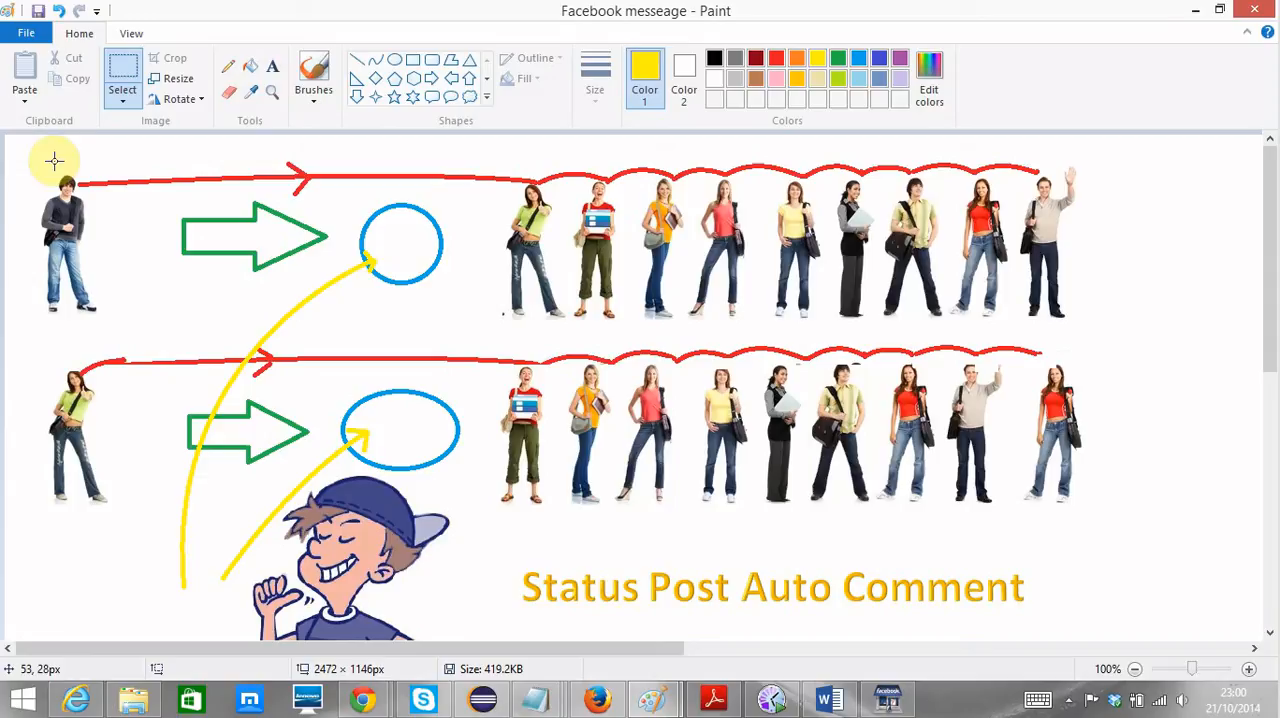
{"action": "mouse_move", "coordinate": [276, 536]}
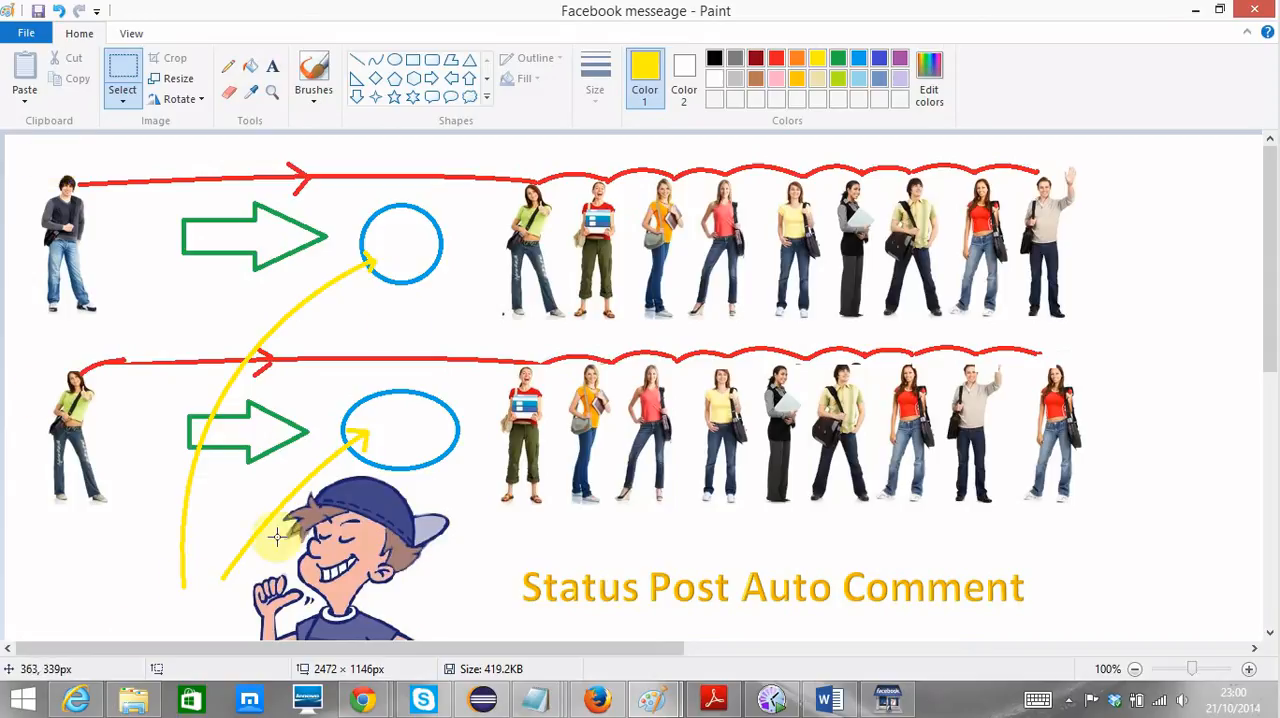
{"action": "mouse_move", "coordinate": [968, 380]}
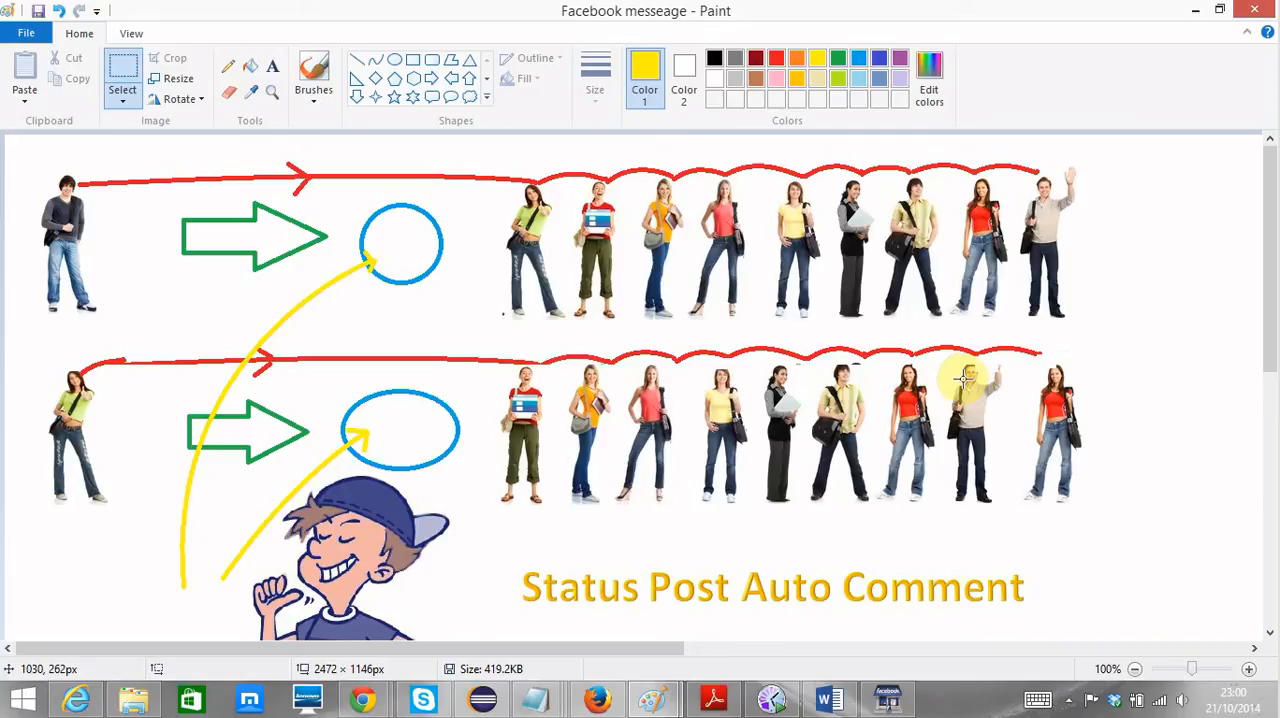
{"action": "mouse_move", "coordinate": [772, 698]}
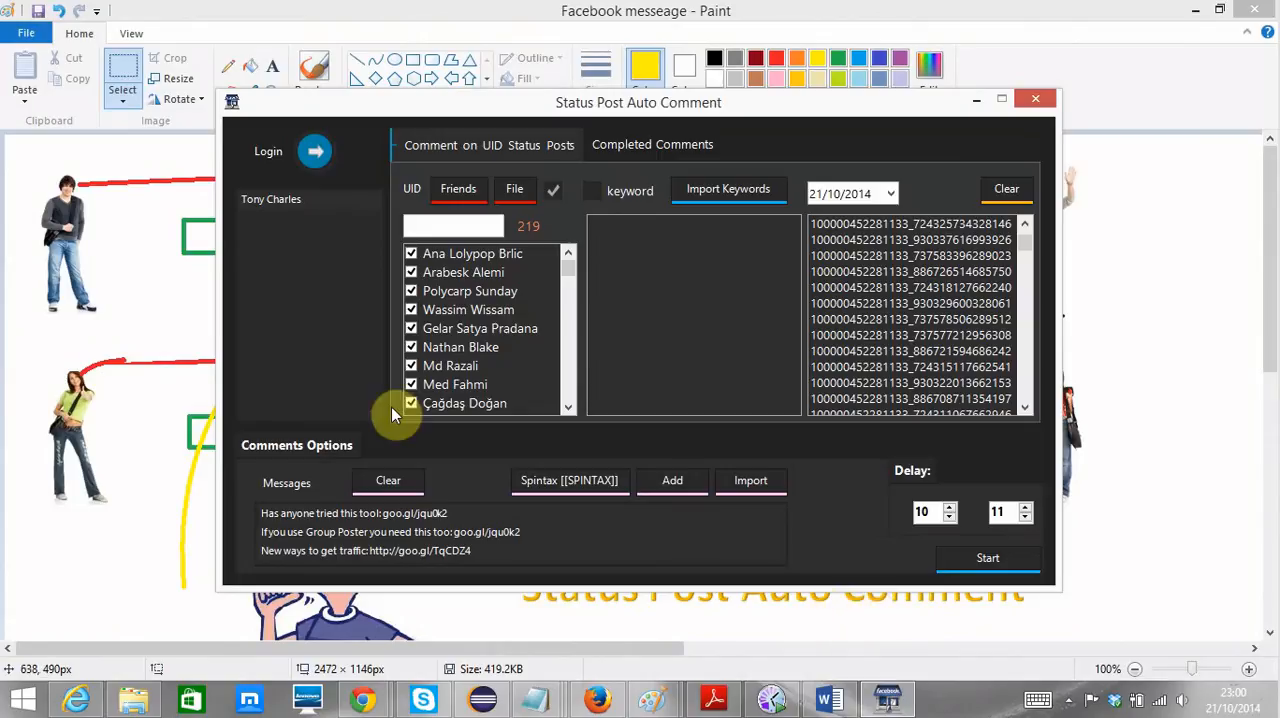
{"action": "mouse_move", "coordinate": [362, 392]}
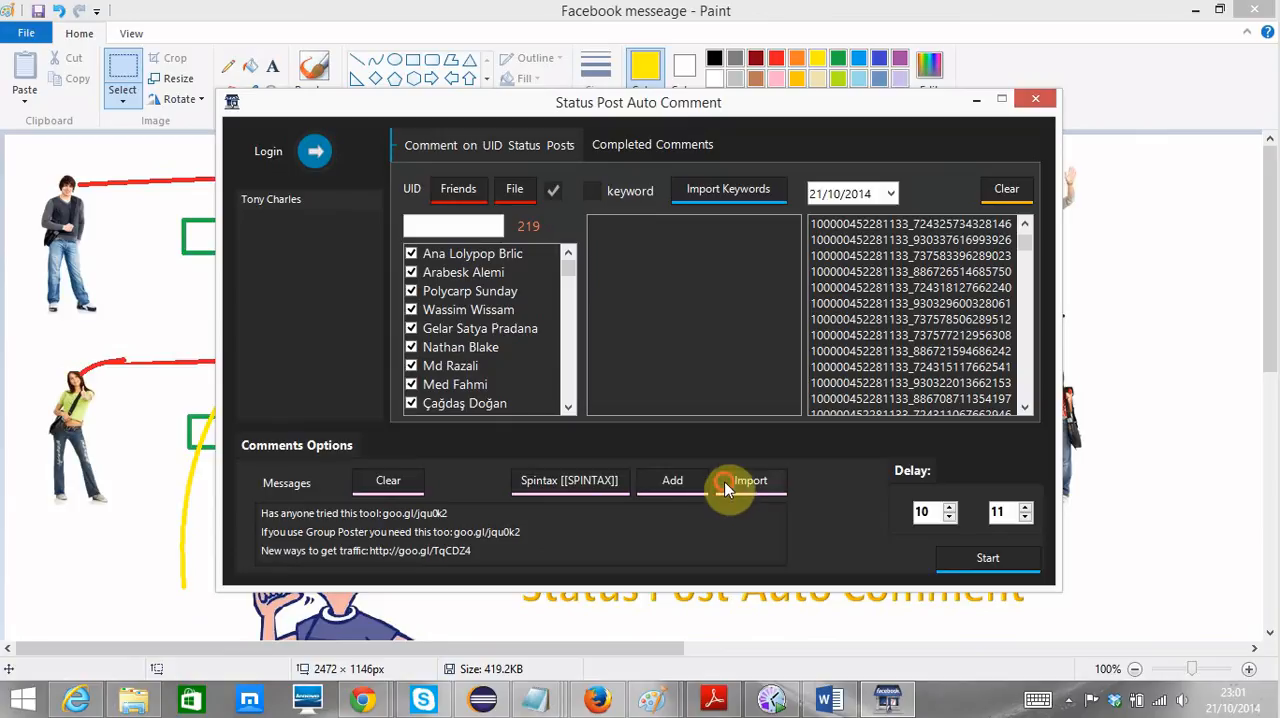
{"action": "left_click", "coordinate": [750, 480]}
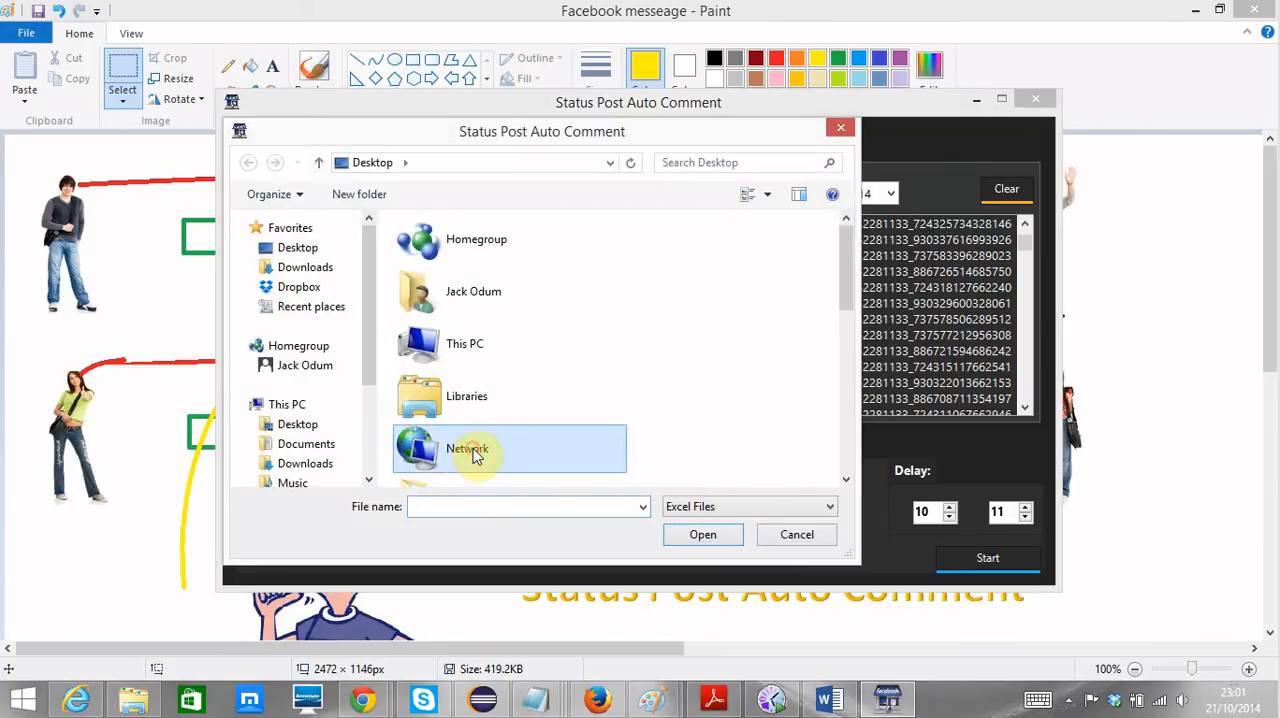
Switch the file chooser's type filter from Excel files to Text files, then cancel out
{"action": "left_click", "coordinate": [748, 506]}
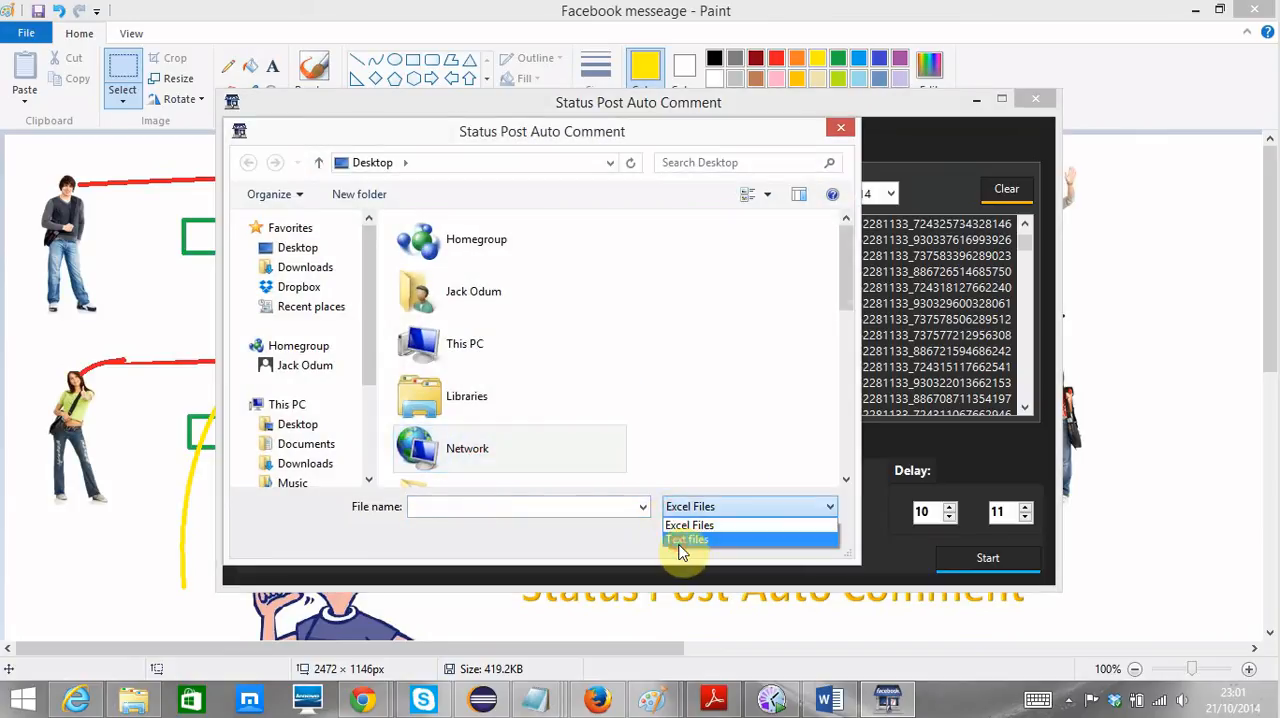
{"action": "left_click", "coordinate": [686, 540]}
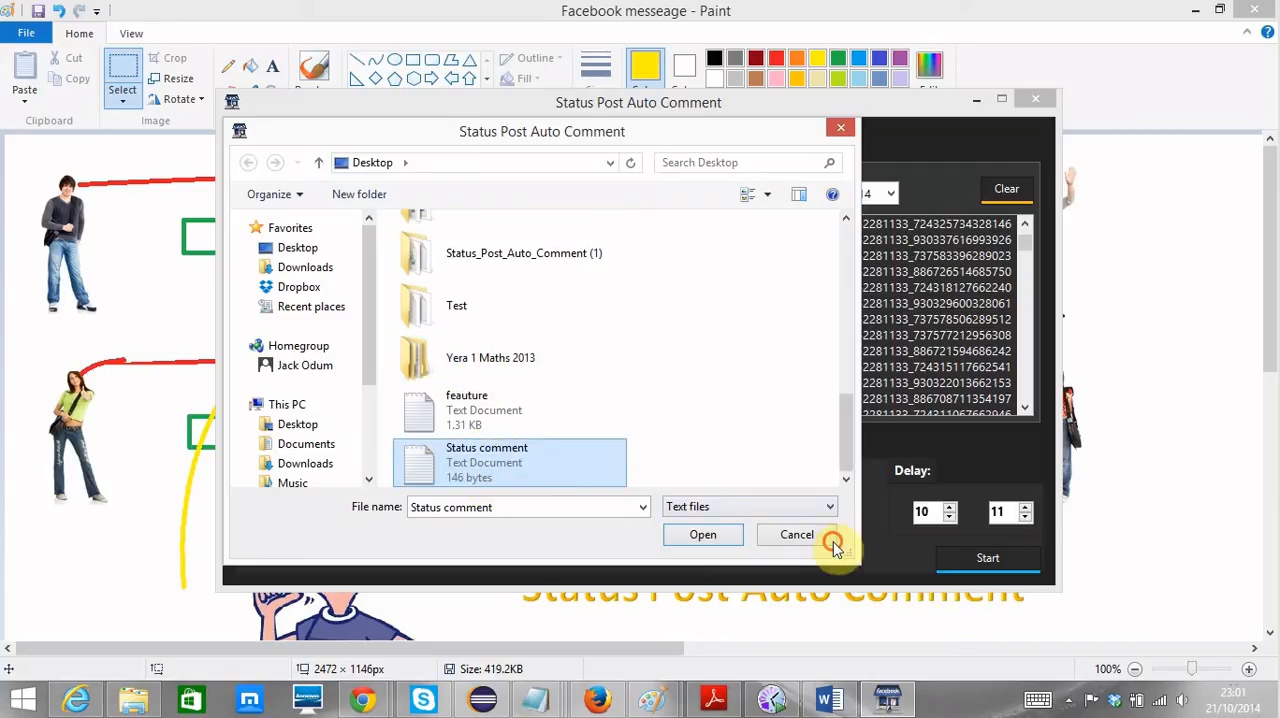
{"action": "left_click", "coordinate": [702, 534]}
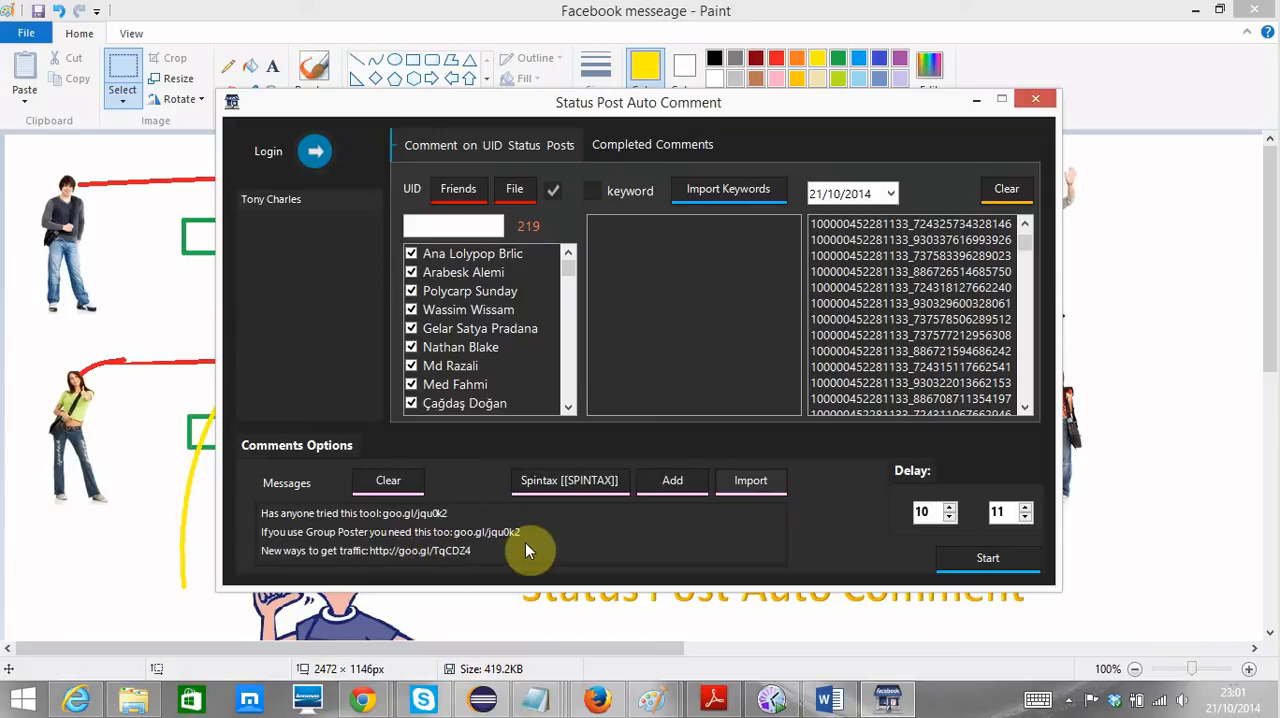
{"action": "mouse_move", "coordinate": [550, 556]}
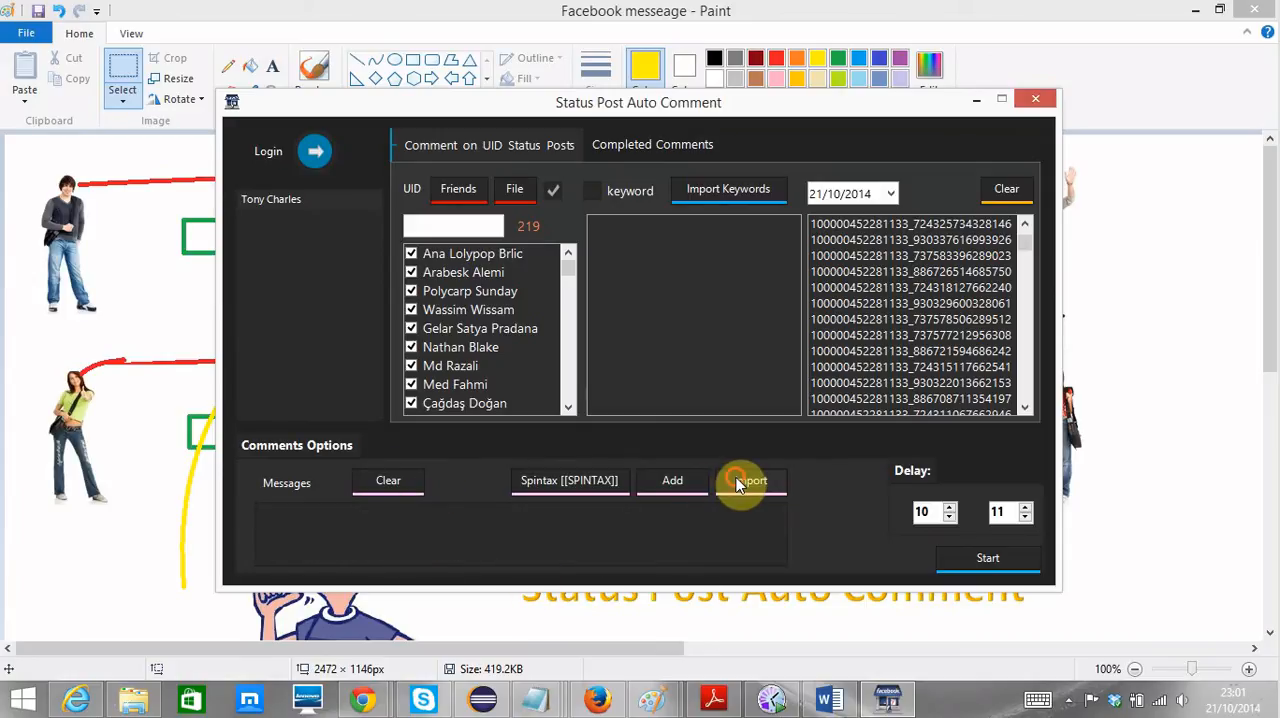
Import the Status comment text file's three messages and clear the UID list
{"action": "left_click", "coordinate": [748, 480]}
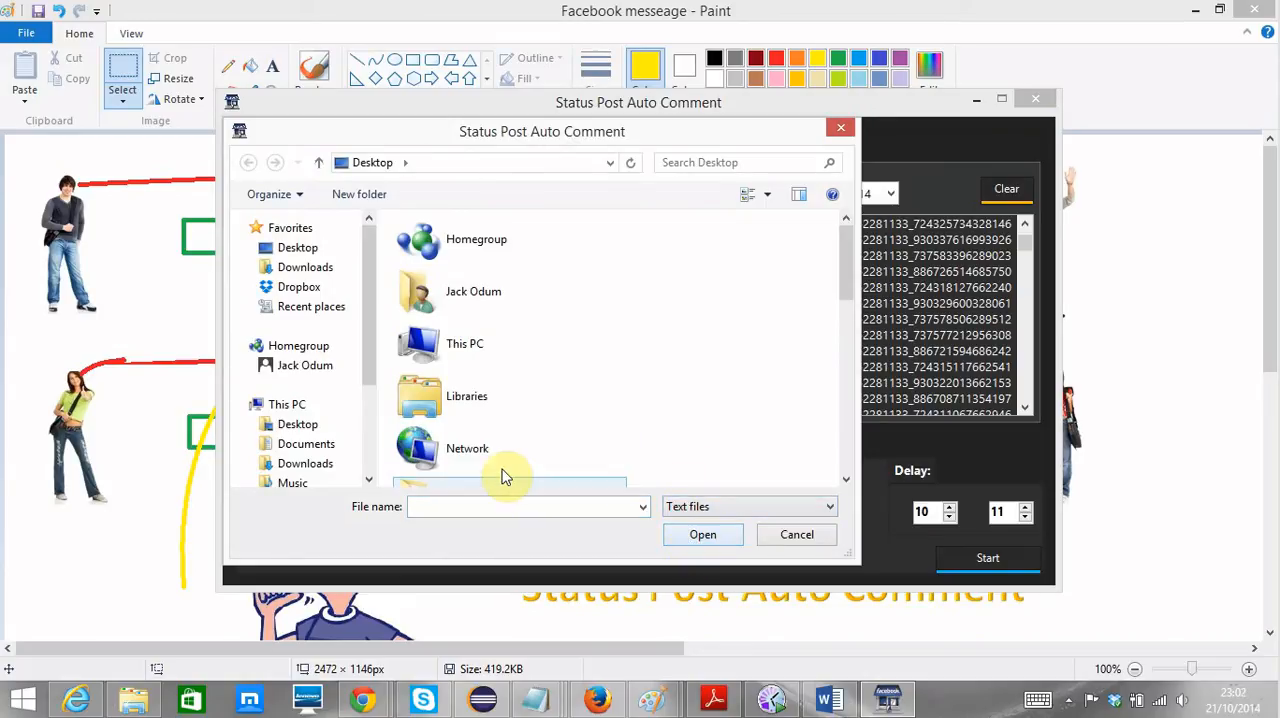
{"action": "left_click", "coordinate": [510, 480]}
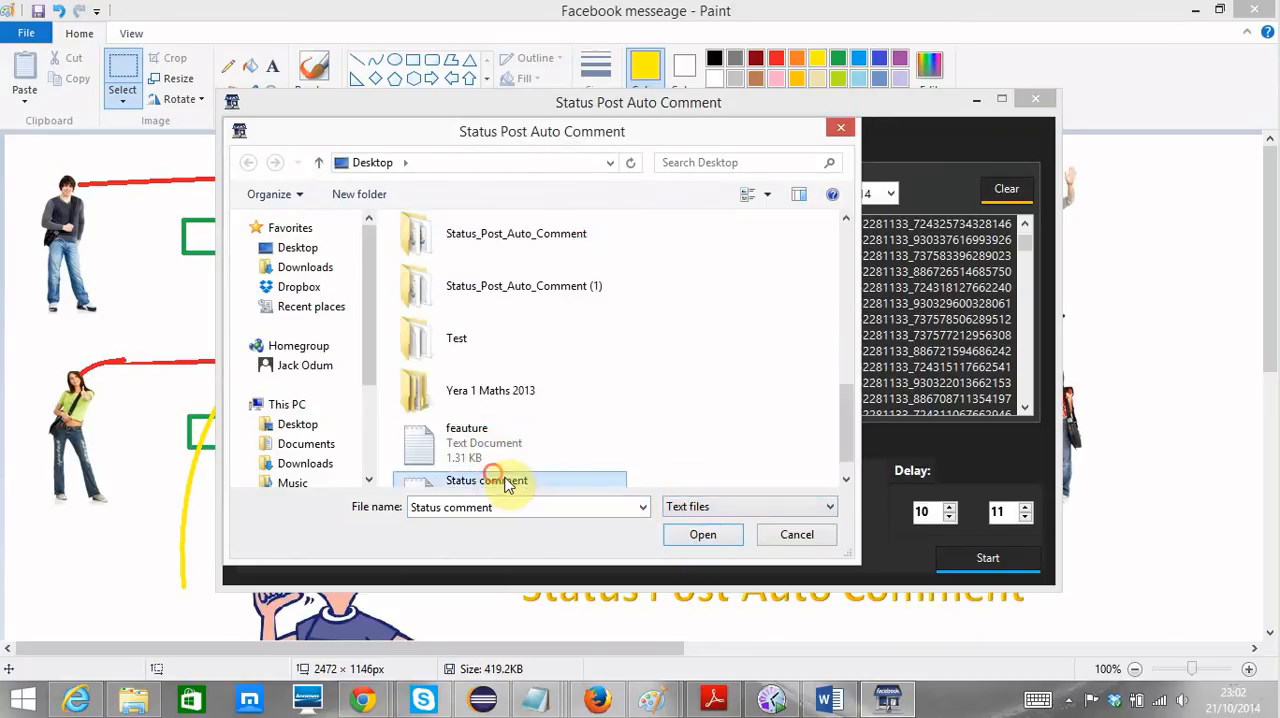
{"action": "left_click", "coordinate": [702, 534]}
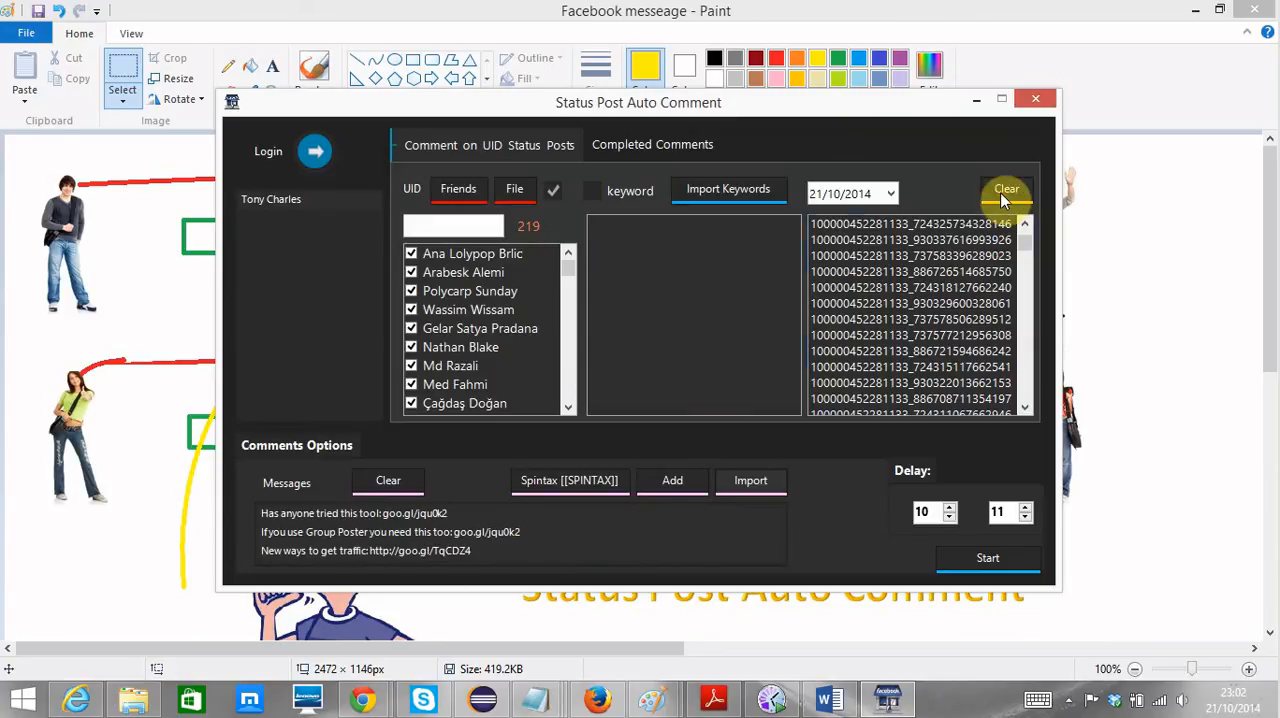
{"action": "left_click", "coordinate": [1006, 190]}
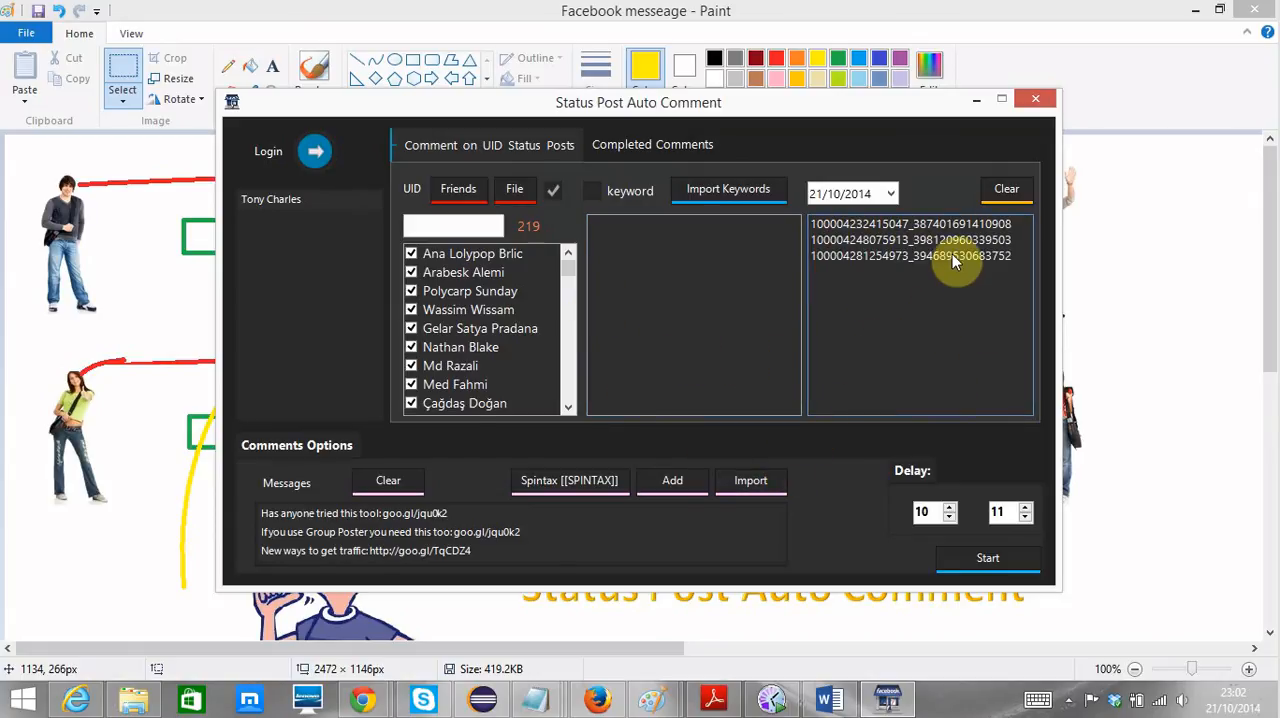
{"action": "mouse_move", "coordinate": [890, 260]}
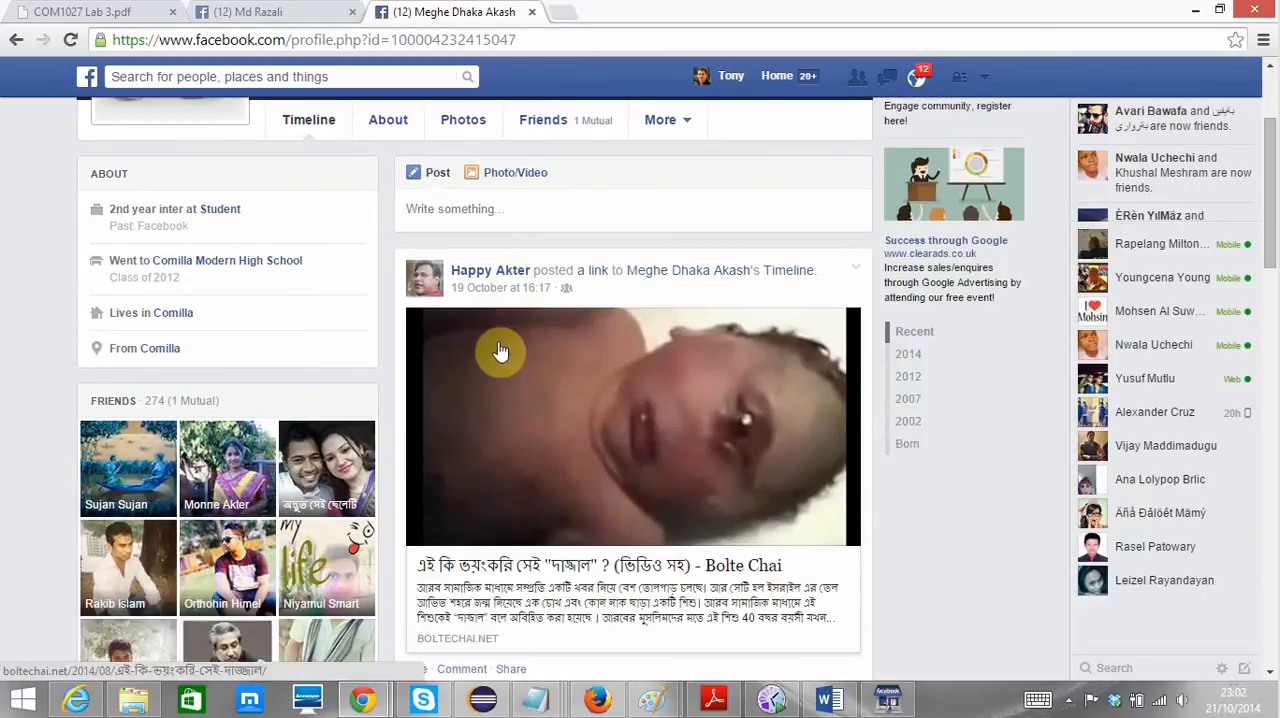
Scroll Facebook profiles to find the posted comments, close the post tab, and return to the tool
{"action": "scroll", "scroll_direction": "down", "scroll_amount": 3}
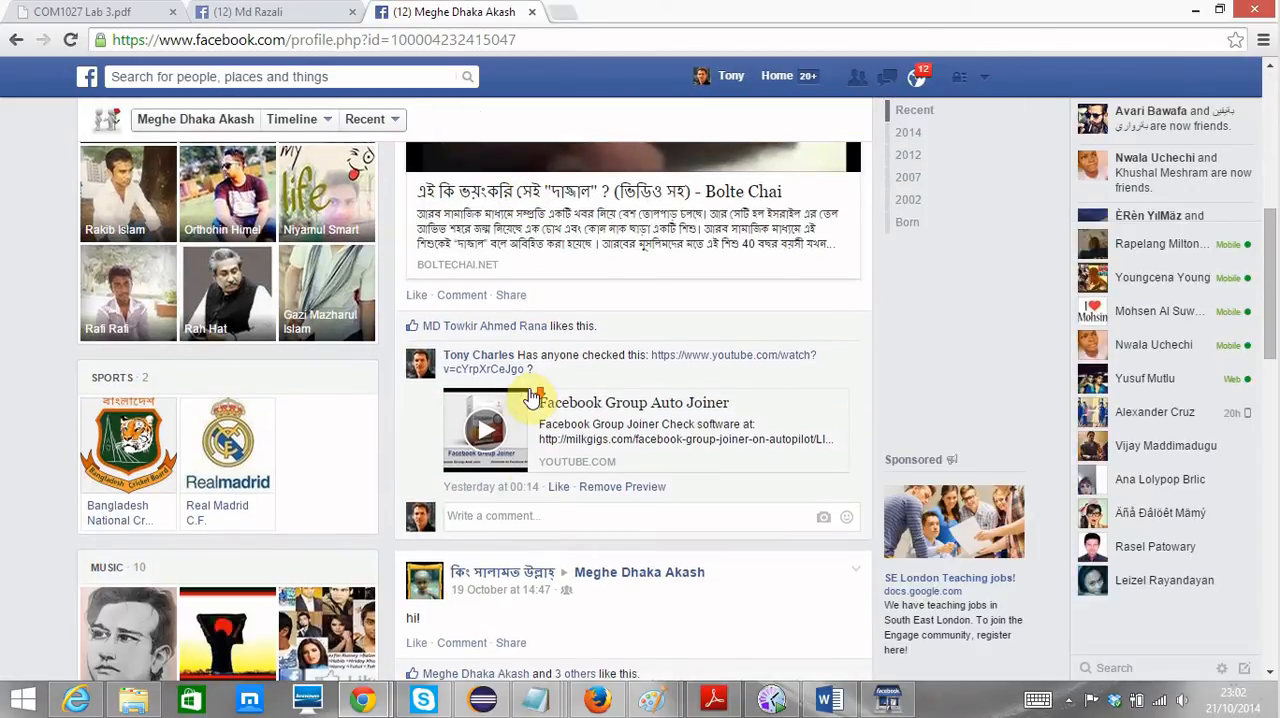
{"action": "scroll", "scroll_direction": "down", "scroll_amount": 3}
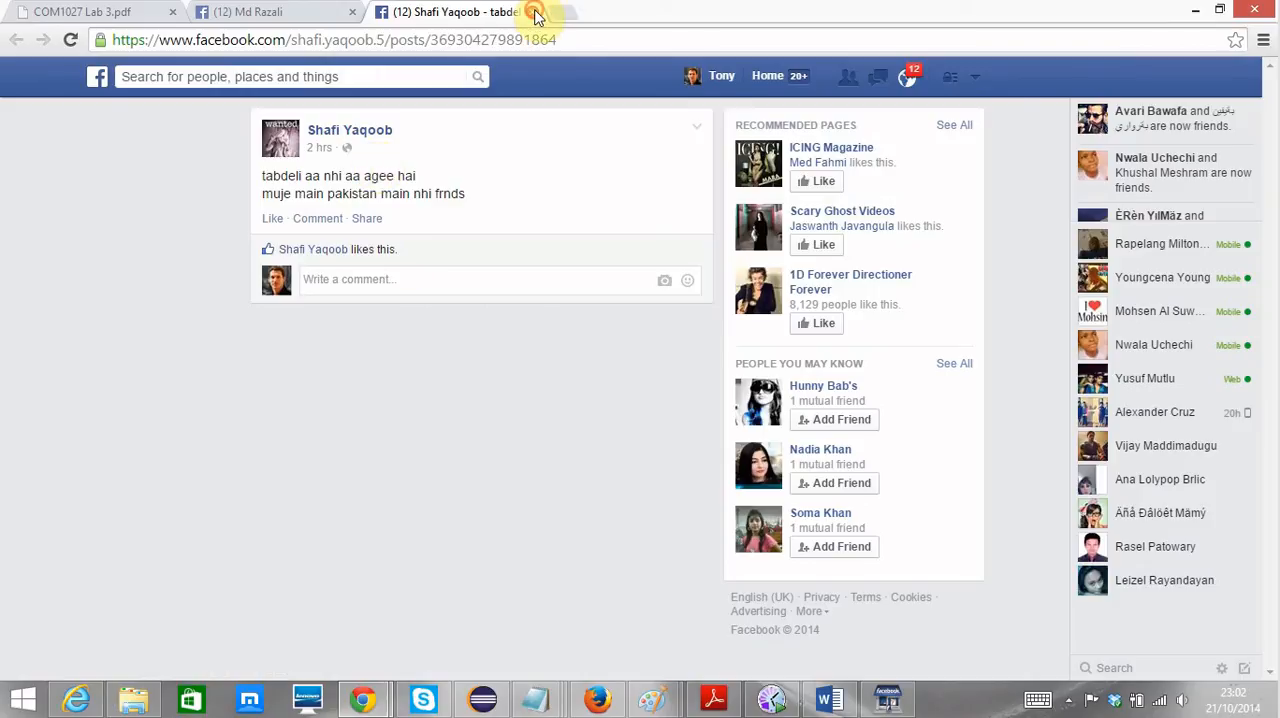
{"action": "left_click", "coordinate": [506, 12]}
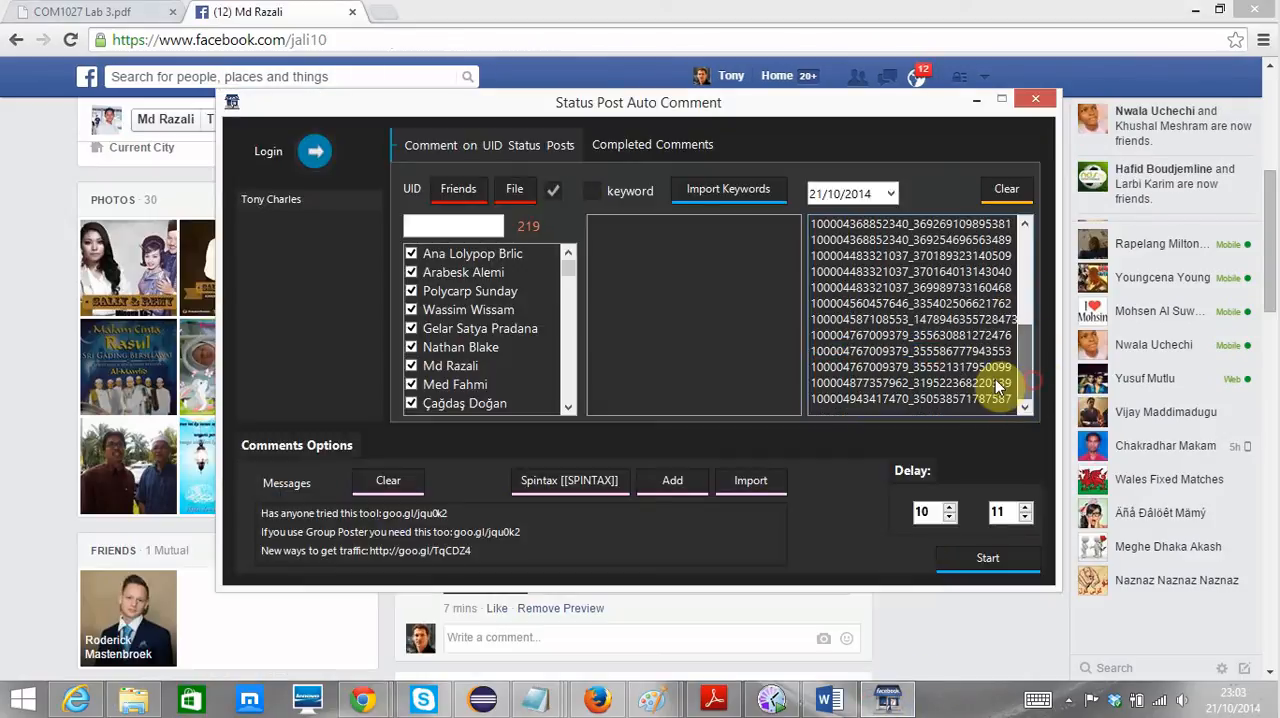
{"action": "left_click", "coordinate": [1036, 98]}
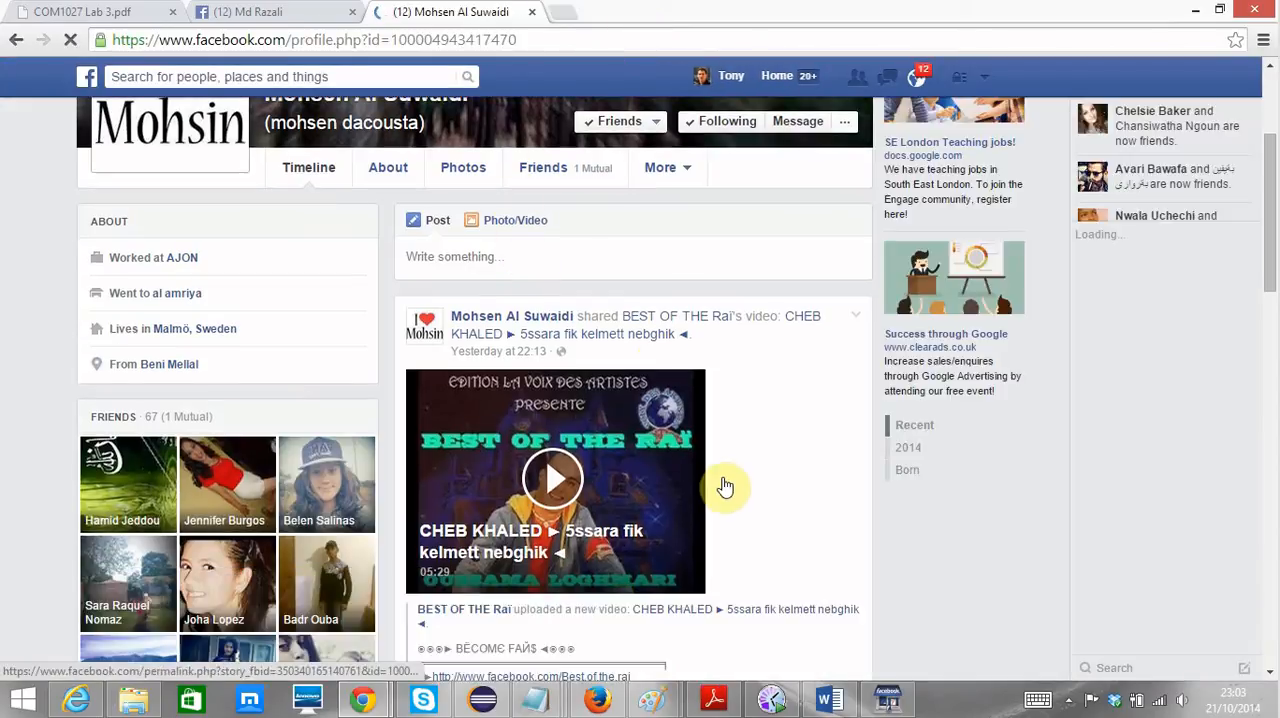
{"action": "scroll", "scroll_direction": "down", "scroll_amount": 3}
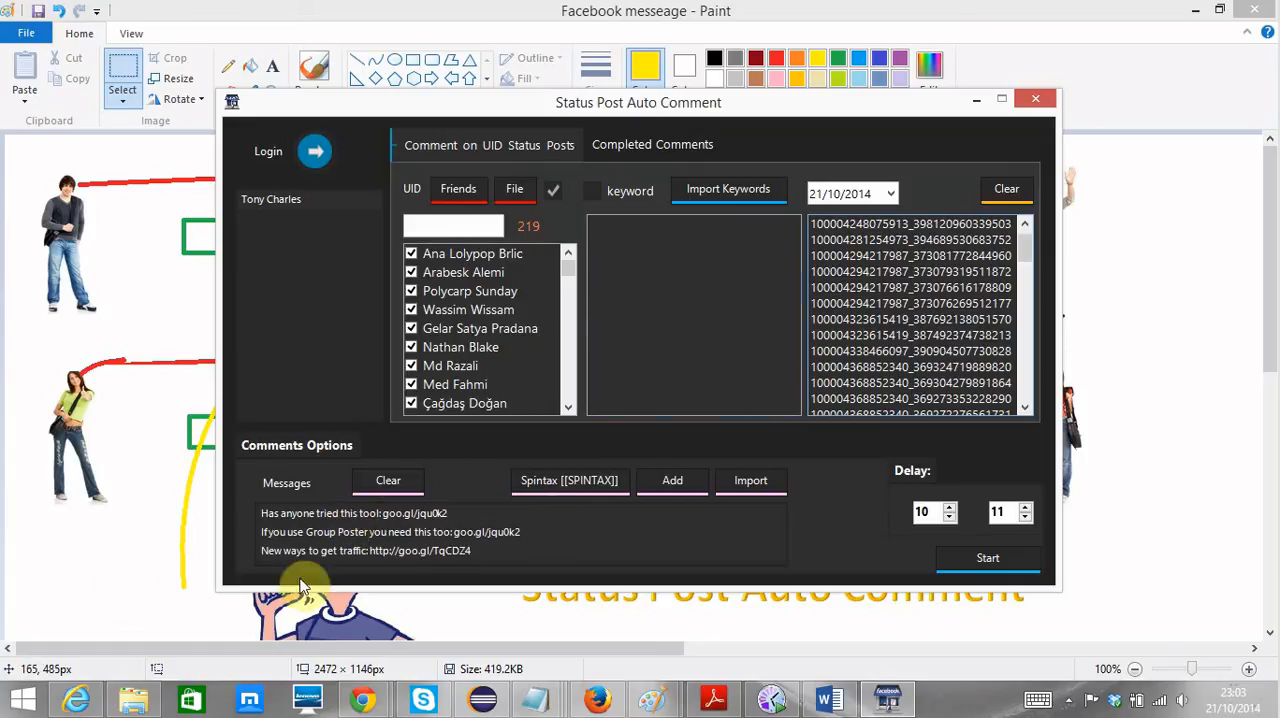
{"action": "mouse_move", "coordinate": [364, 540]}
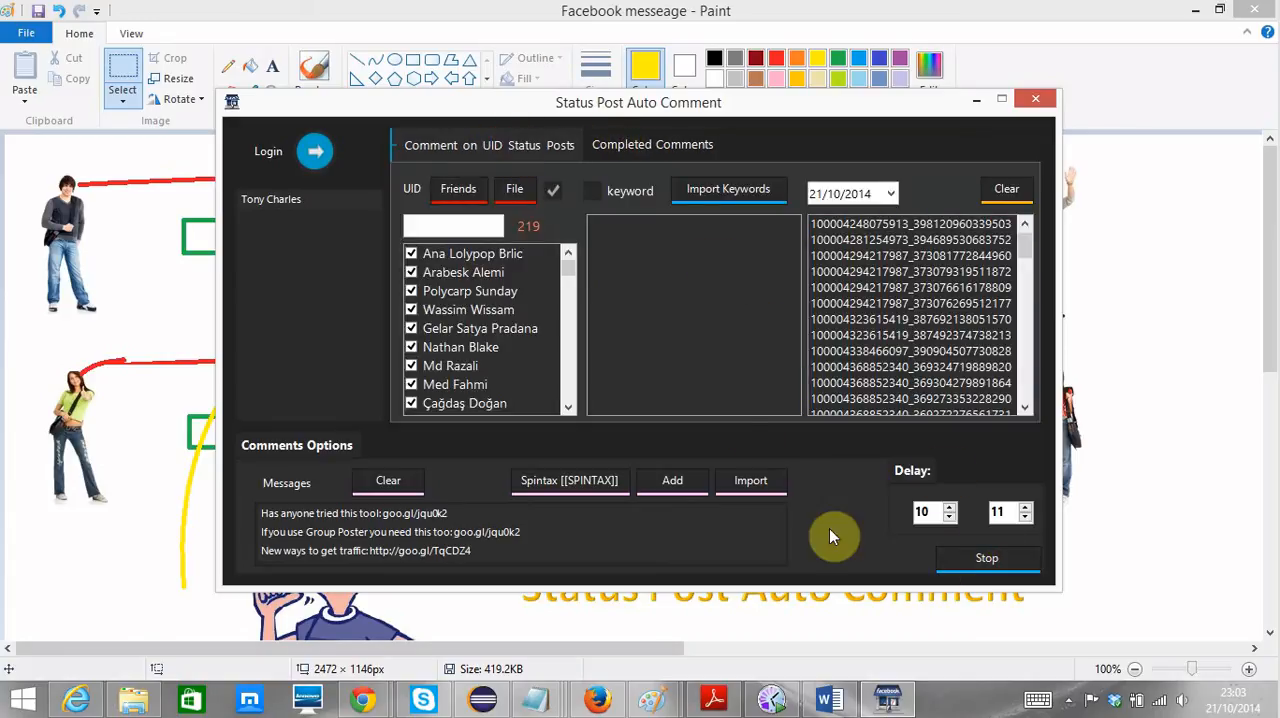
Show the Completed Comments list with two post IDs done so far
{"action": "left_click", "coordinate": [652, 144]}
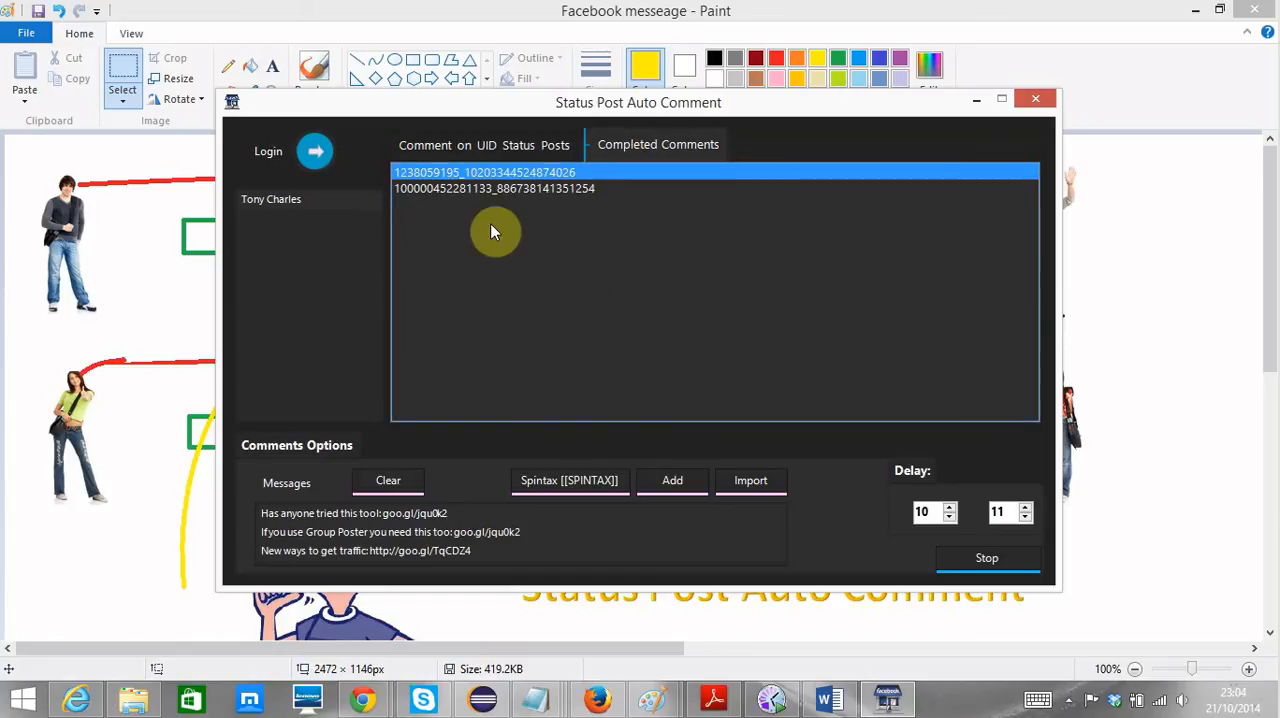
{"action": "mouse_move", "coordinate": [508, 228]}
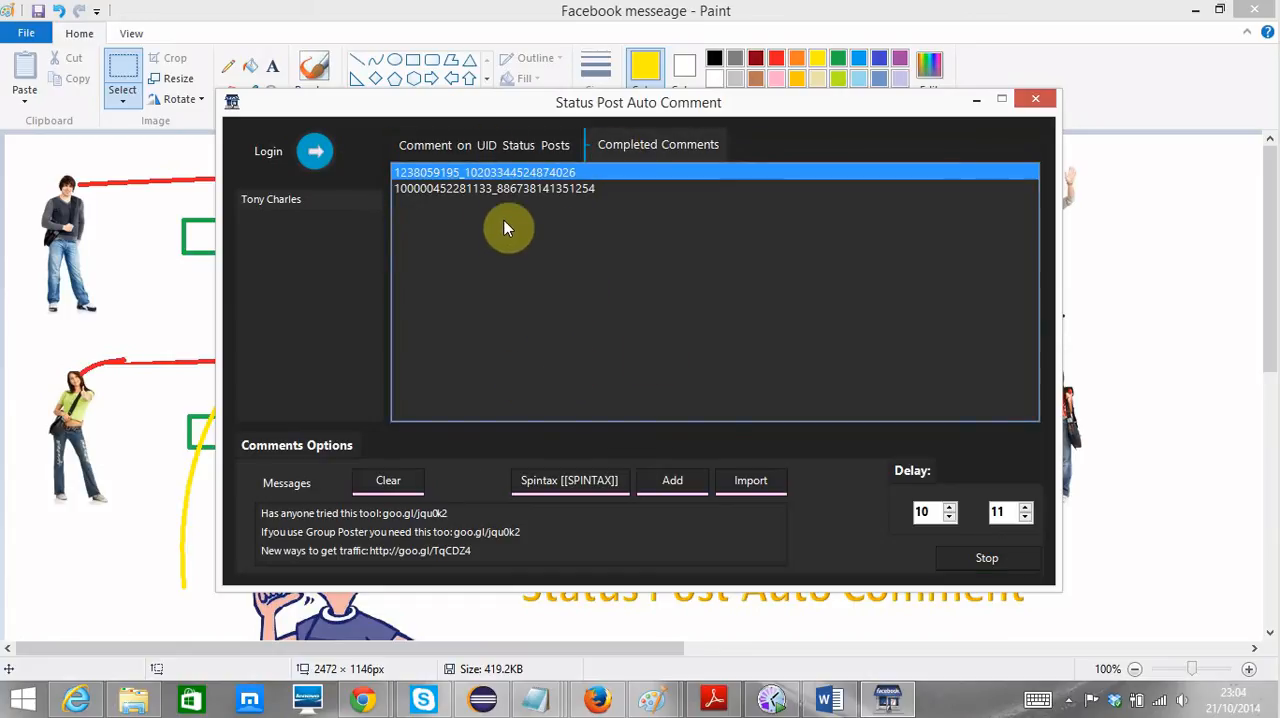
{"action": "mouse_move", "coordinate": [544, 296]}
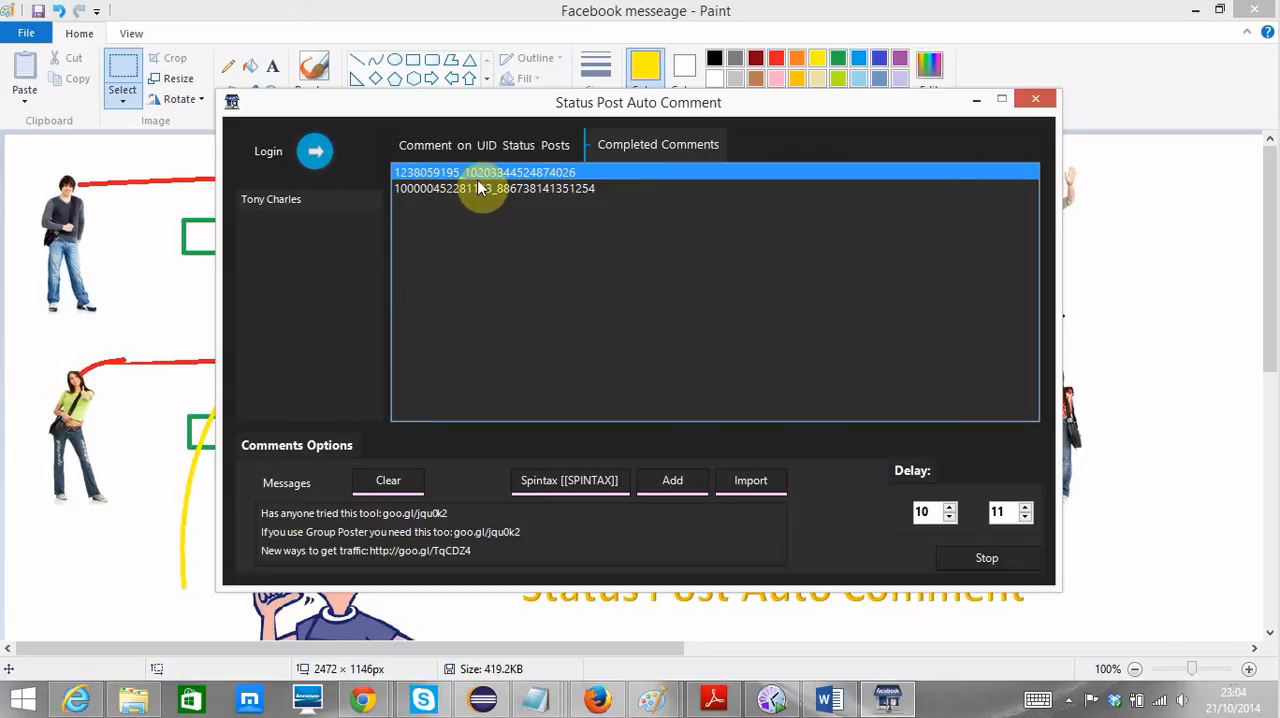
{"action": "mouse_move", "coordinate": [480, 180]}
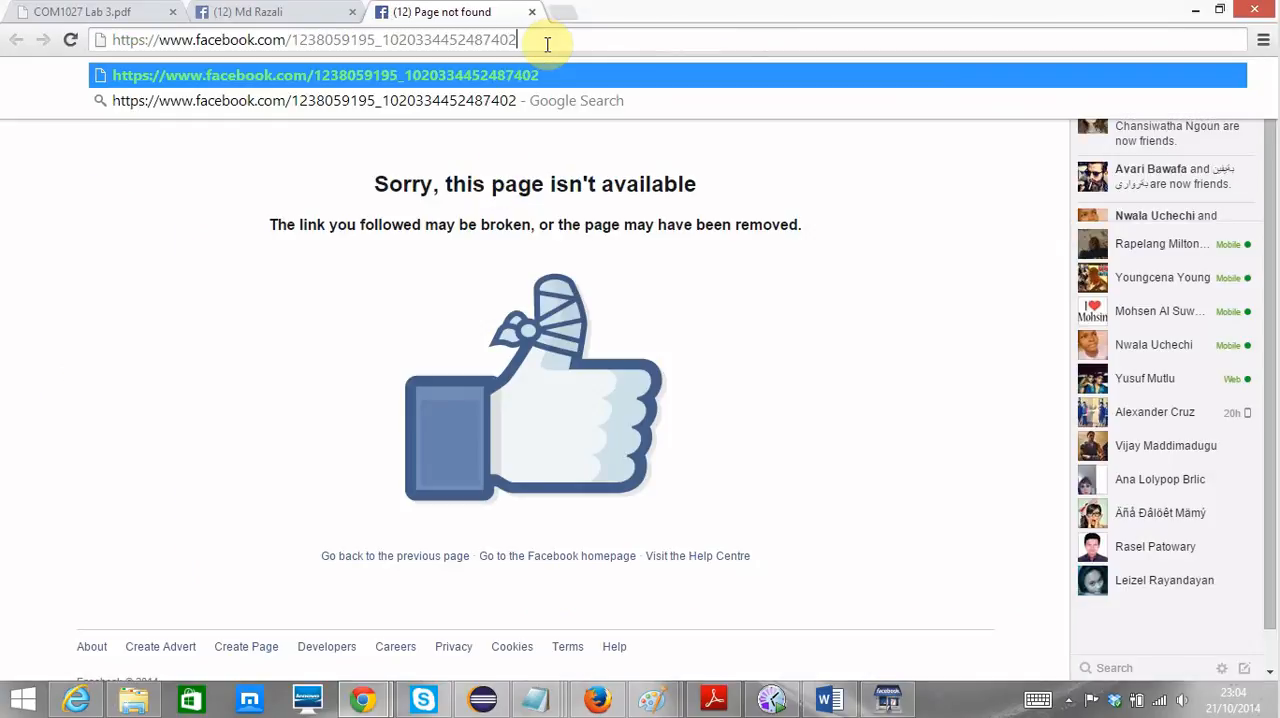
Load the first completed post ID in Chrome and confirm the 'Has anyone tried this tool' comment
{"action": "key", "text": "backspace"}
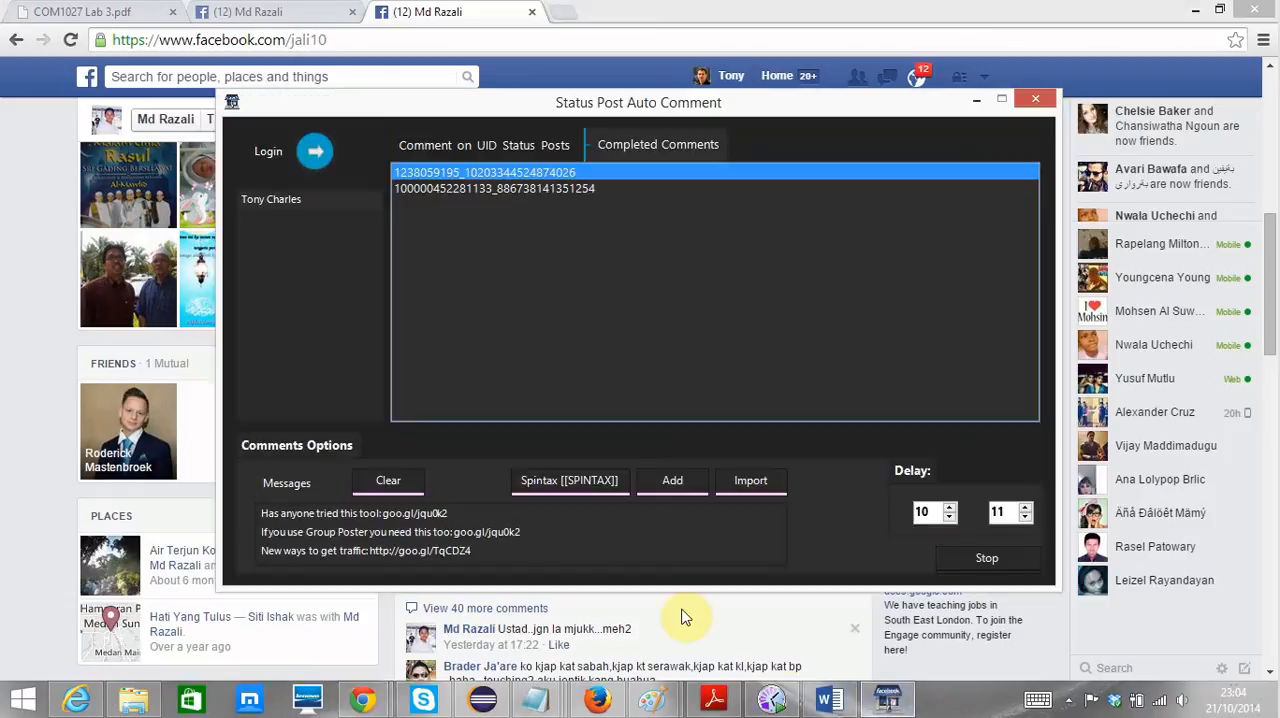
{"action": "left_click", "coordinate": [368, 514]}
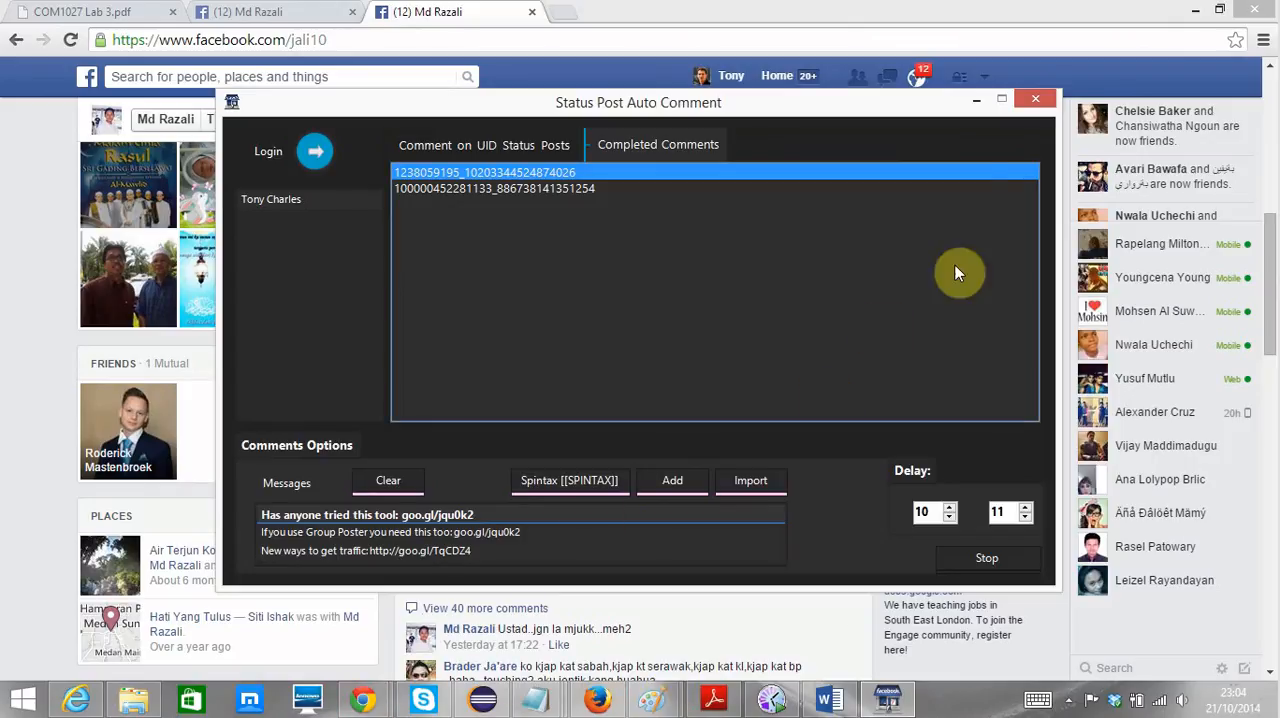
{"action": "left_click", "coordinate": [1036, 98]}
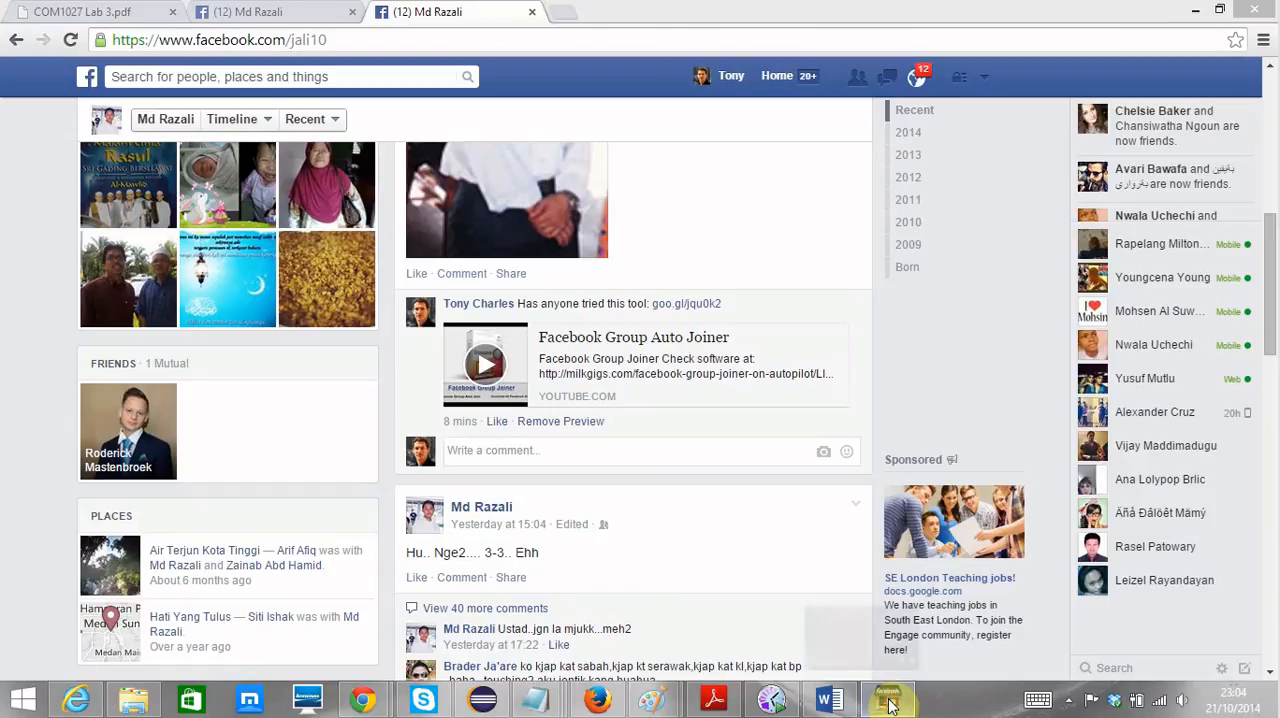
{"action": "left_click", "coordinate": [888, 696]}
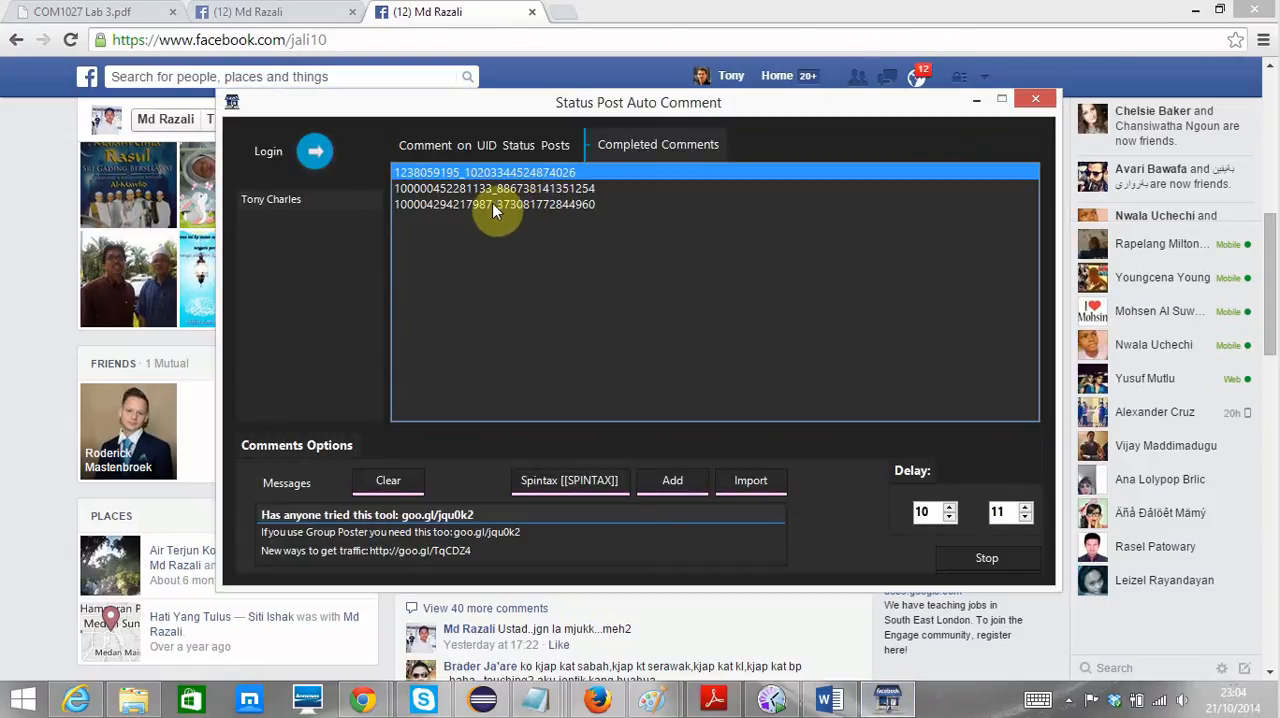
{"action": "mouse_move", "coordinate": [584, 218]}
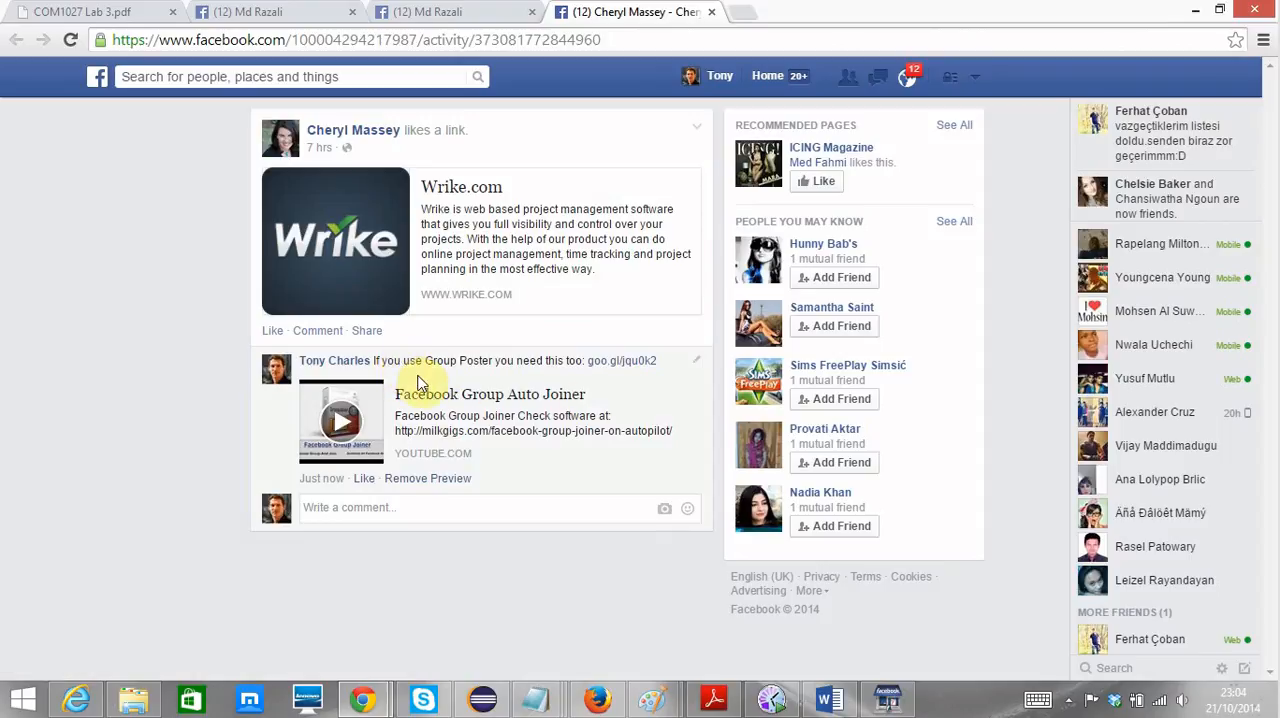
{"action": "mouse_move", "coordinate": [548, 380]}
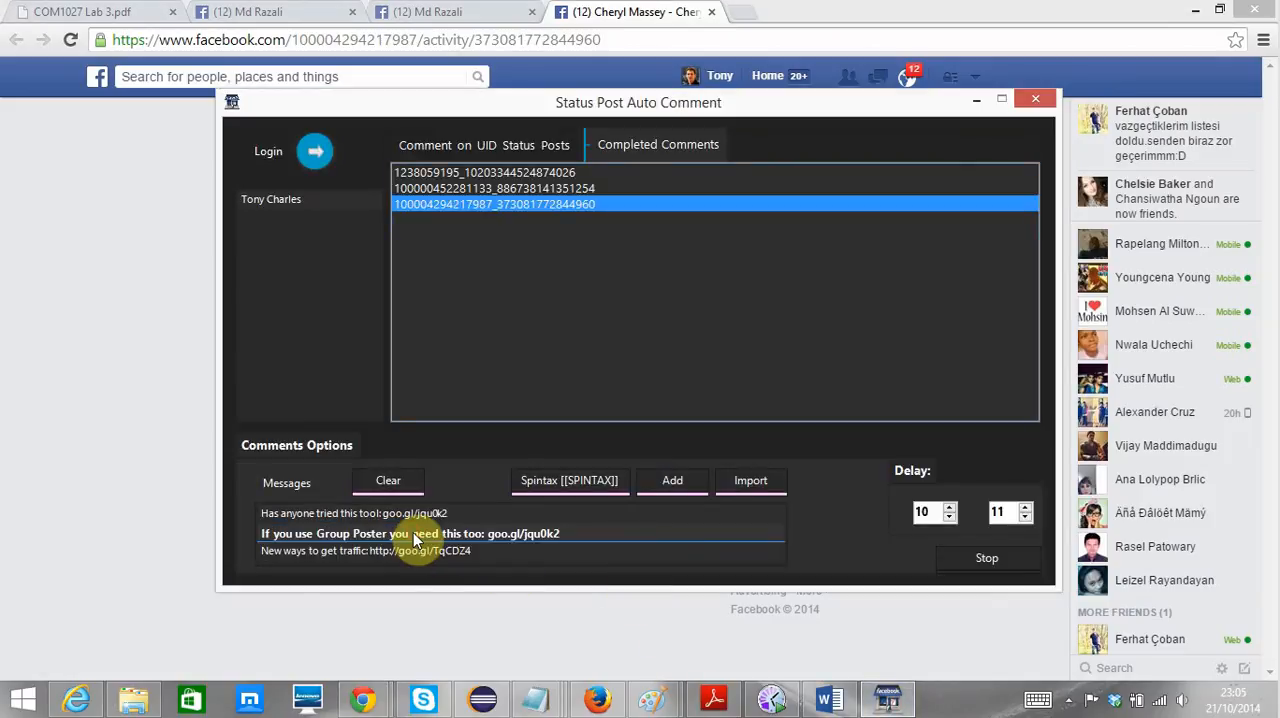
Open two more completed posts and confirm the 'If you use Group Poster' comment on each
{"action": "left_click", "coordinate": [360, 514]}
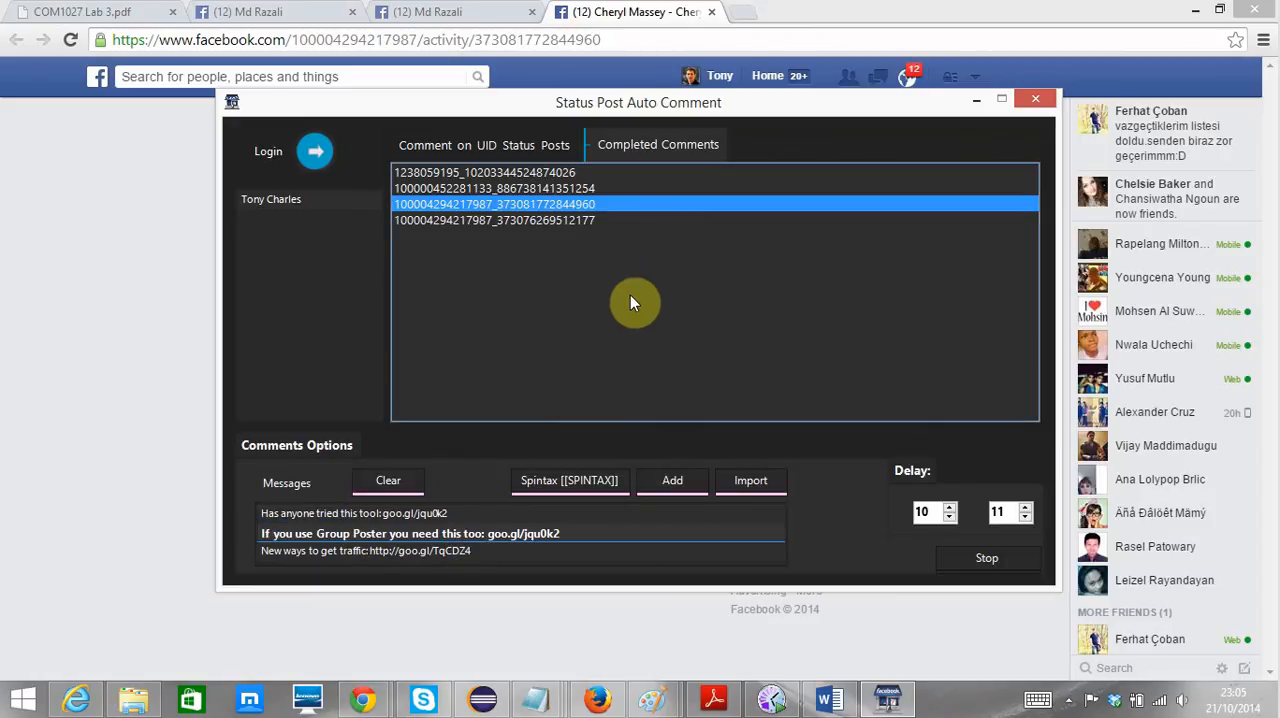
{"action": "left_click", "coordinate": [494, 220]}
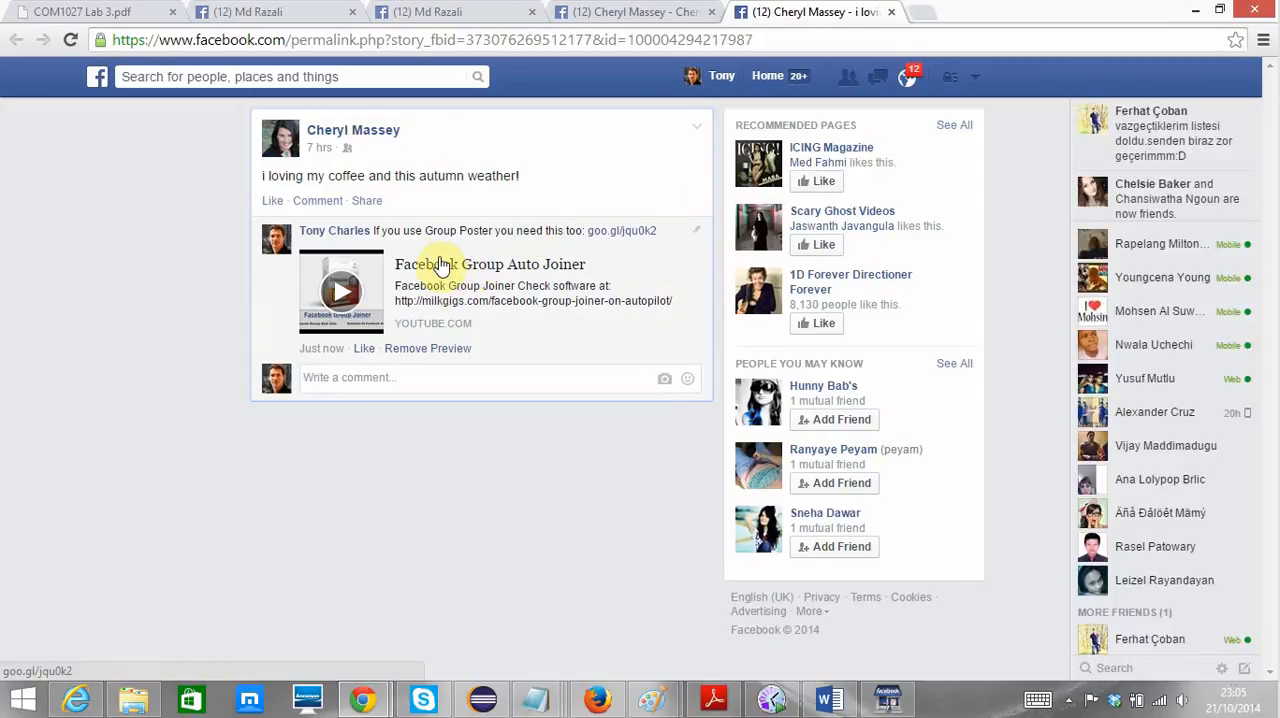
{"action": "mouse_move", "coordinate": [688, 232]}
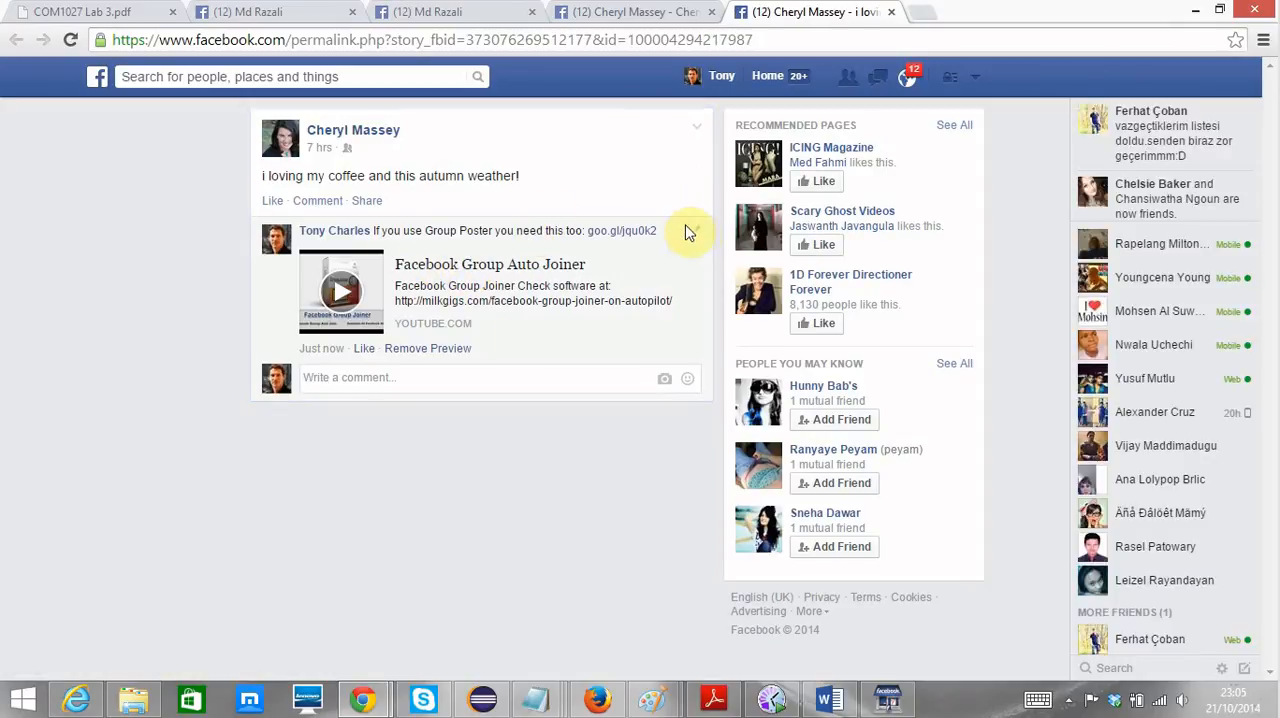
{"action": "mouse_move", "coordinate": [564, 222]}
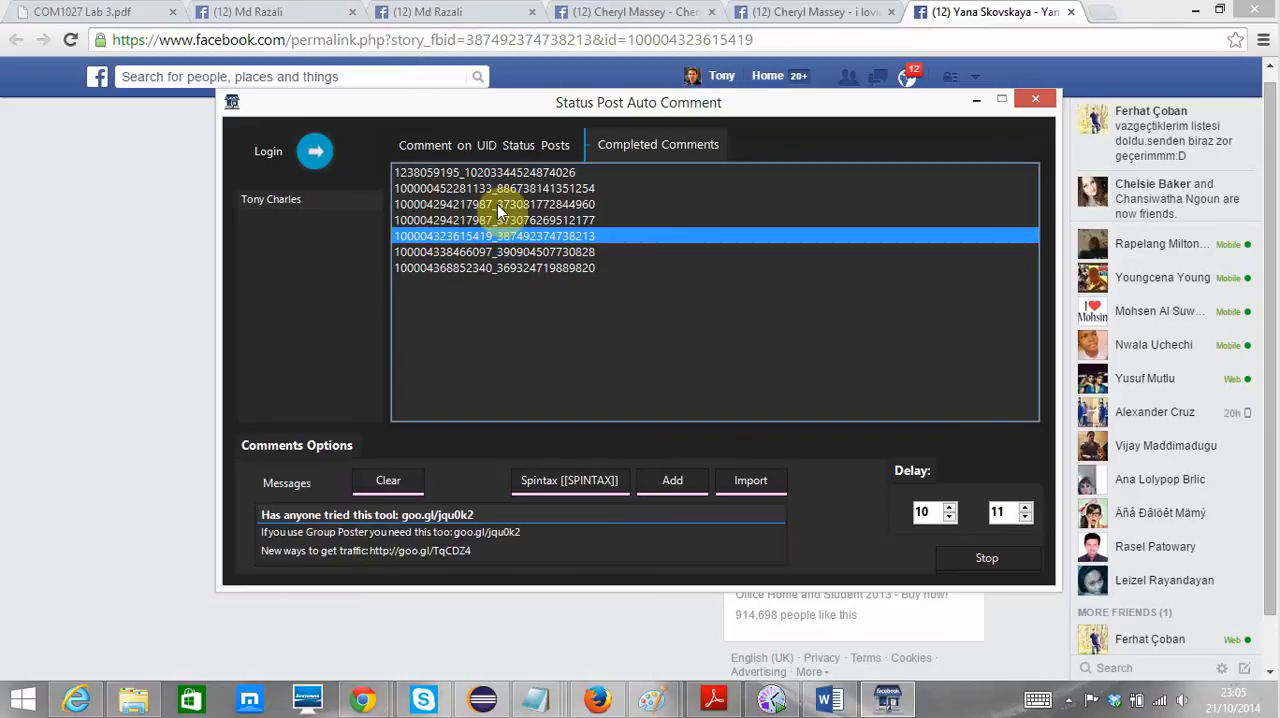
{"action": "mouse_move", "coordinate": [470, 332]}
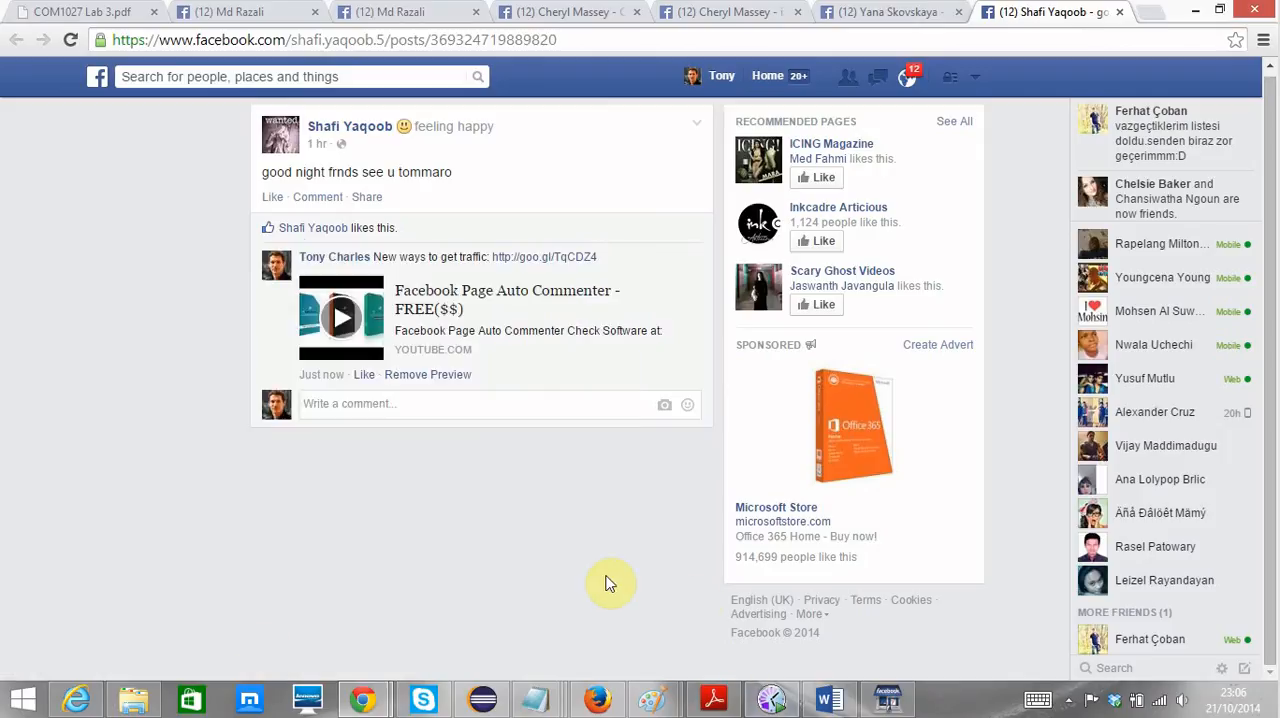
{"action": "mouse_move", "coordinate": [430, 520]}
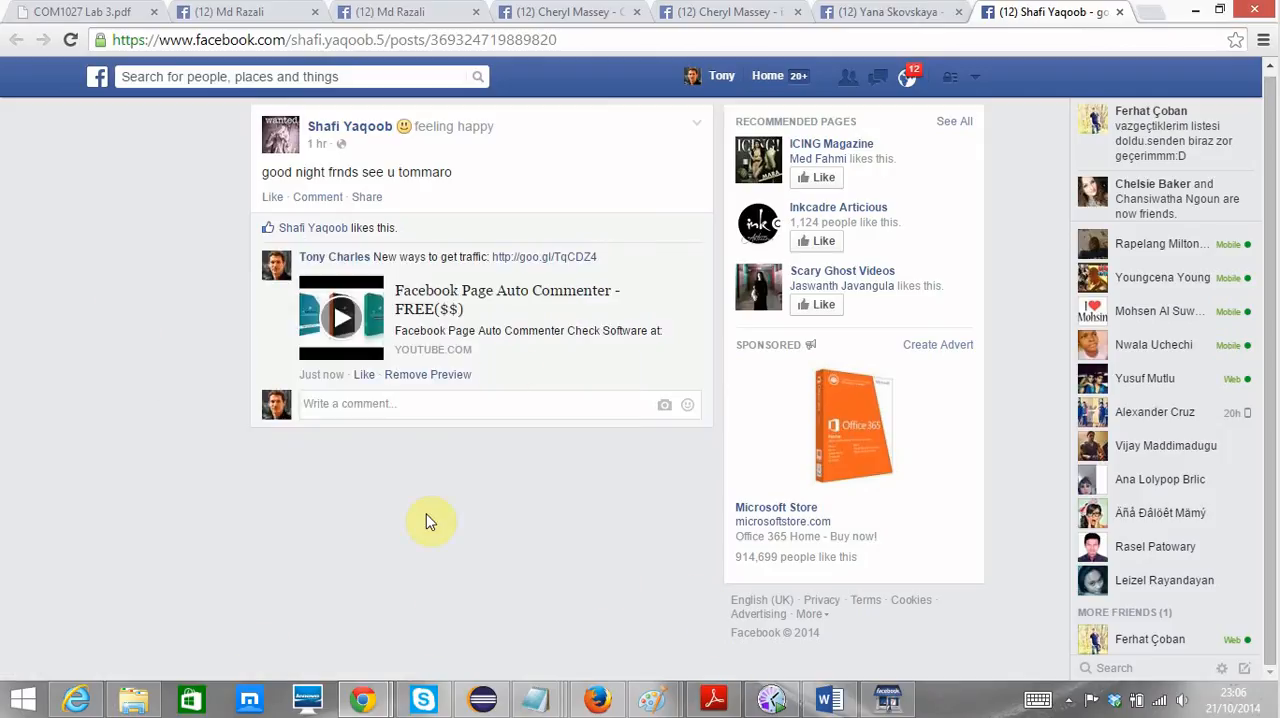
{"action": "mouse_move", "coordinate": [464, 524]}
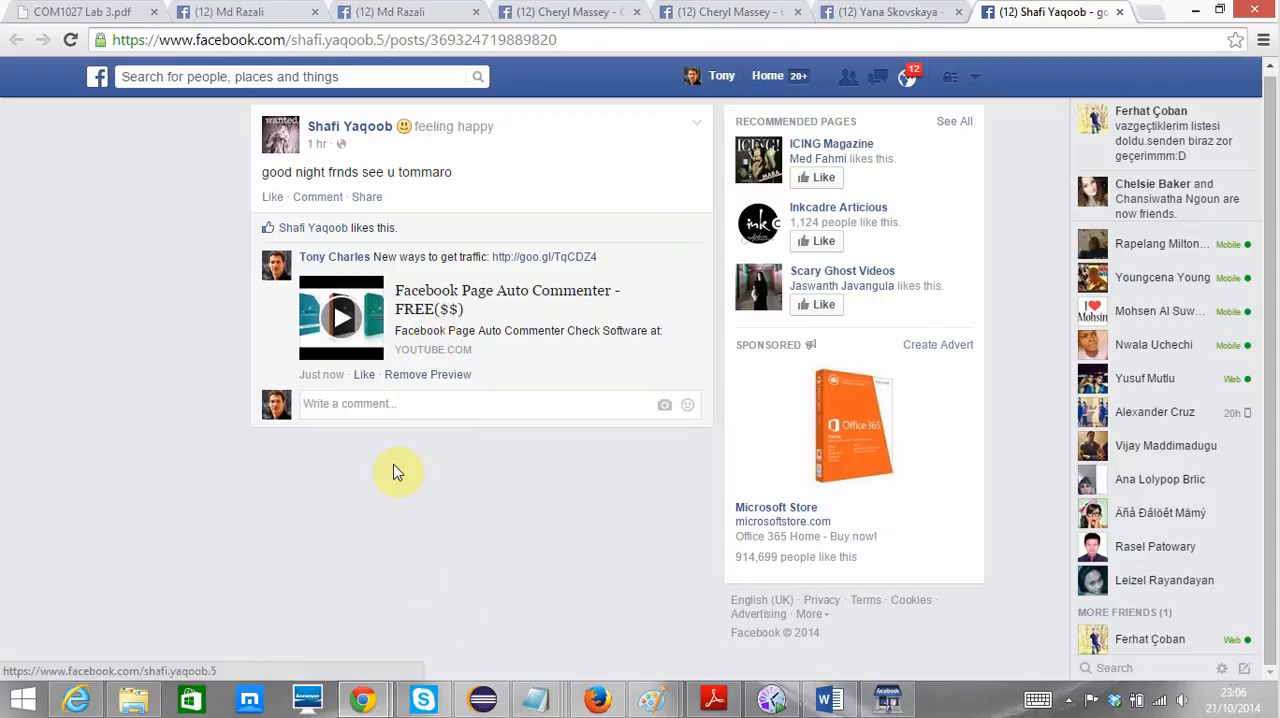
{"action": "mouse_move", "coordinate": [358, 364]}
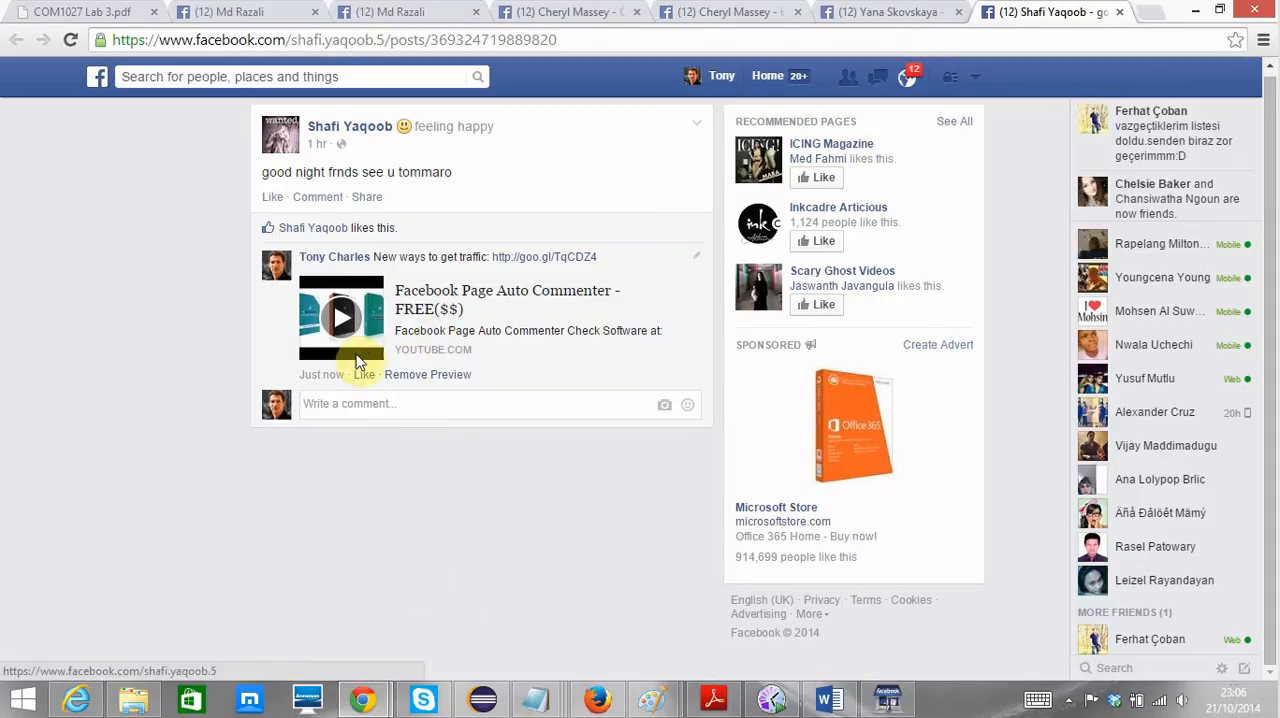
{"action": "mouse_move", "coordinate": [496, 464]}
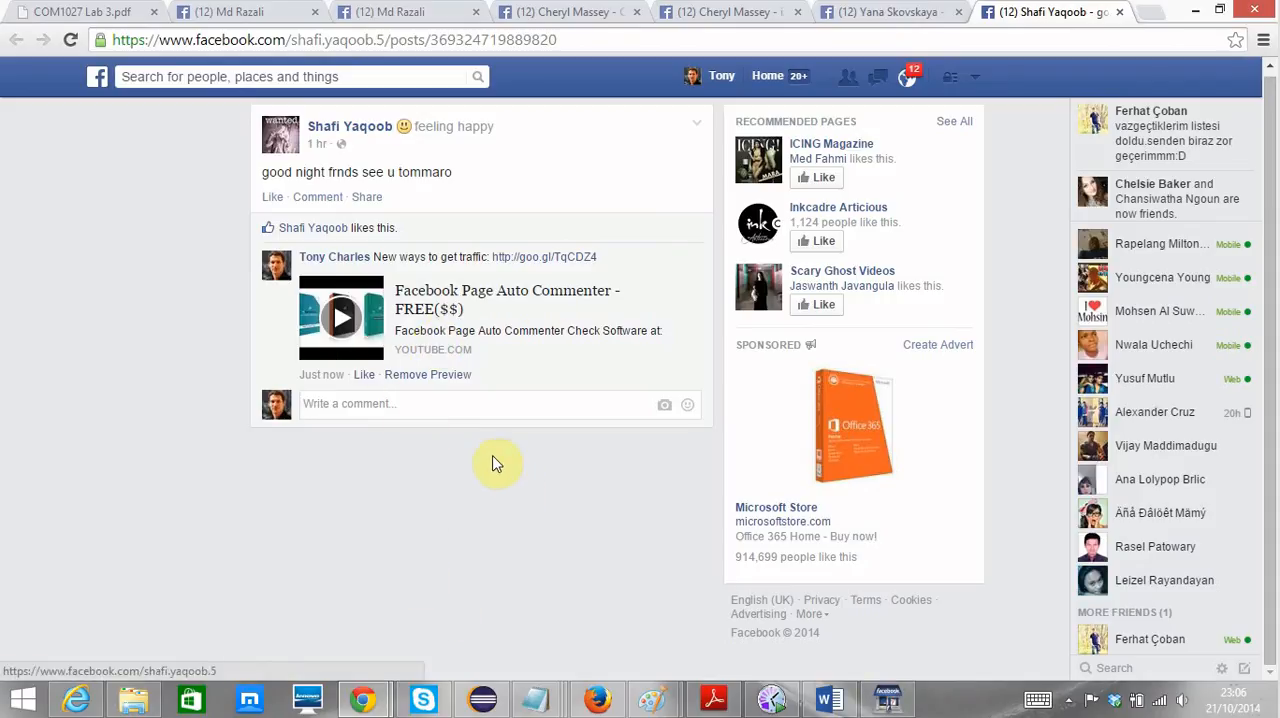
{"action": "mouse_move", "coordinate": [340, 318]}
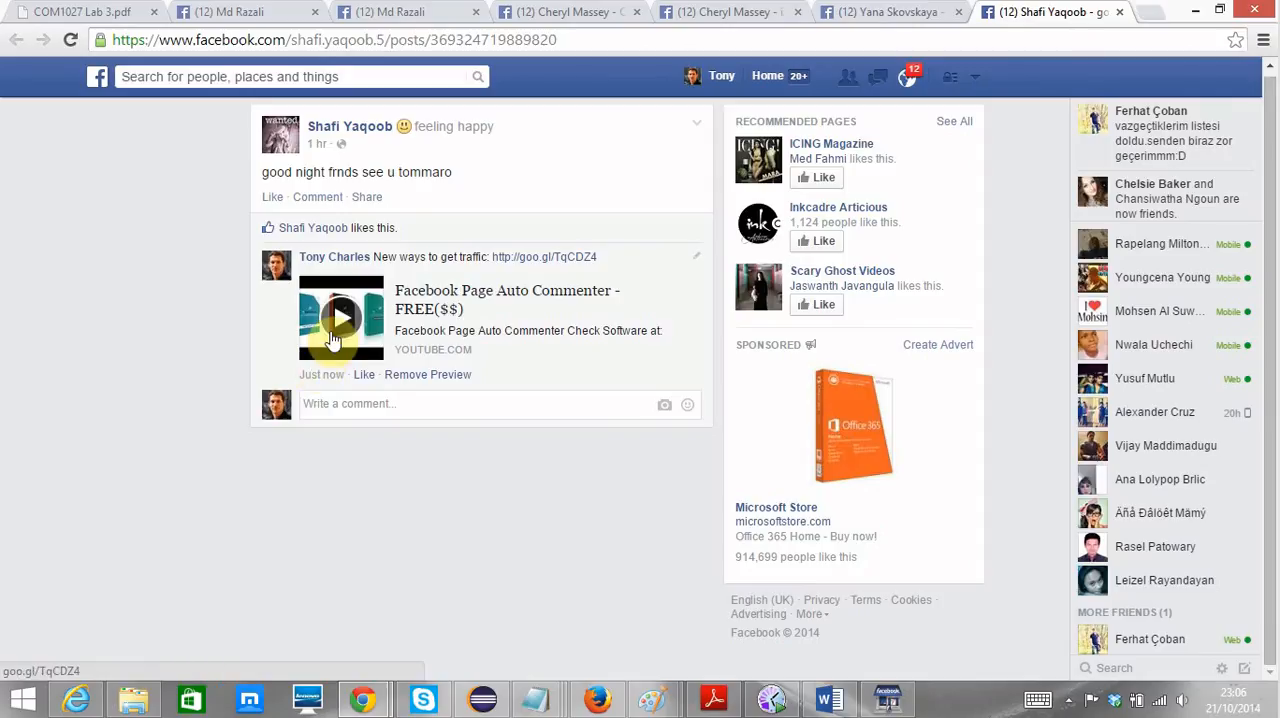
Play and pause the video preview in the 'New ways to get traffic' comment, then return to the tool
{"action": "left_click", "coordinate": [340, 316]}
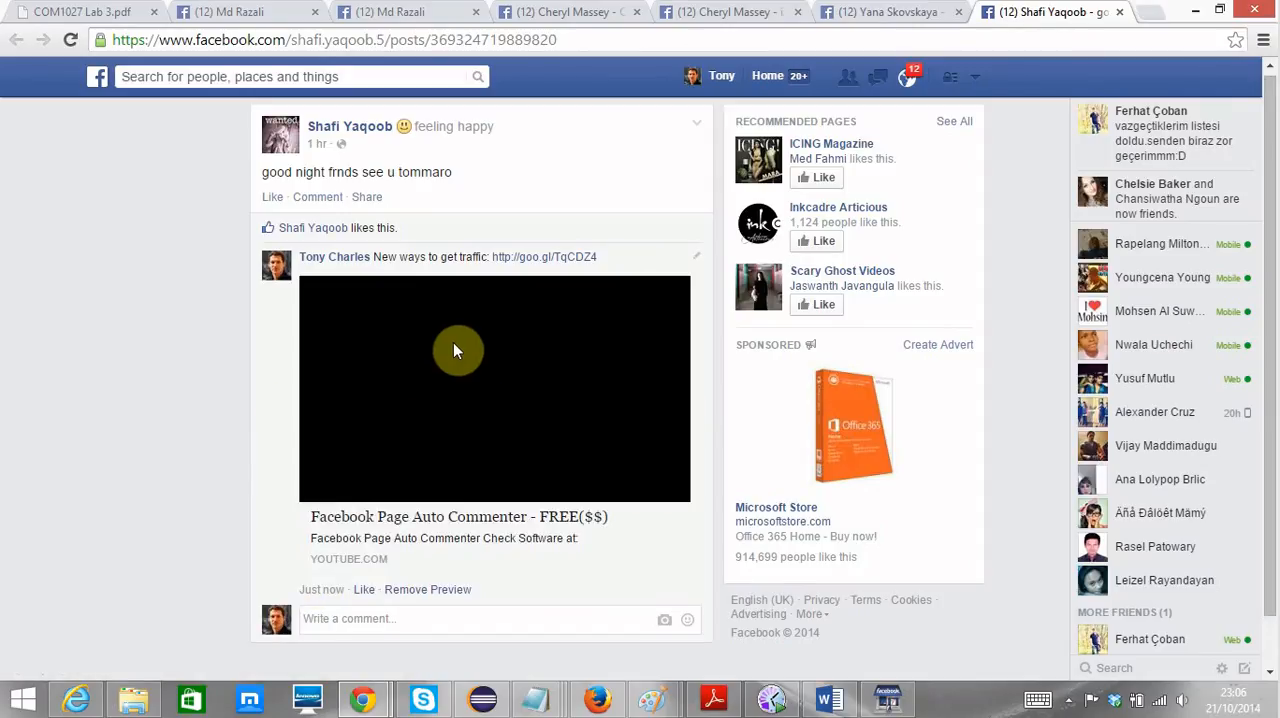
{"action": "left_click", "coordinate": [456, 350]}
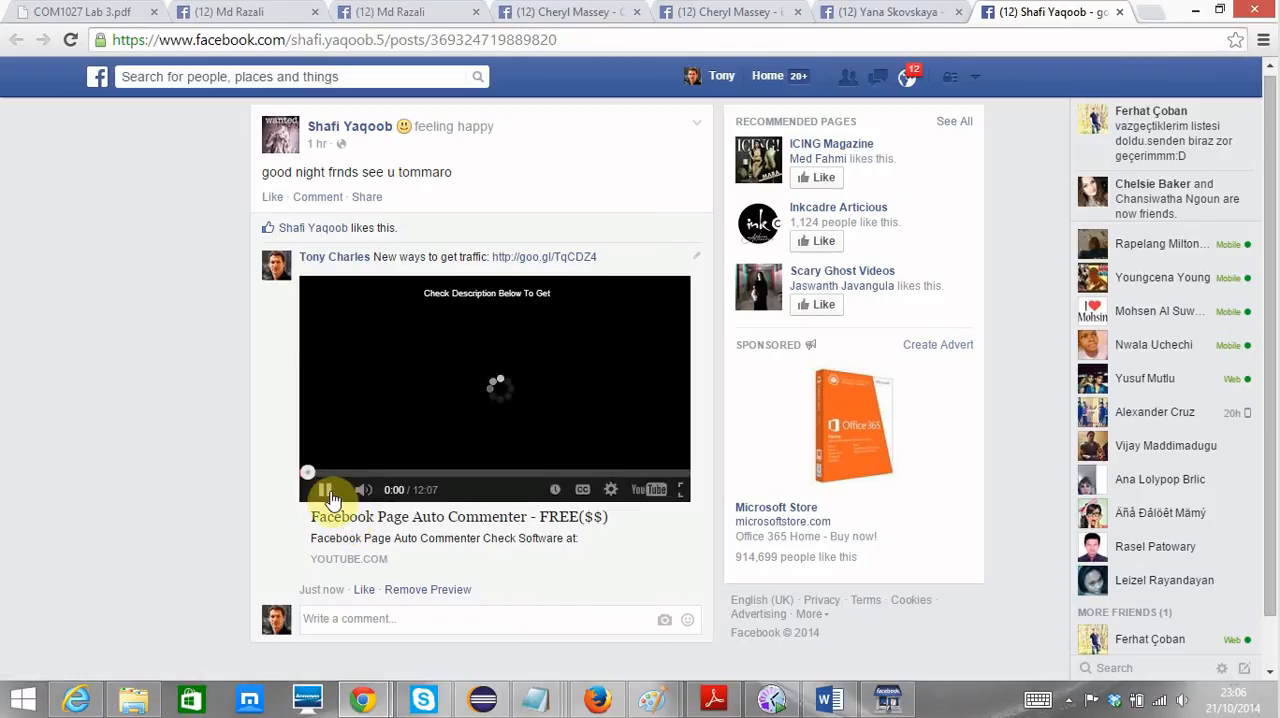
{"action": "left_click", "coordinate": [324, 490]}
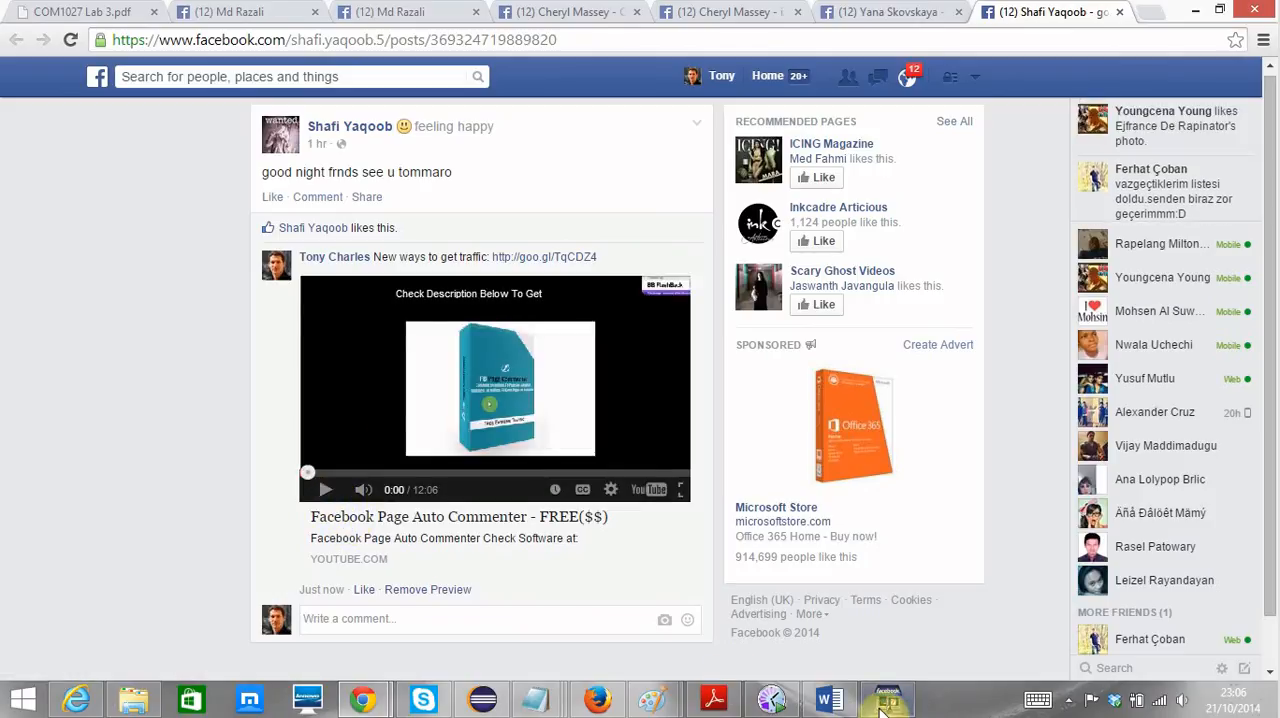
{"action": "left_click", "coordinate": [884, 696]}
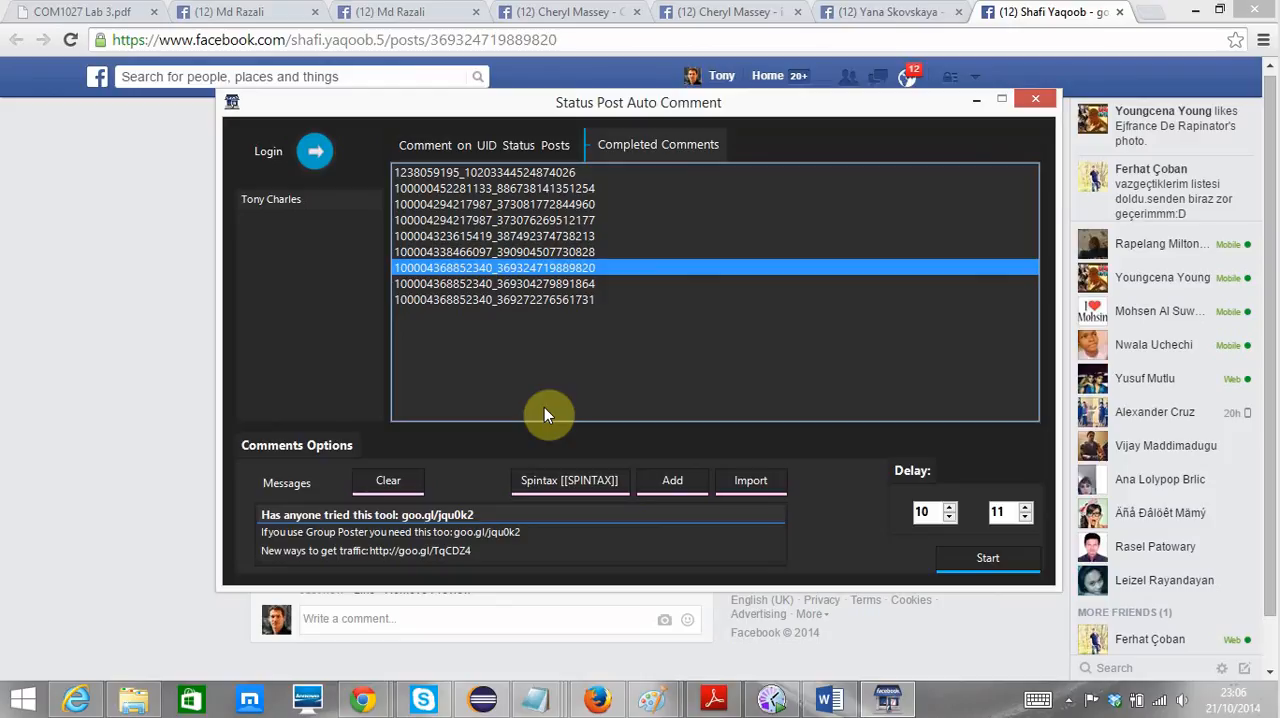
{"action": "mouse_move", "coordinate": [700, 662]}
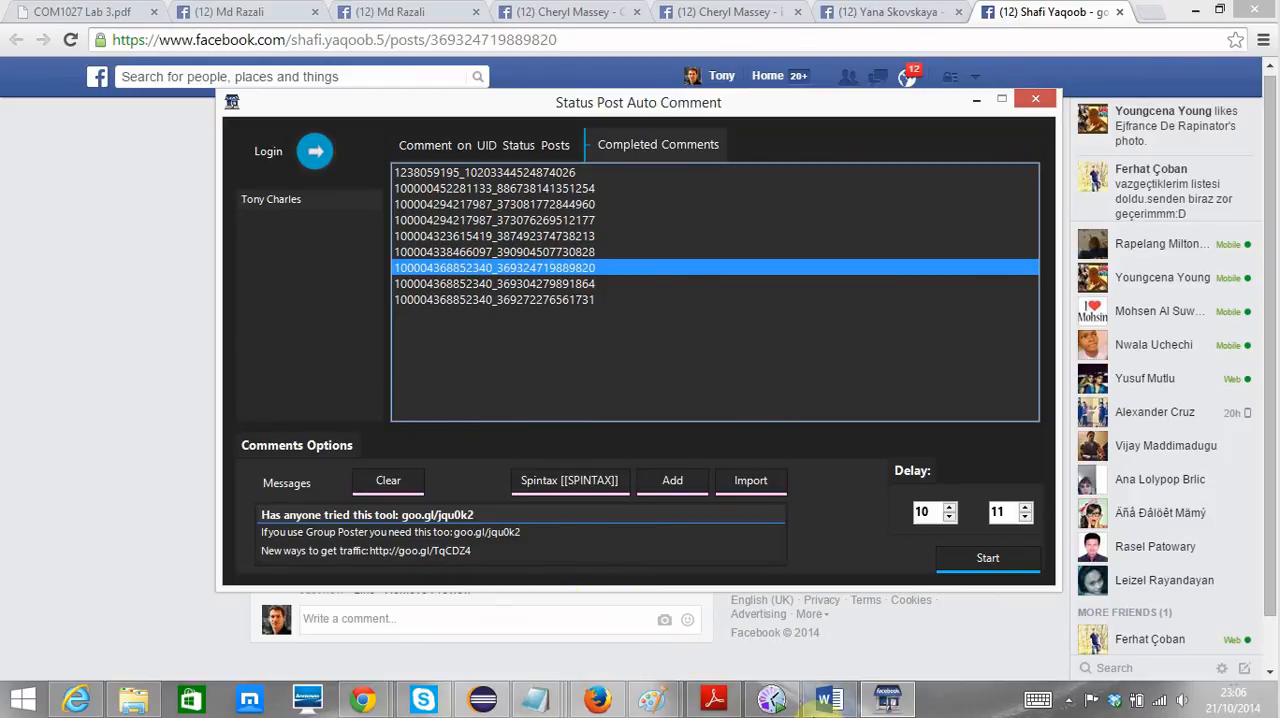
{"action": "mouse_move", "coordinate": [772, 698]}
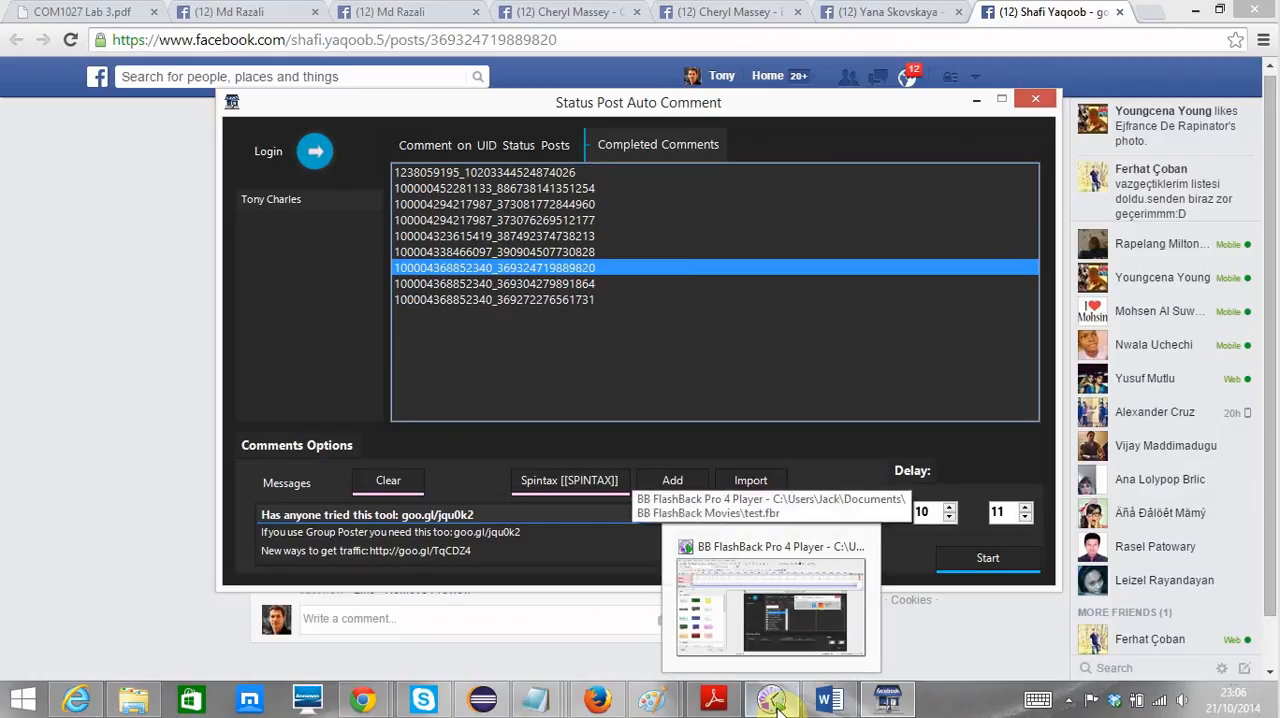